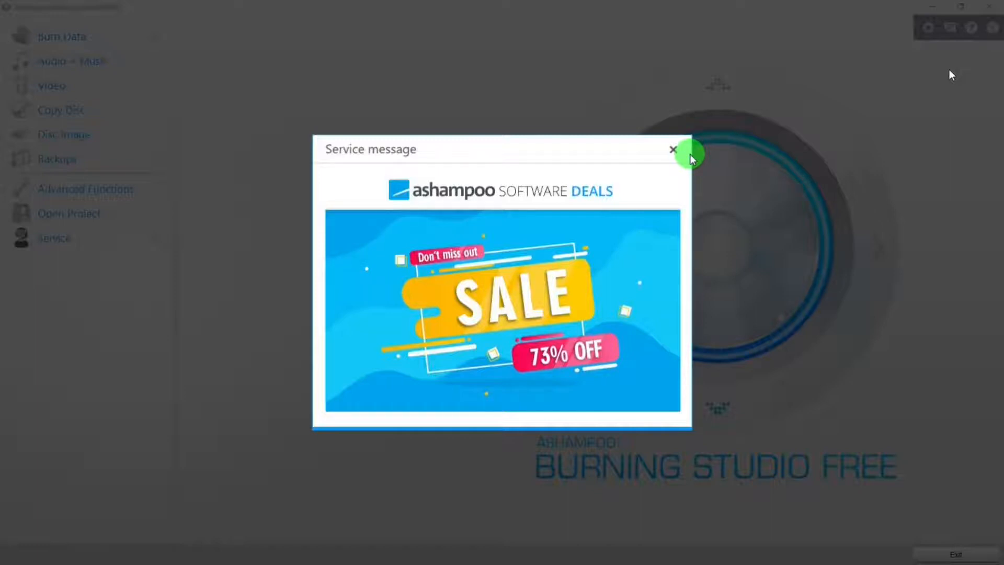
# Step: Dismiss the sale message and browse the main menu, ending on Burn Data's New Disc and Update Disc choices
pyautogui.click(673, 149)
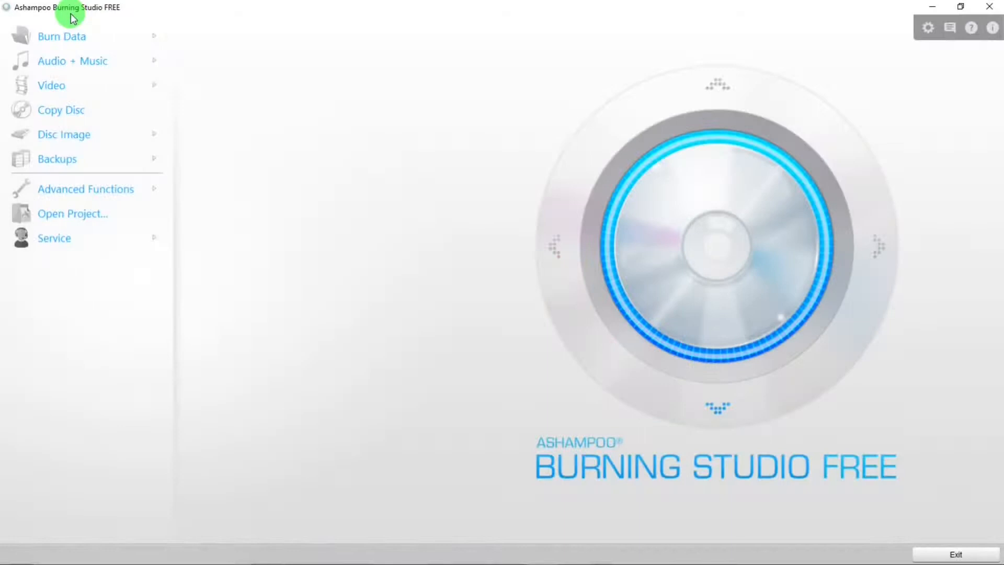
pyautogui.click(62, 36)
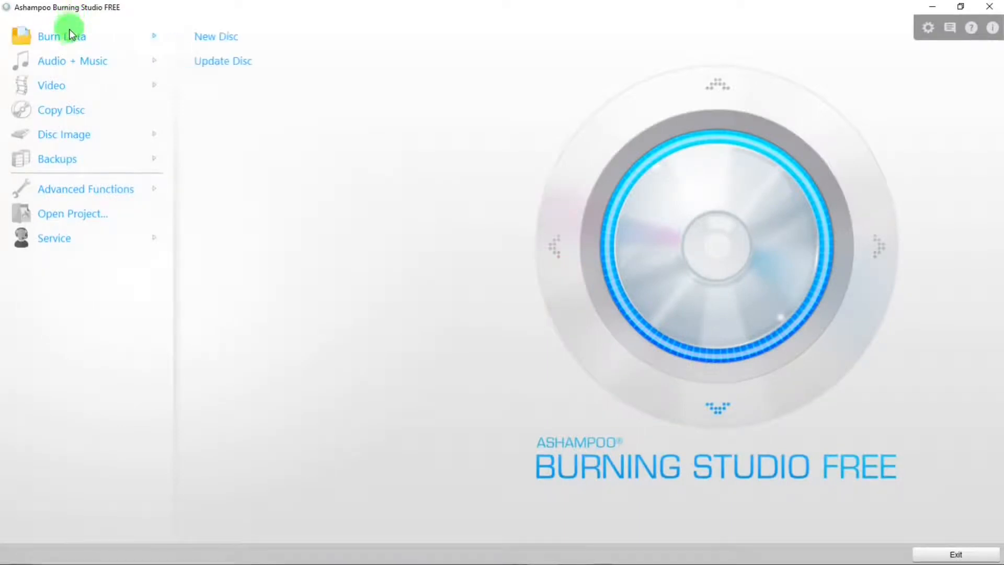
pyautogui.click(72, 61)
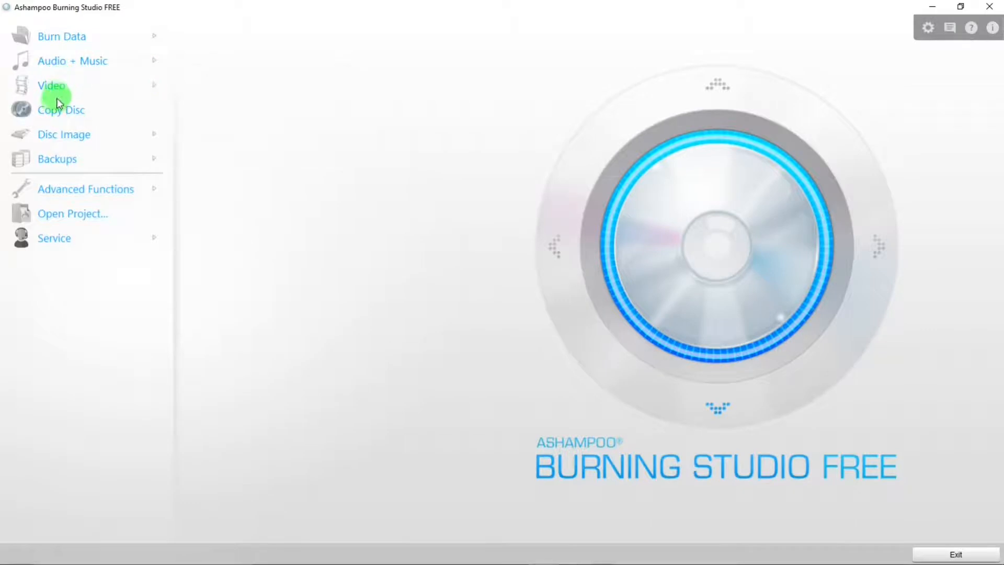
pyautogui.moveTo(59, 126)
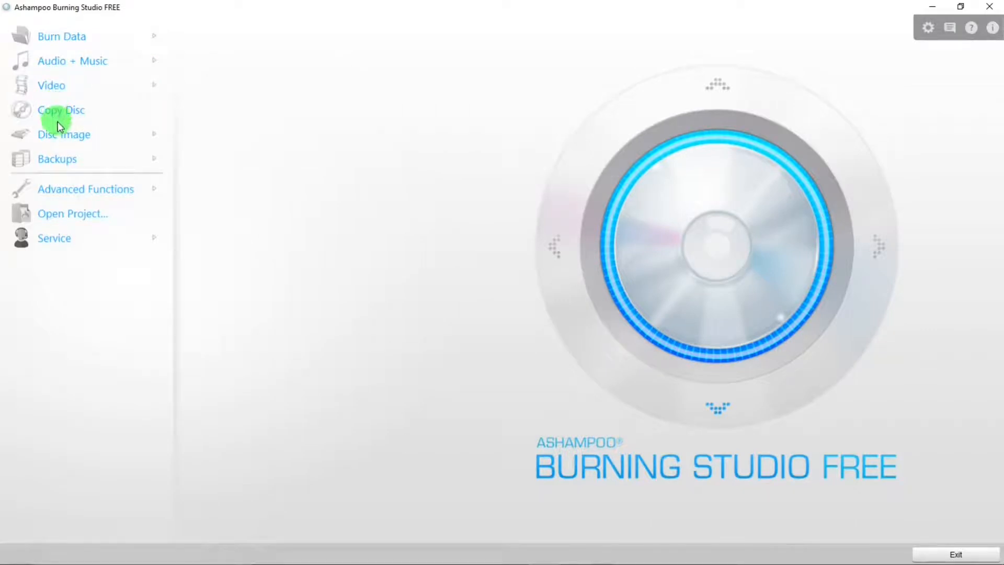
pyautogui.click(57, 158)
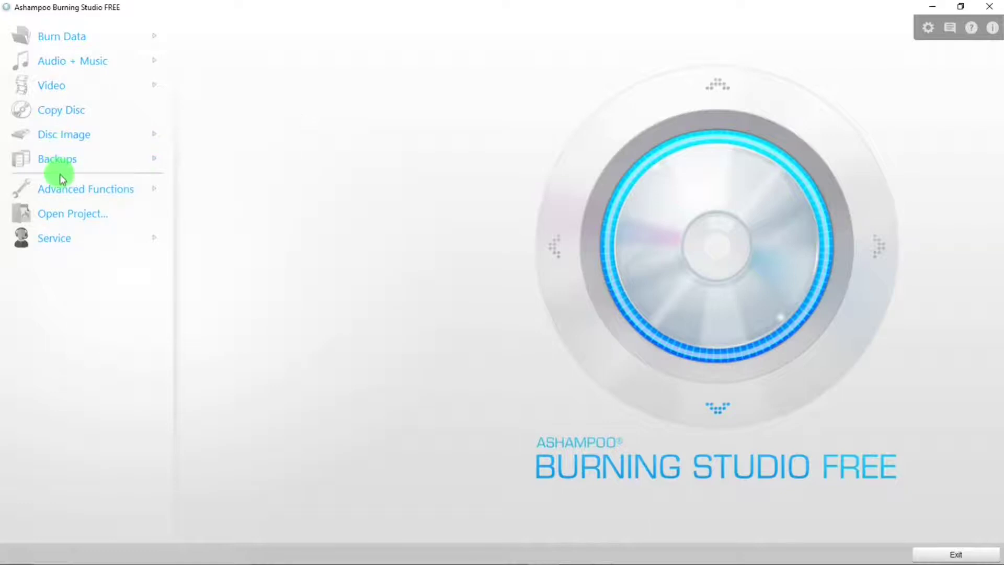
pyautogui.click(86, 188)
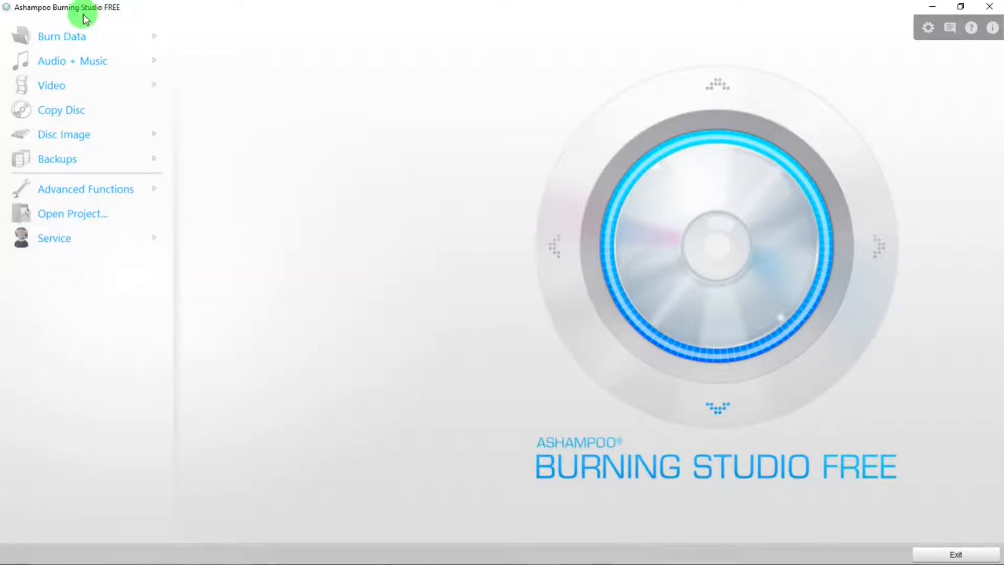
pyautogui.click(62, 35)
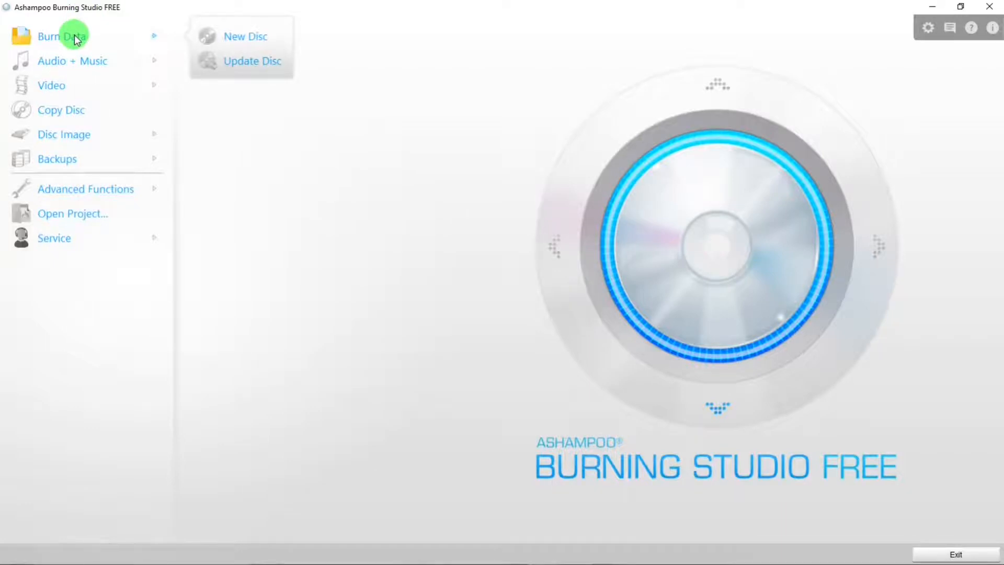
pyautogui.moveTo(245, 37)
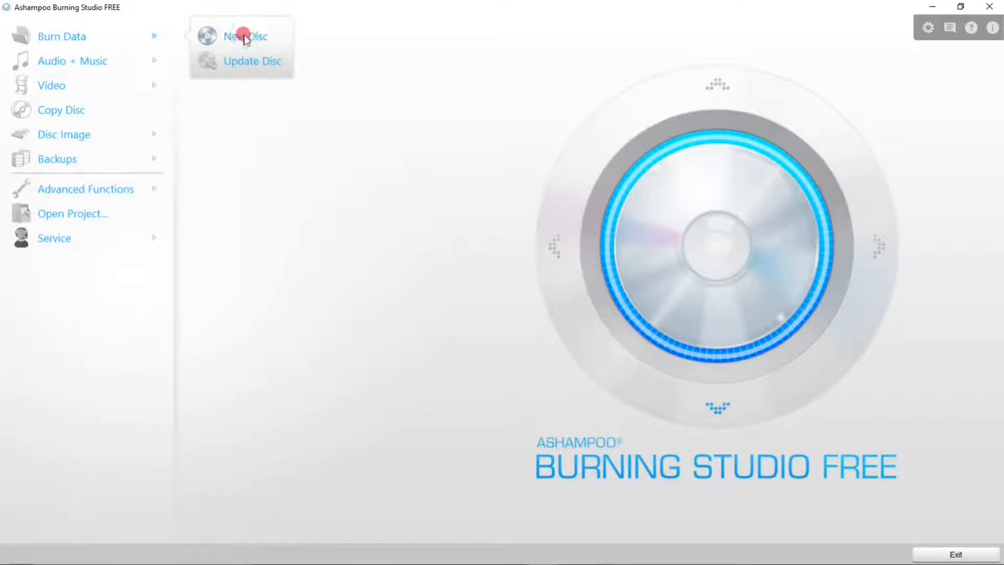
# Step: Start a new data disc project with an empty file list
pyautogui.click(244, 36)
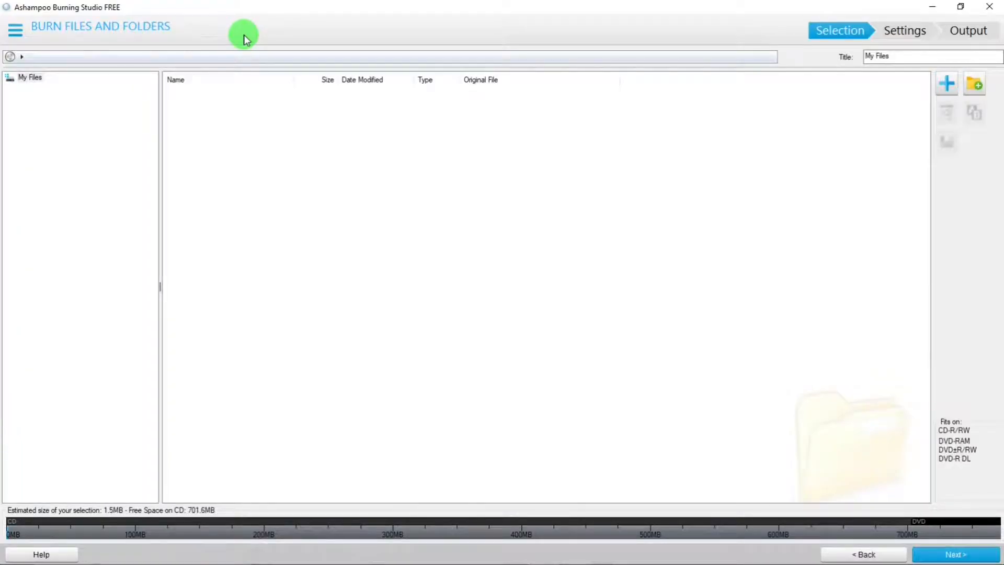
pyautogui.moveTo(884, 106)
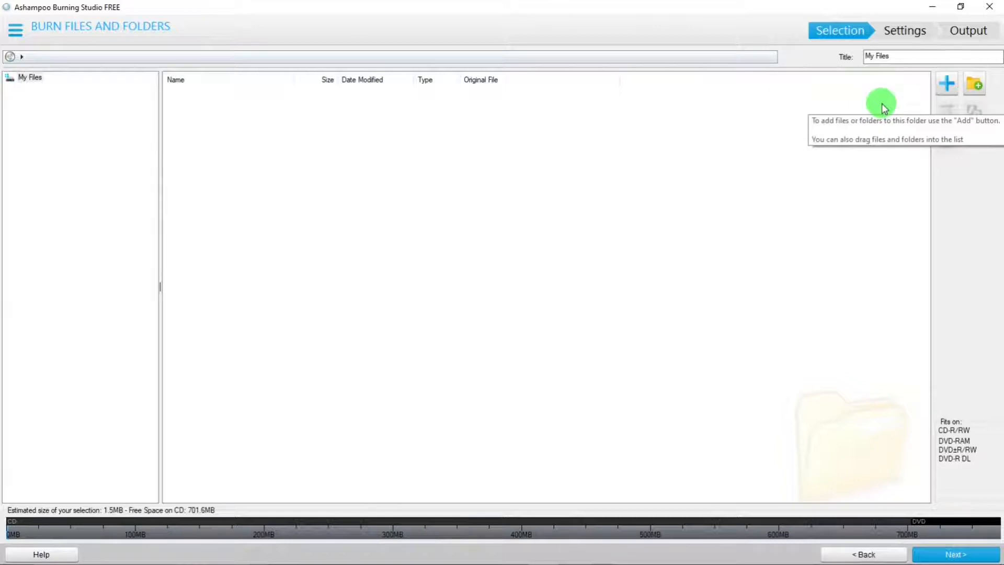
pyautogui.moveTo(947, 83)
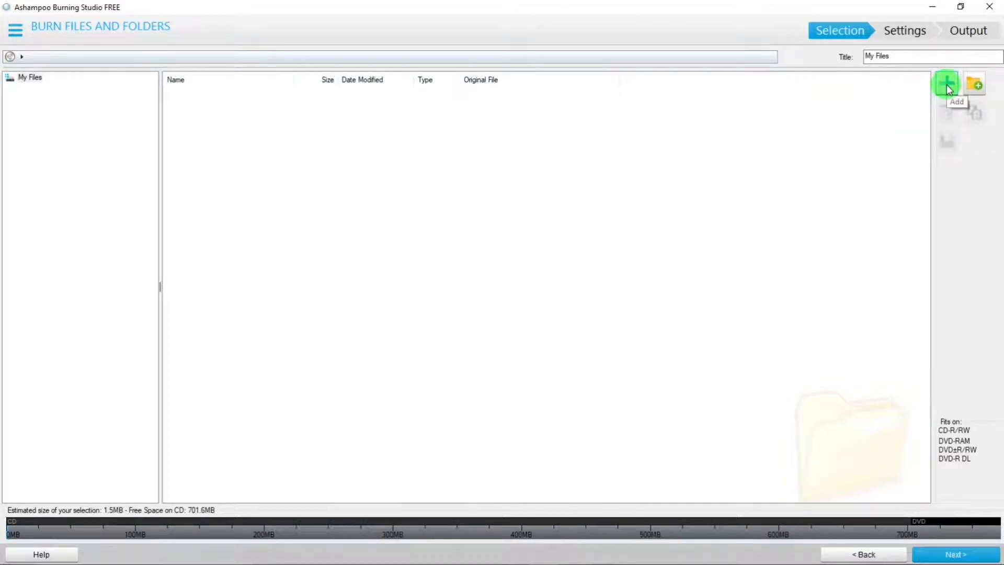
# Step: Add all six installer files from the Desktop's Data Folder, about 111.8 MB
pyautogui.click(947, 84)
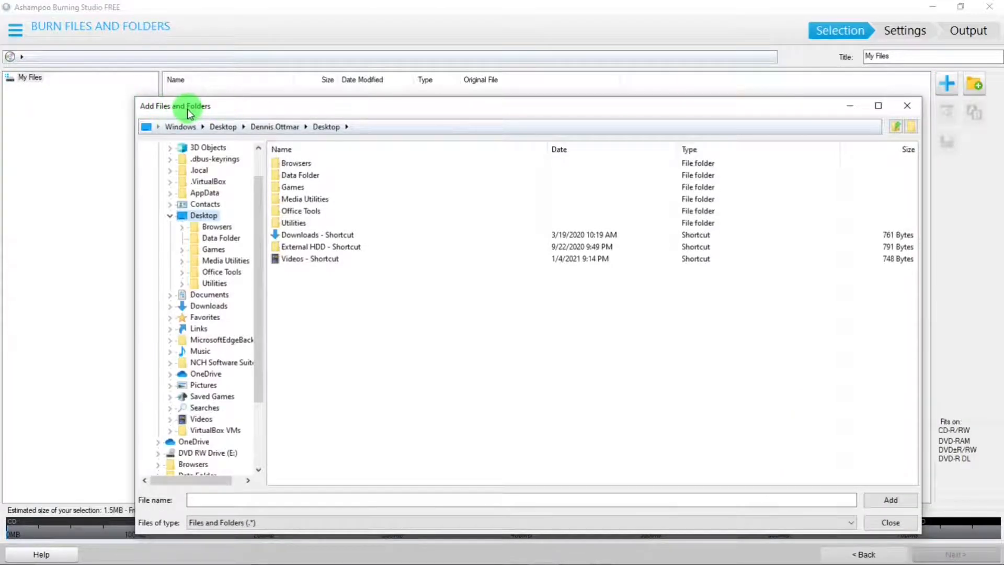
pyautogui.moveTo(211, 205)
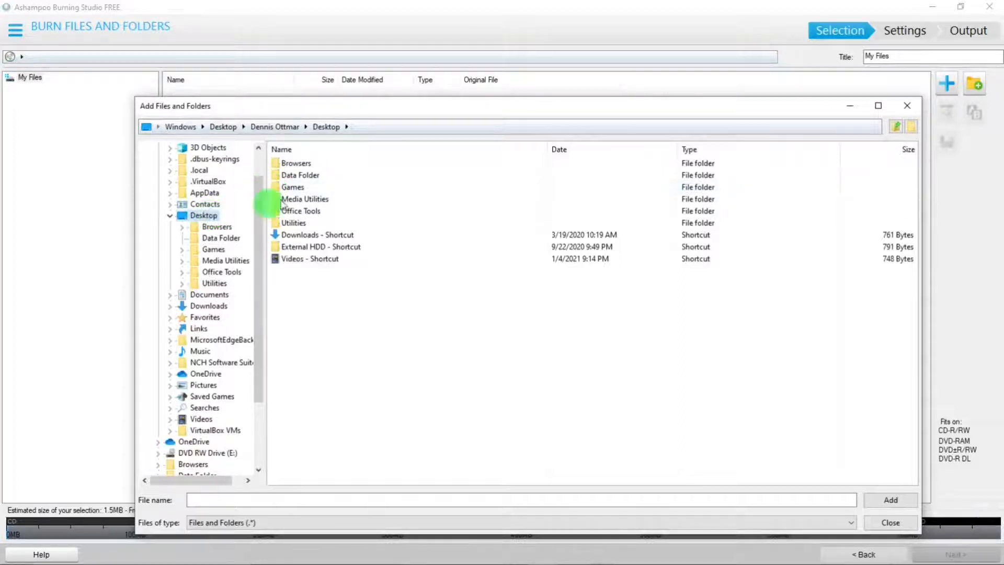
pyautogui.click(300, 175)
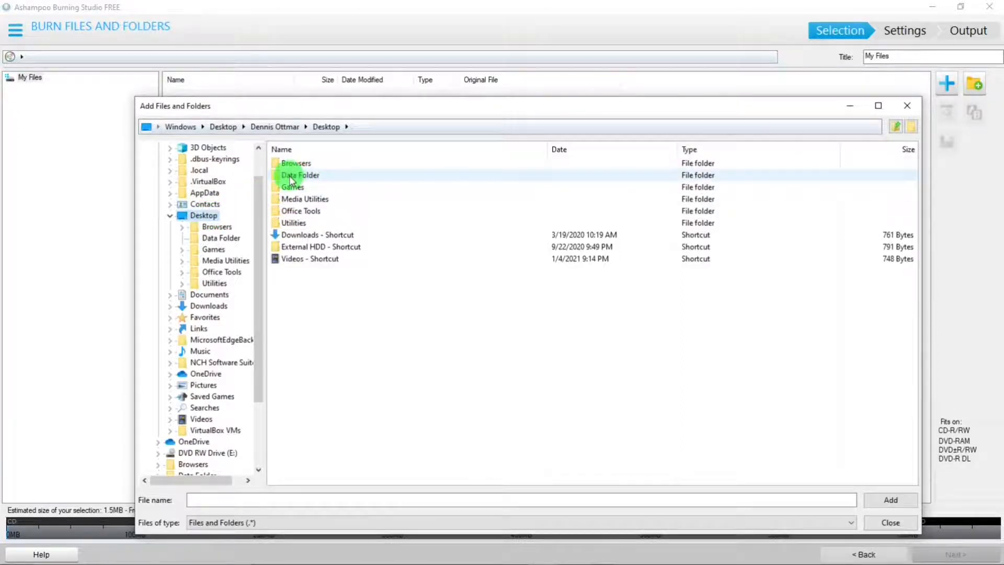
pyautogui.doubleClick(301, 174)
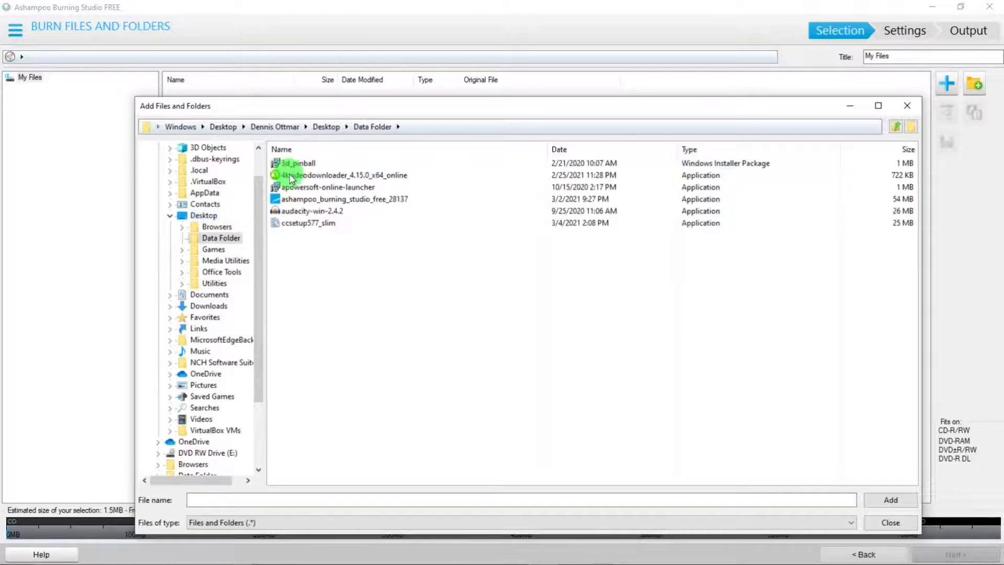
pyautogui.click(296, 163)
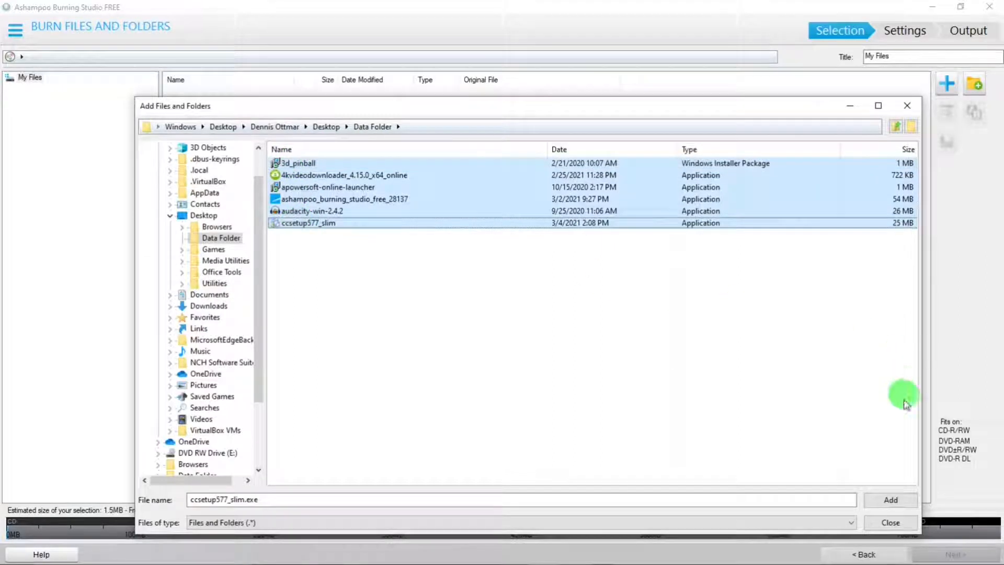
pyautogui.click(890, 500)
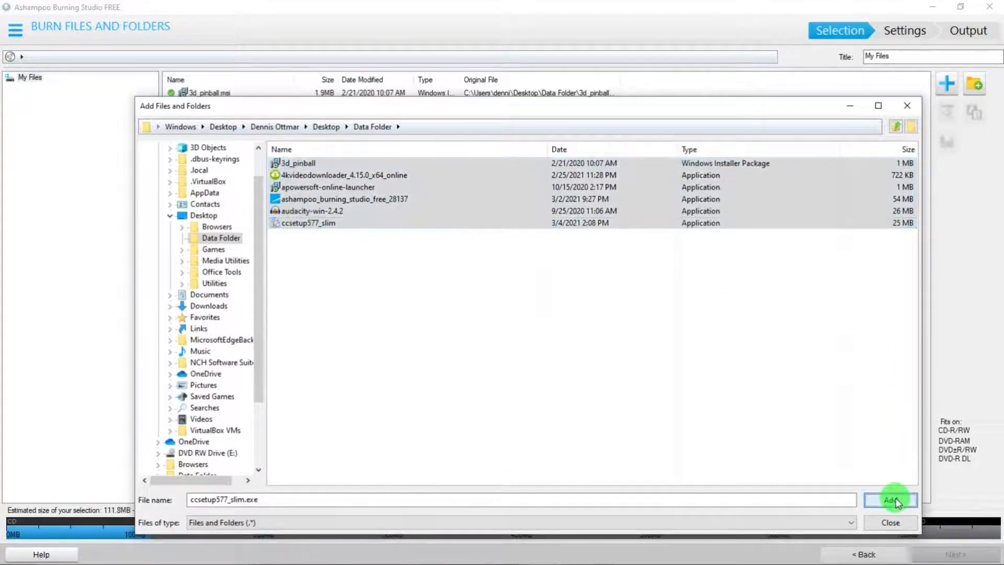
# Step: Close the Add Files and Folders dialog to show the six-file compilation
pyautogui.click(890, 500)
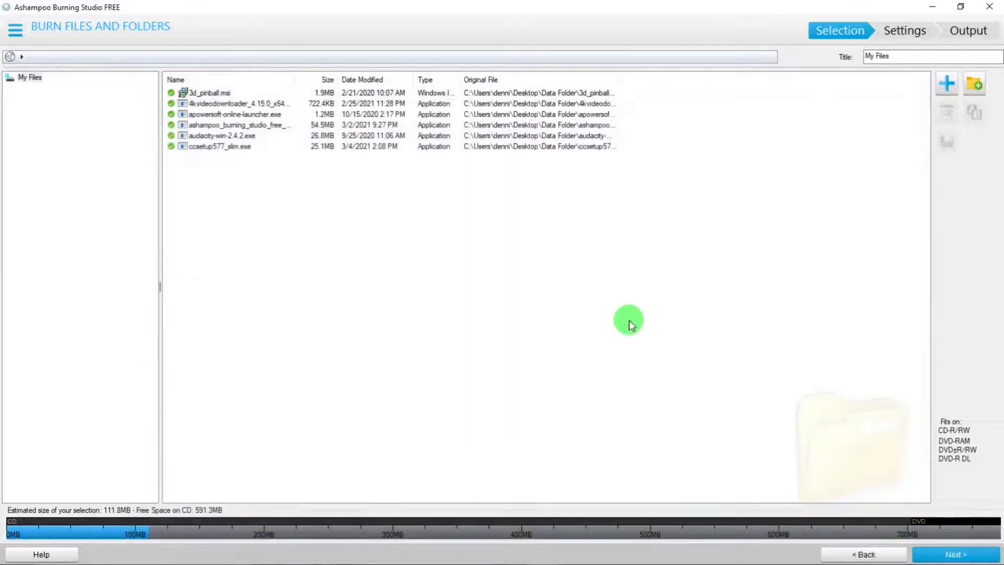
pyautogui.moveTo(586, 311)
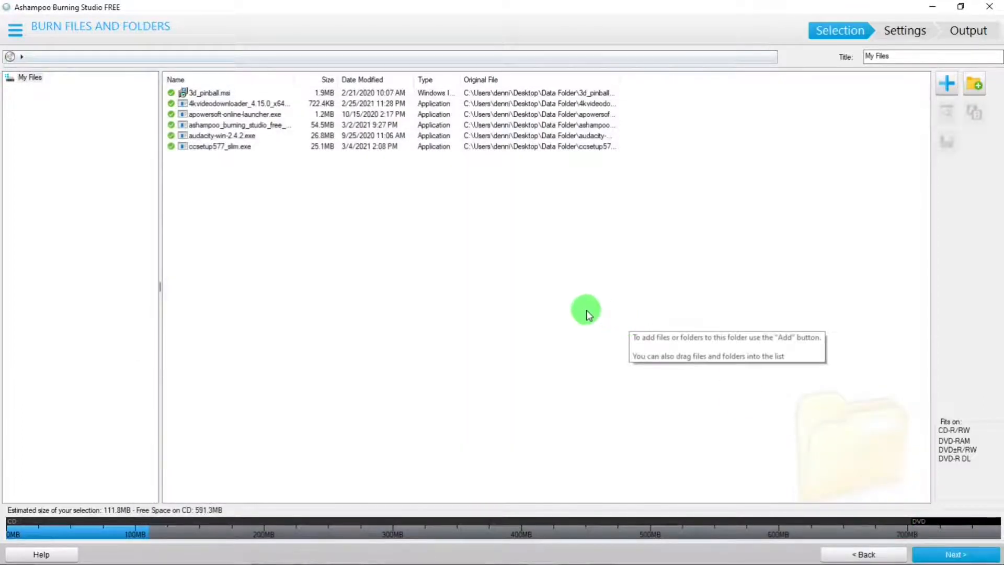
pyautogui.moveTo(771, 269)
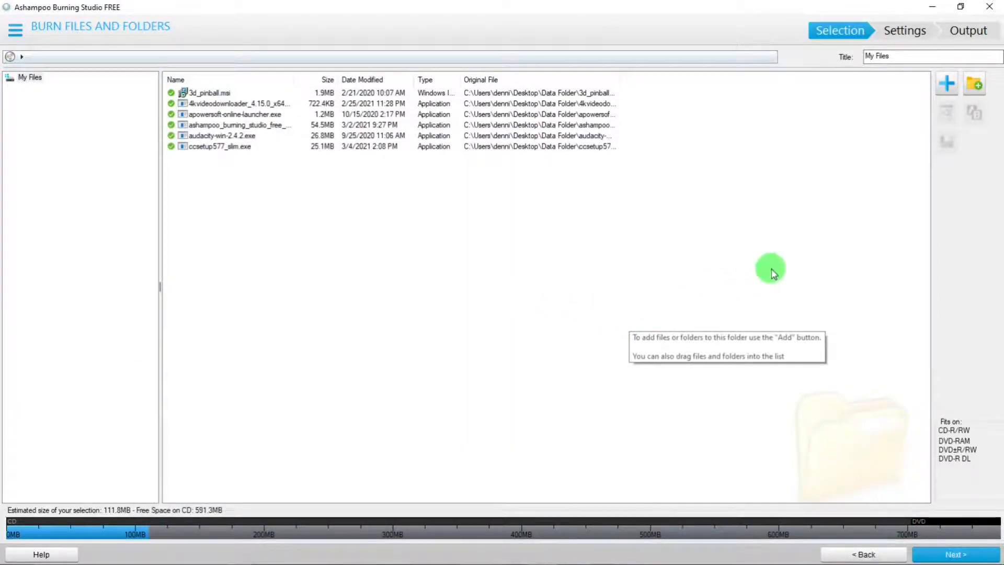
pyautogui.moveTo(931, 504)
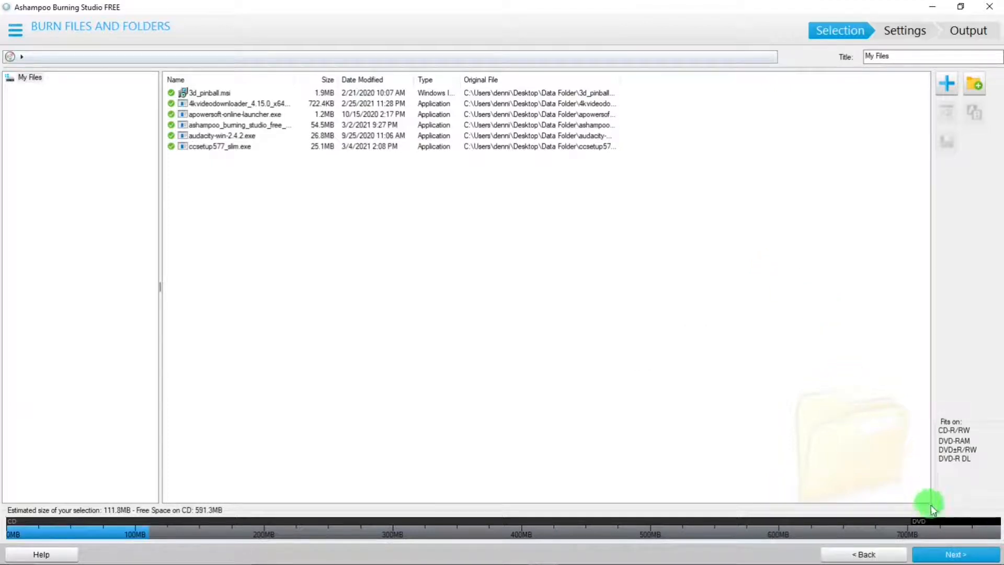
pyautogui.click(955, 554)
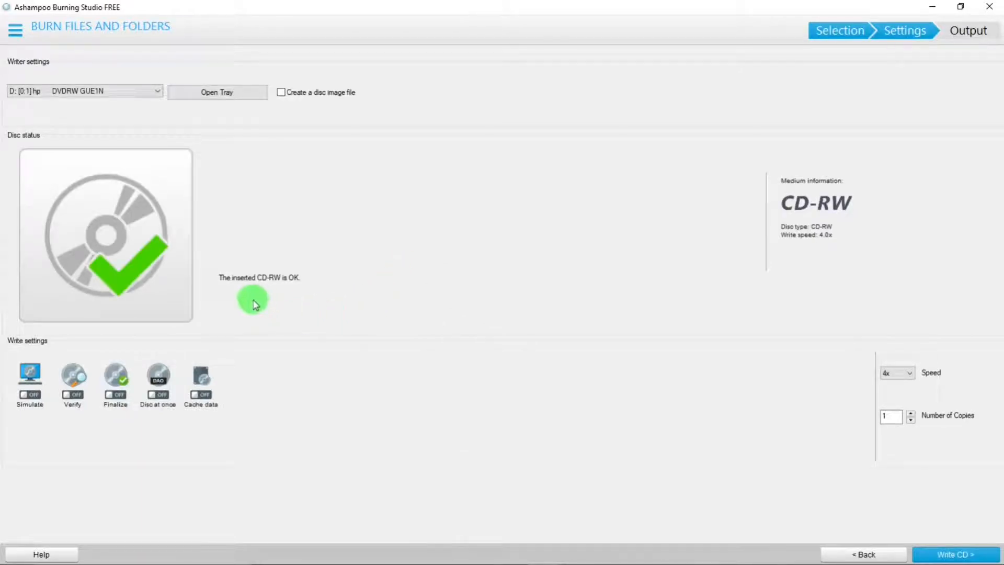
pyautogui.moveTo(221, 300)
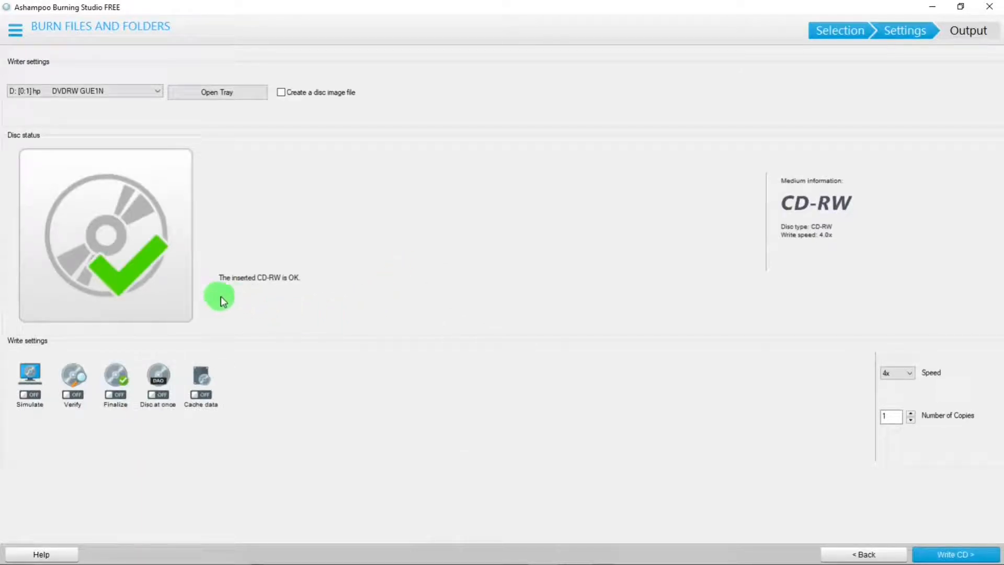
pyautogui.moveTo(281, 304)
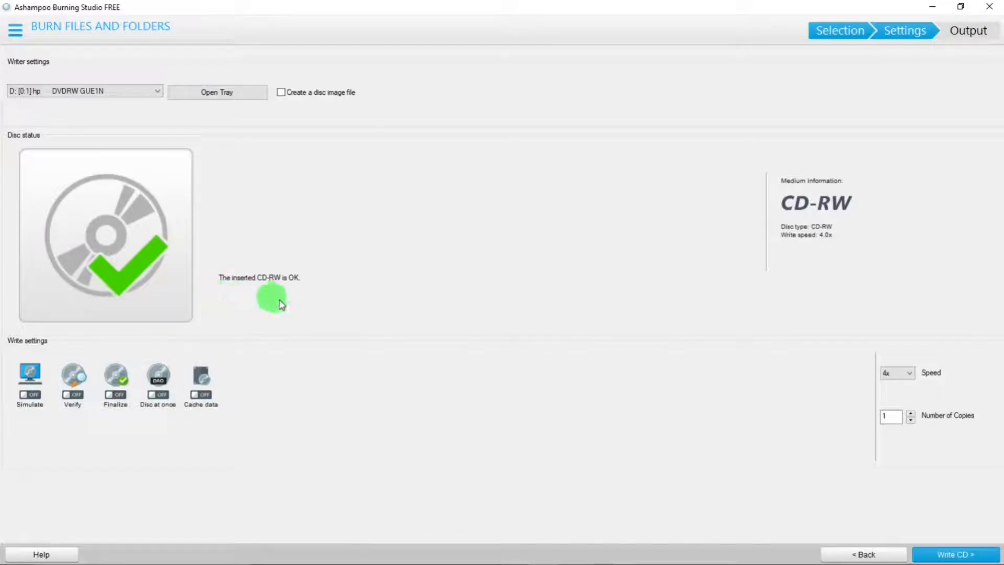
pyautogui.moveTo(696, 415)
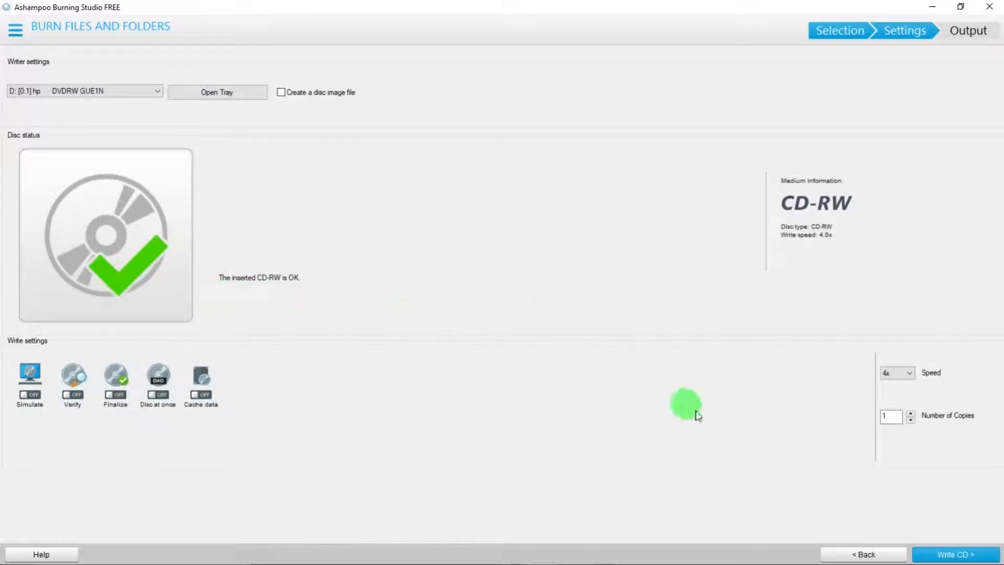
pyautogui.moveTo(954, 377)
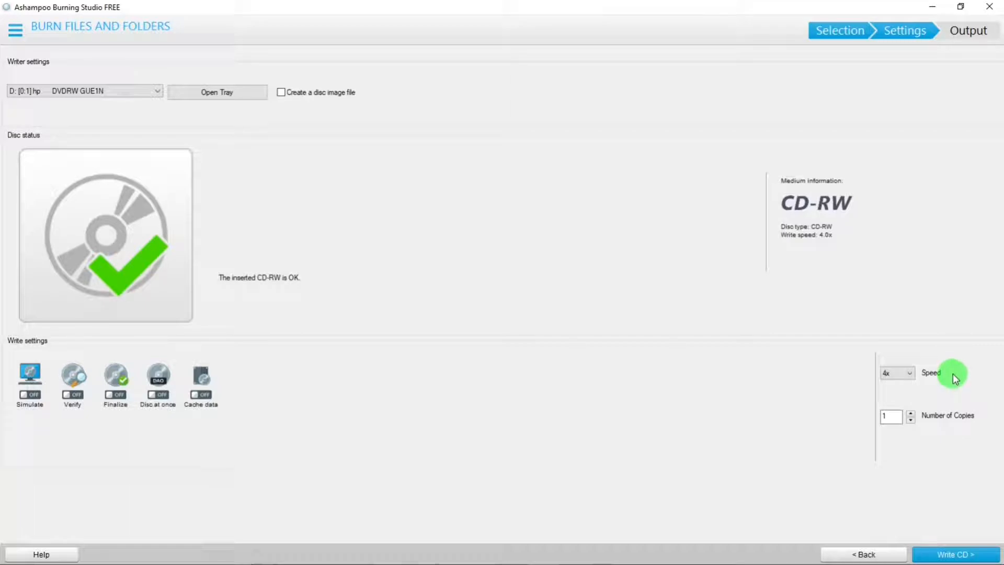
pyautogui.click(896, 372)
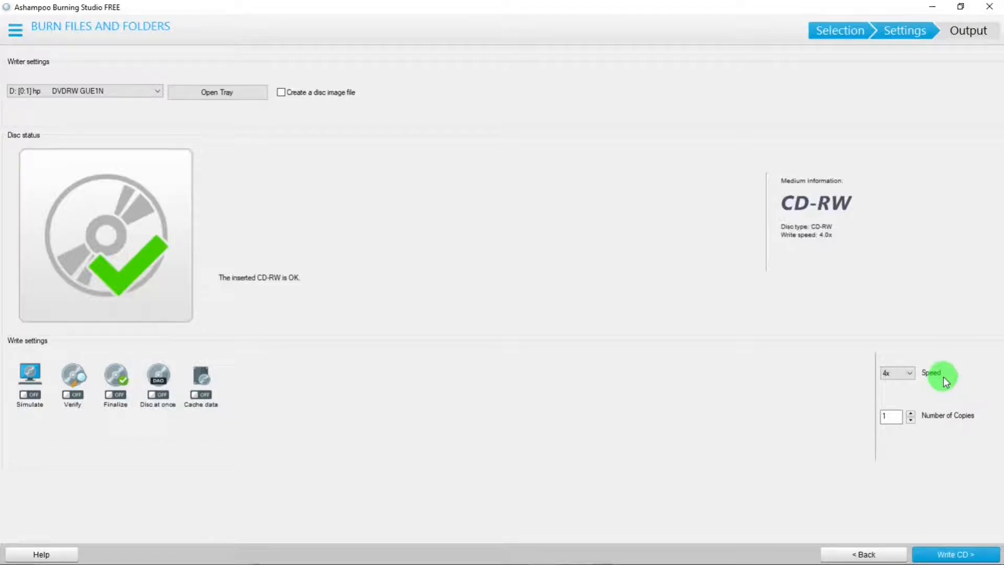
pyautogui.moveTo(923, 430)
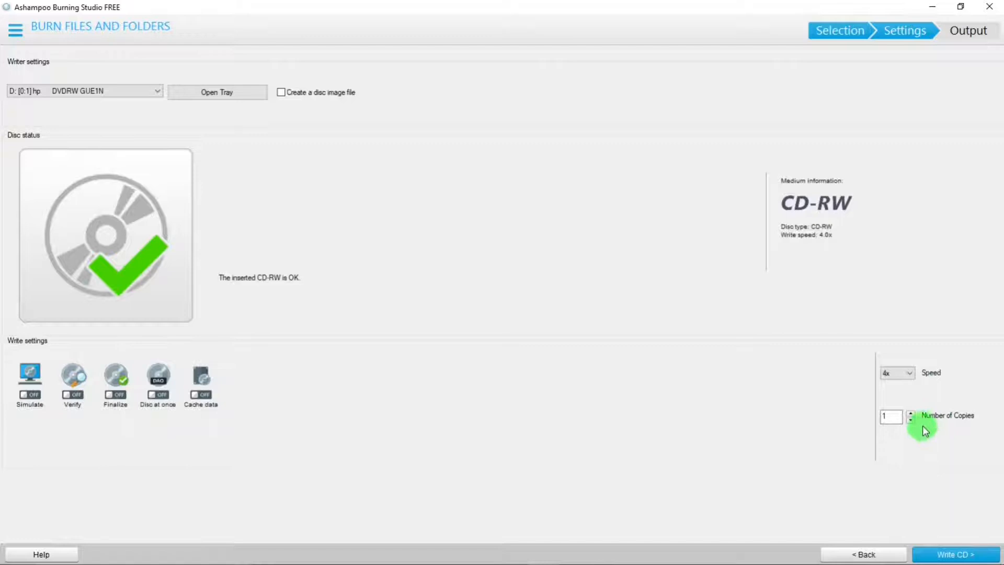
pyautogui.moveTo(957, 445)
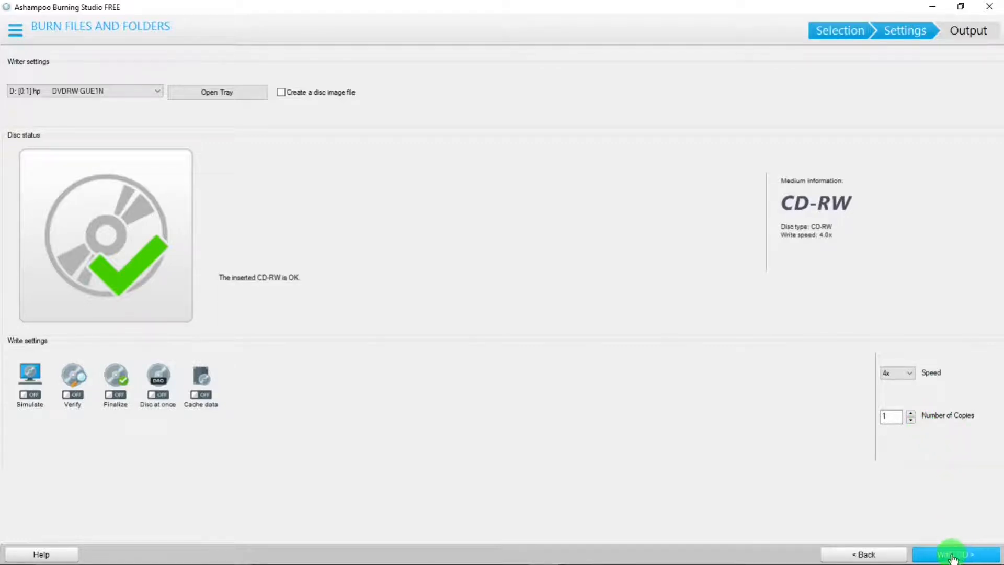
pyautogui.moveTo(305, 114)
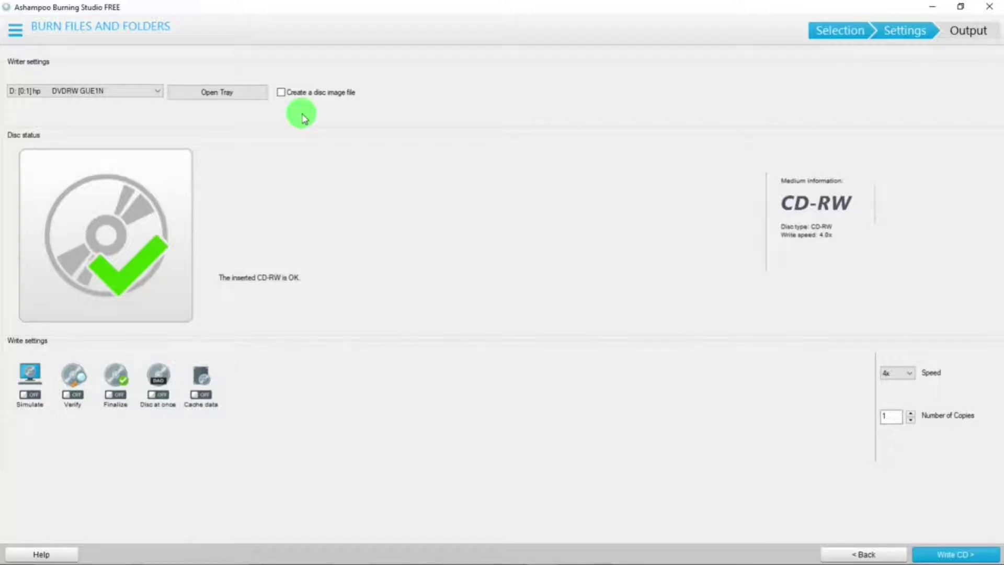
pyautogui.moveTo(337, 171)
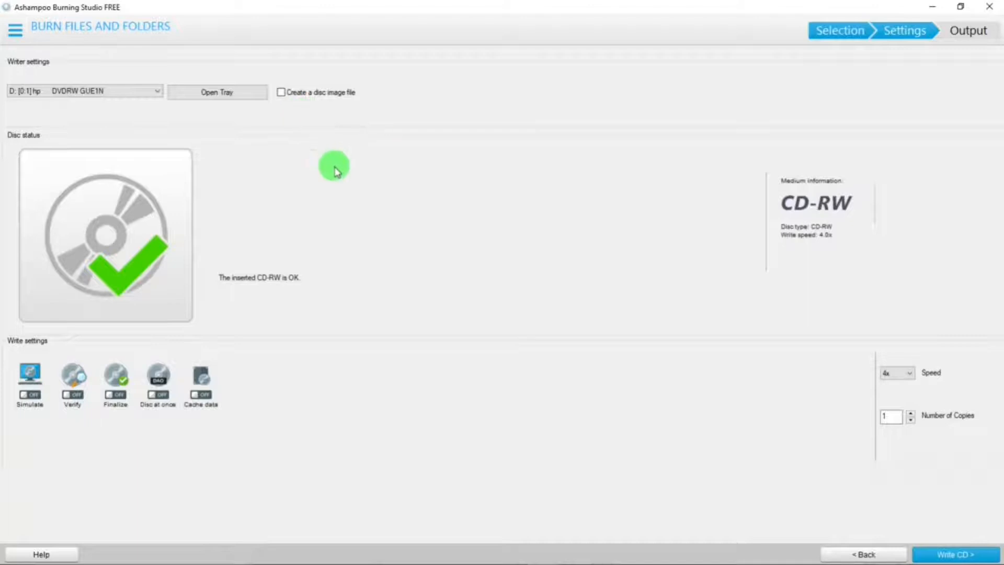
pyautogui.moveTo(70, 347)
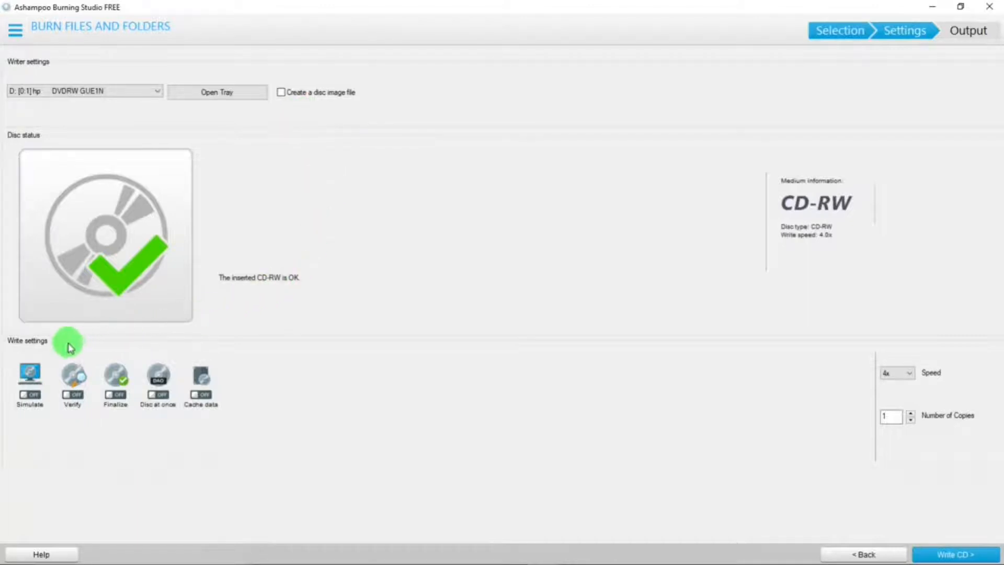
pyautogui.moveTo(32, 428)
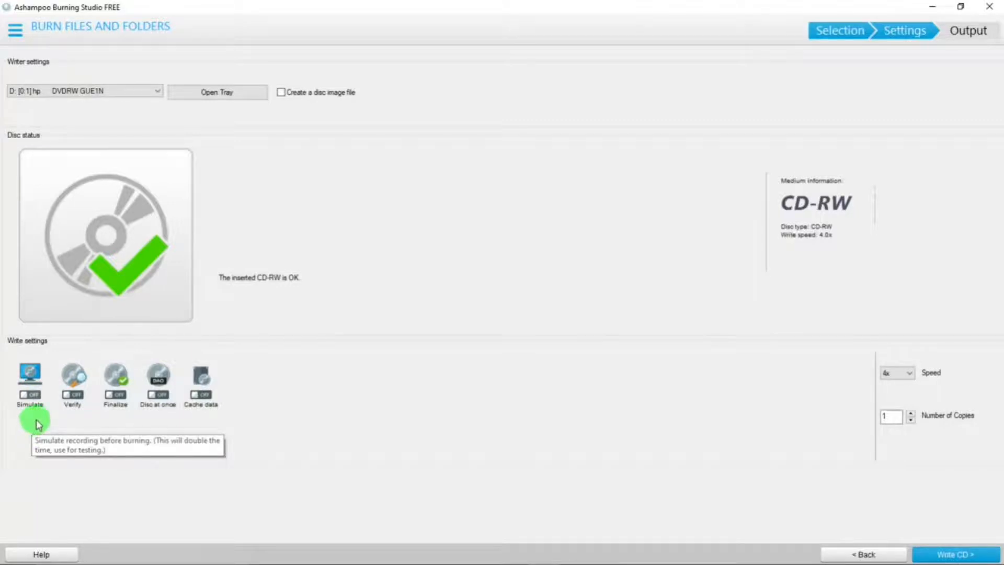
pyautogui.moveTo(37, 425)
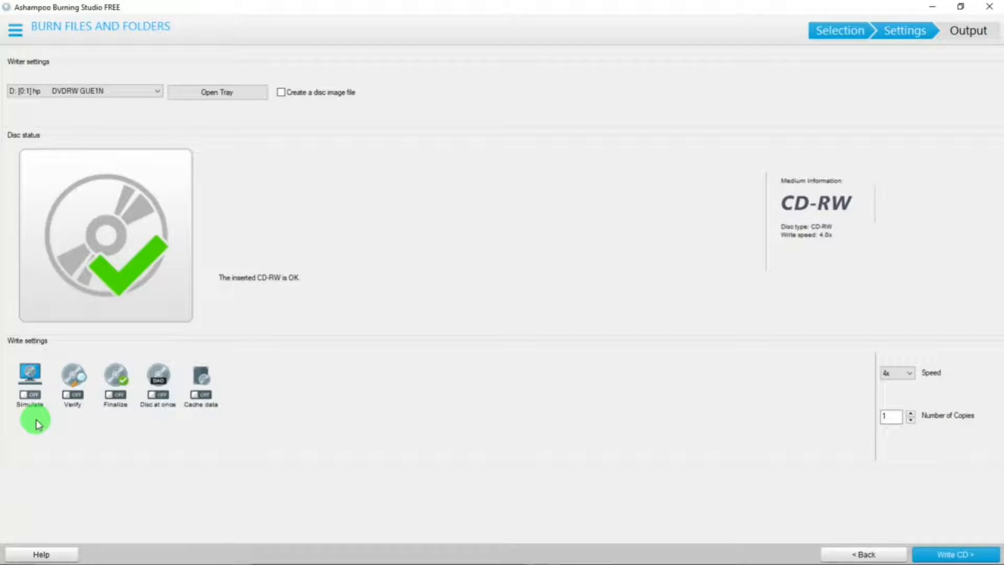
pyautogui.moveTo(73, 426)
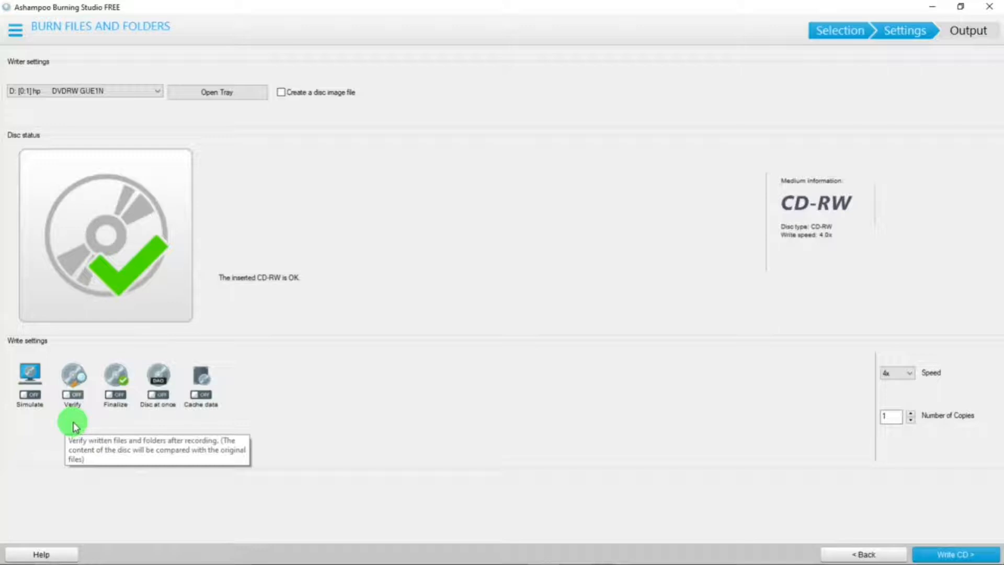
pyautogui.moveTo(74, 425)
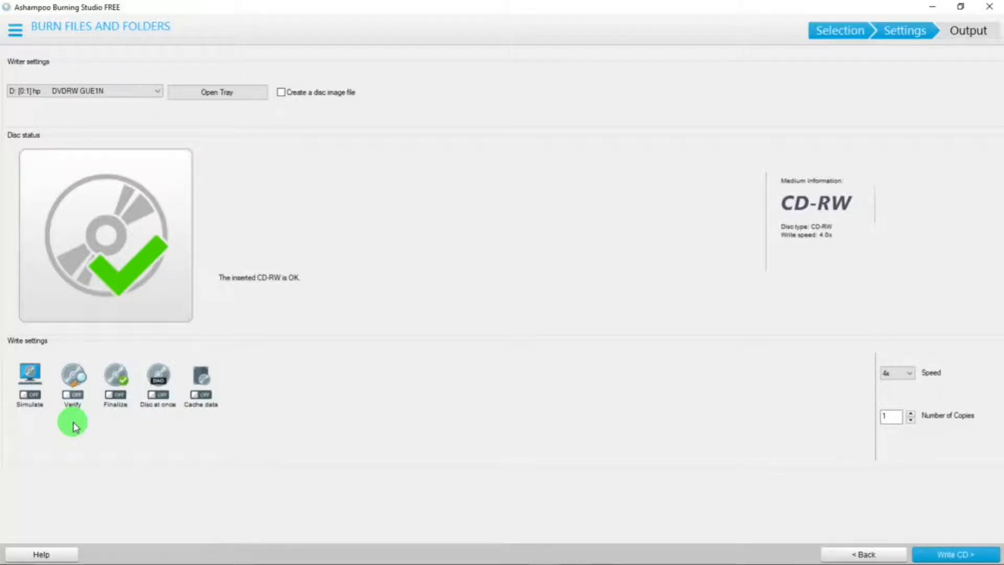
pyautogui.moveTo(116, 422)
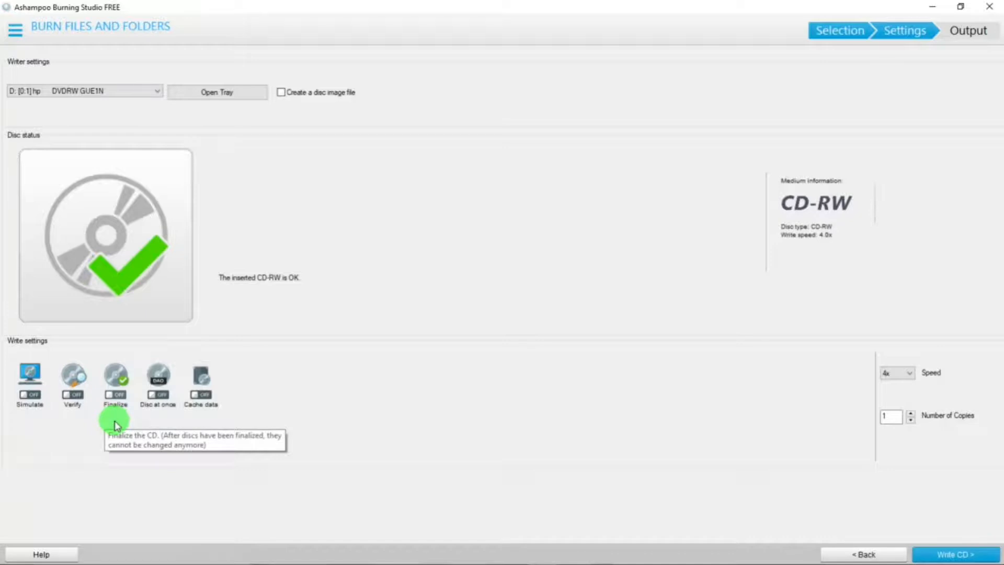
pyautogui.moveTo(115, 425)
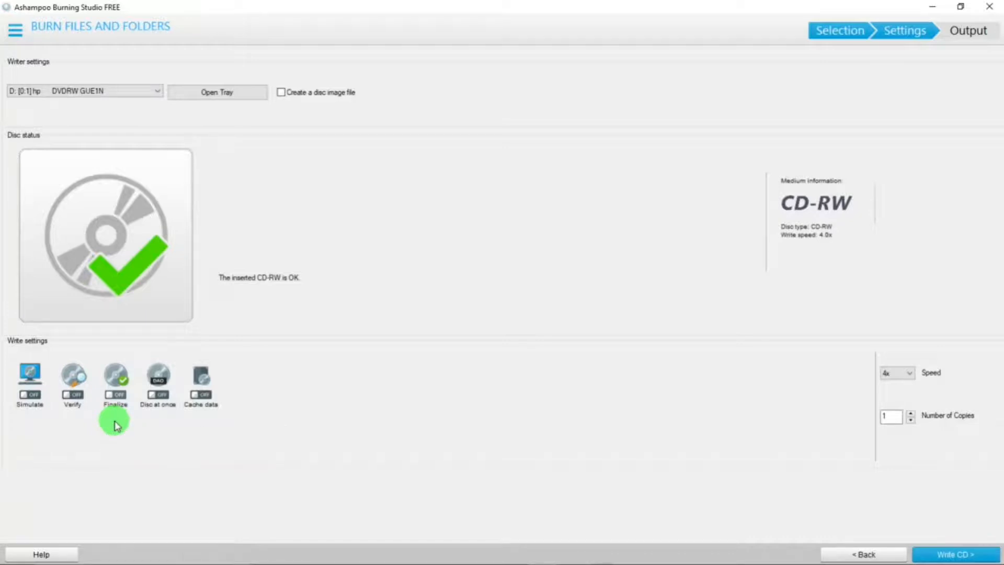
pyautogui.moveTo(166, 429)
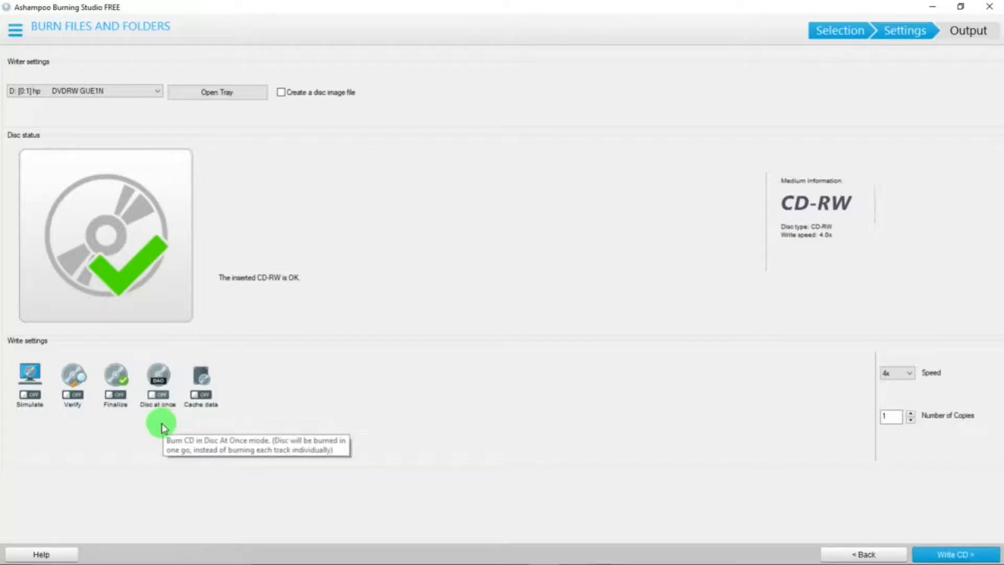
pyautogui.moveTo(162, 426)
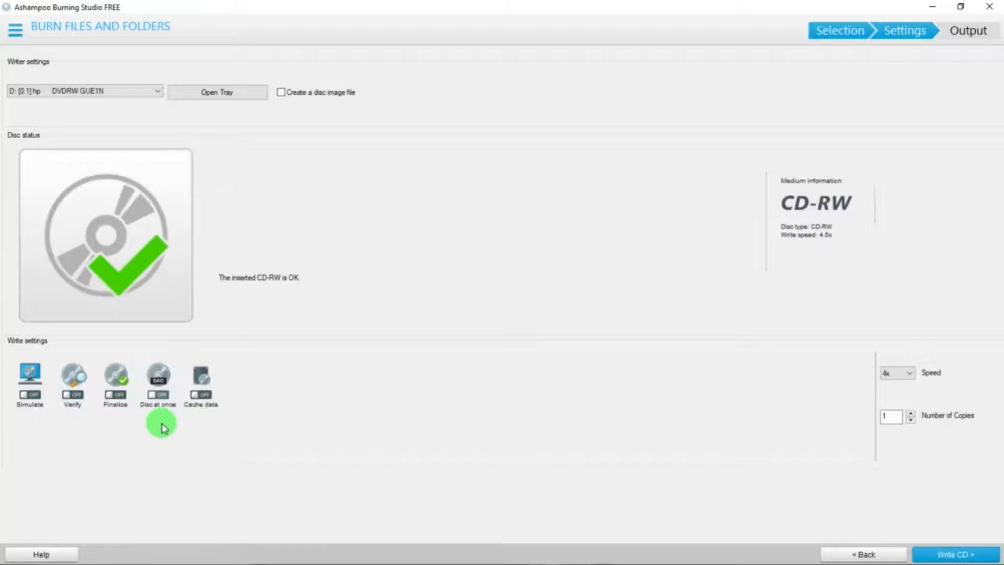
pyautogui.moveTo(206, 429)
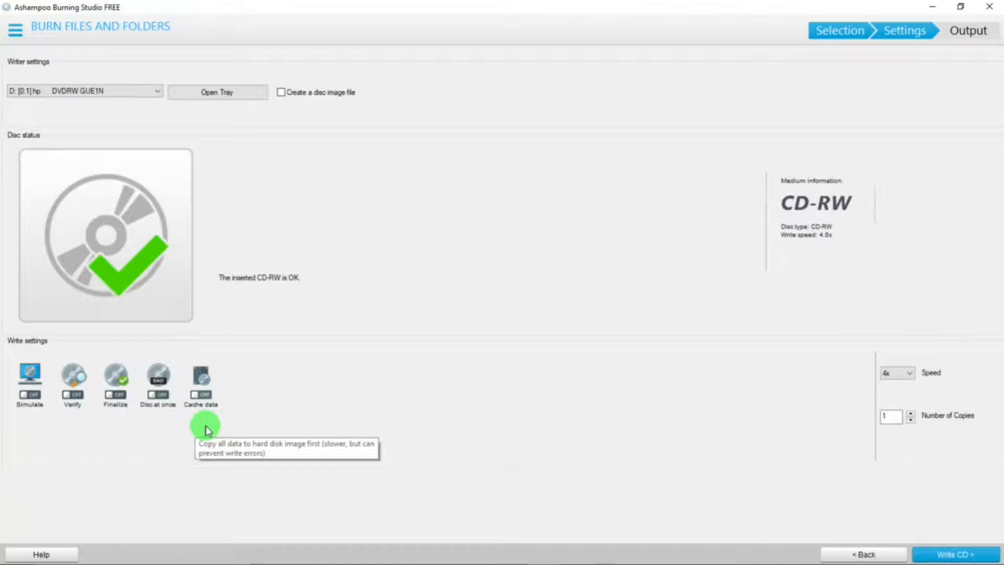
pyautogui.moveTo(206, 429)
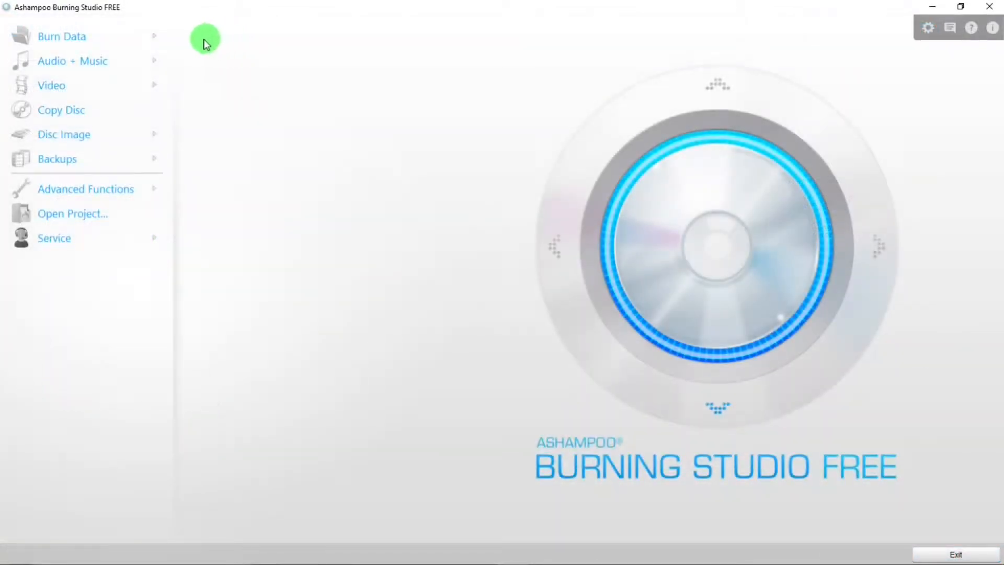
# Step: Show the Audio + Music submenu with Create Audio CD and Rip Audio CD
pyautogui.click(62, 36)
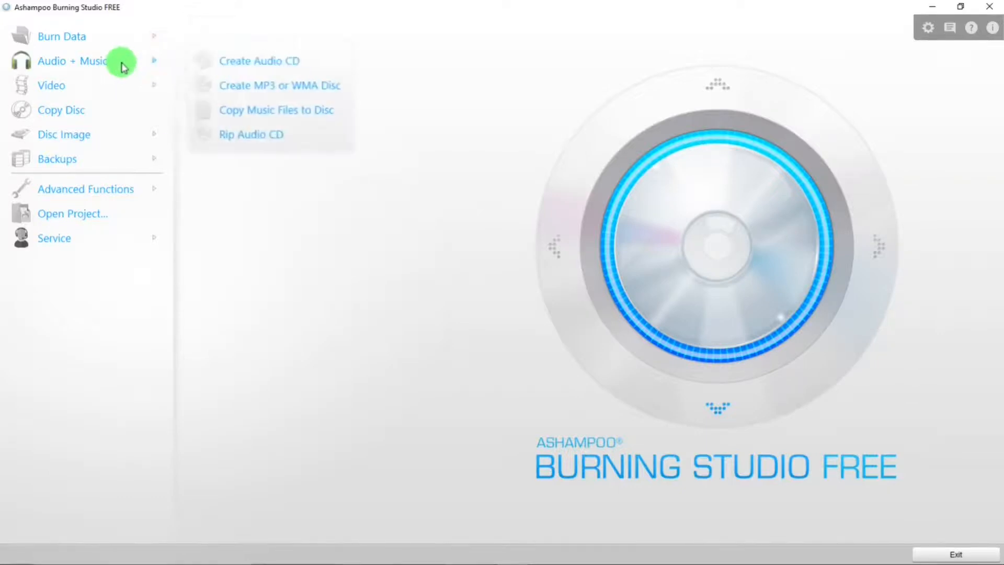
pyautogui.moveTo(226, 60)
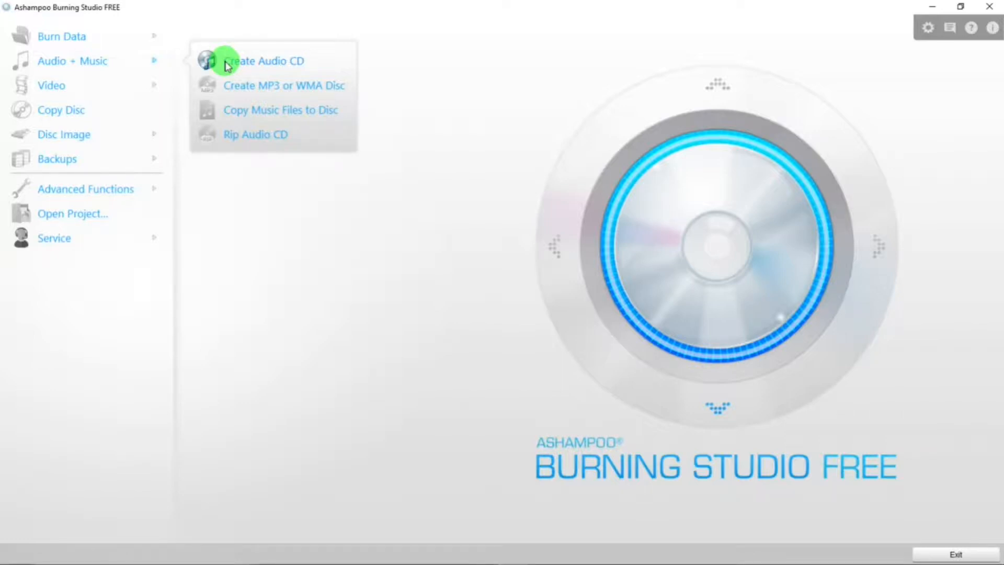
# Step: Start a new, empty audio CD project via Create Audio CD
pyautogui.click(268, 60)
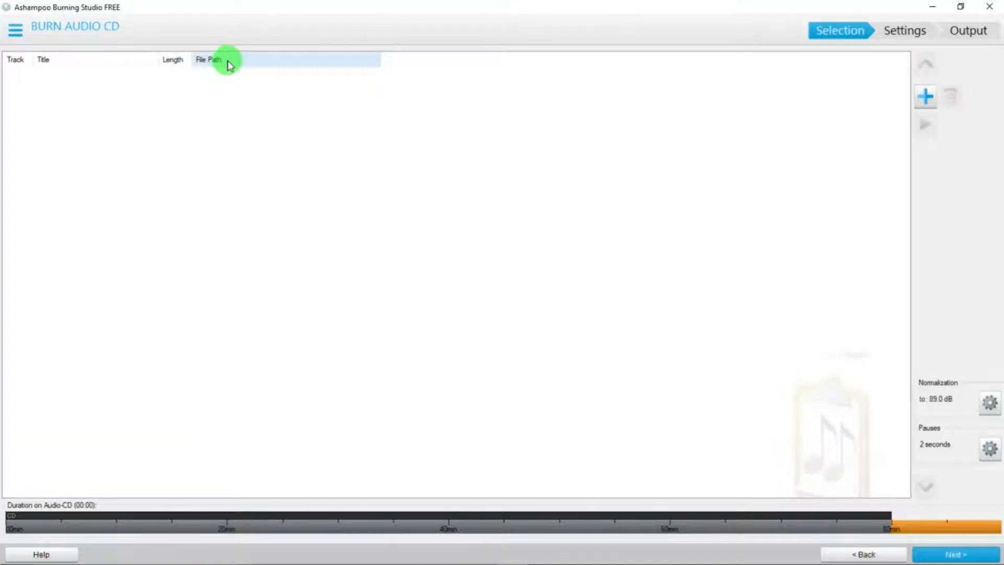
pyautogui.moveTo(924, 97)
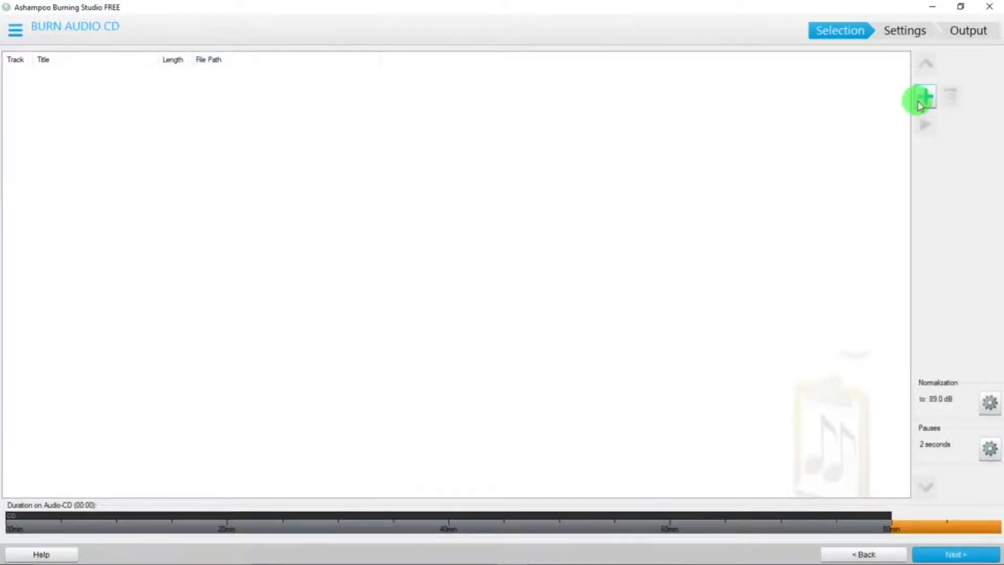
pyautogui.moveTo(923, 97)
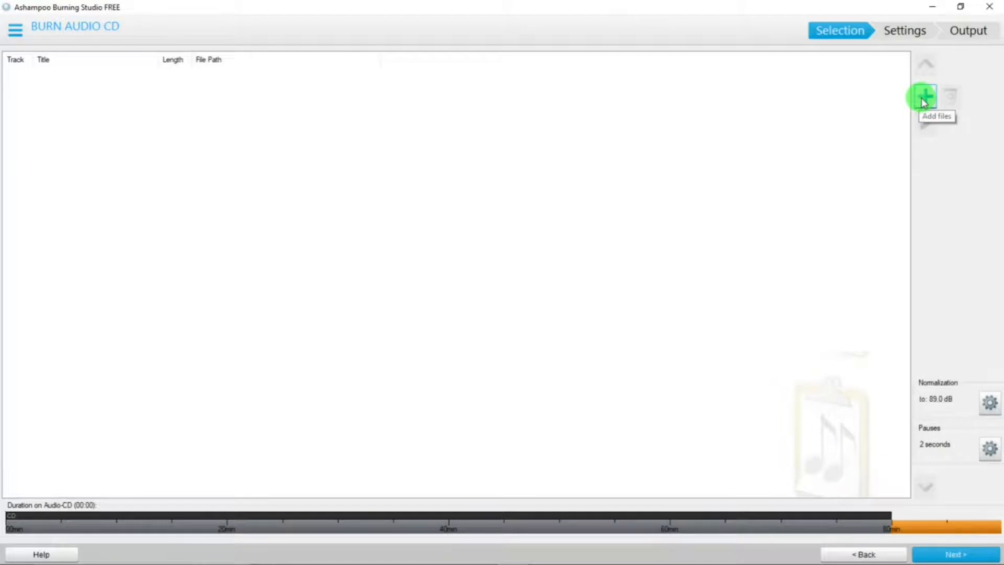
pyautogui.moveTo(923, 100)
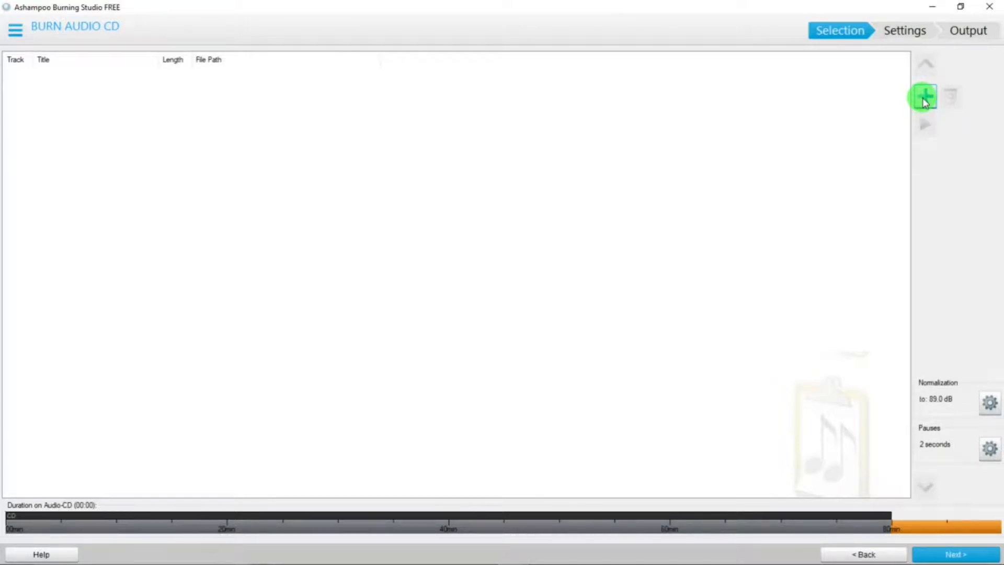
# Step: Add all five MP3 tracks from the Desktop's Music folder, totalling 10:12 of disc time
pyautogui.click(924, 96)
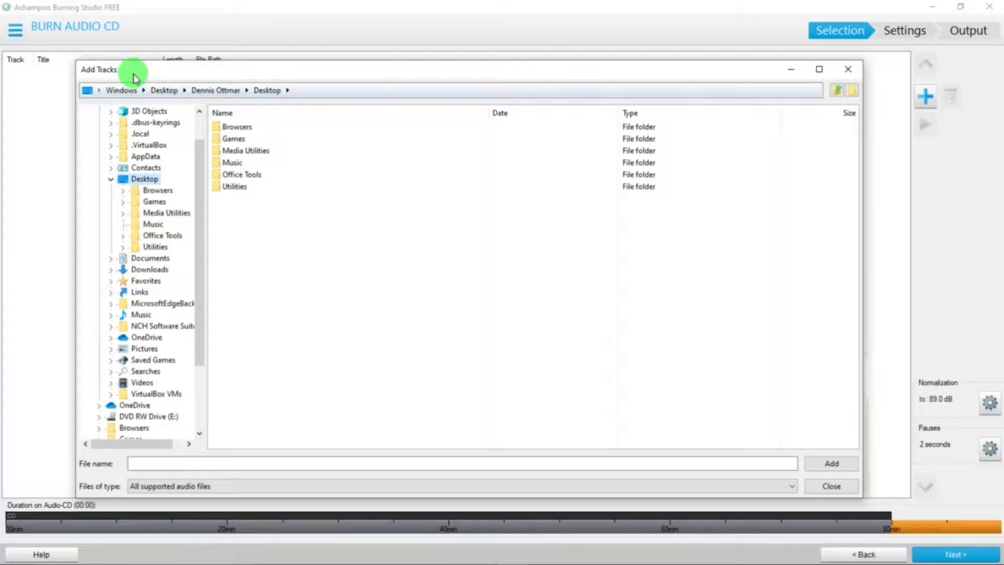
pyautogui.moveTo(161, 171)
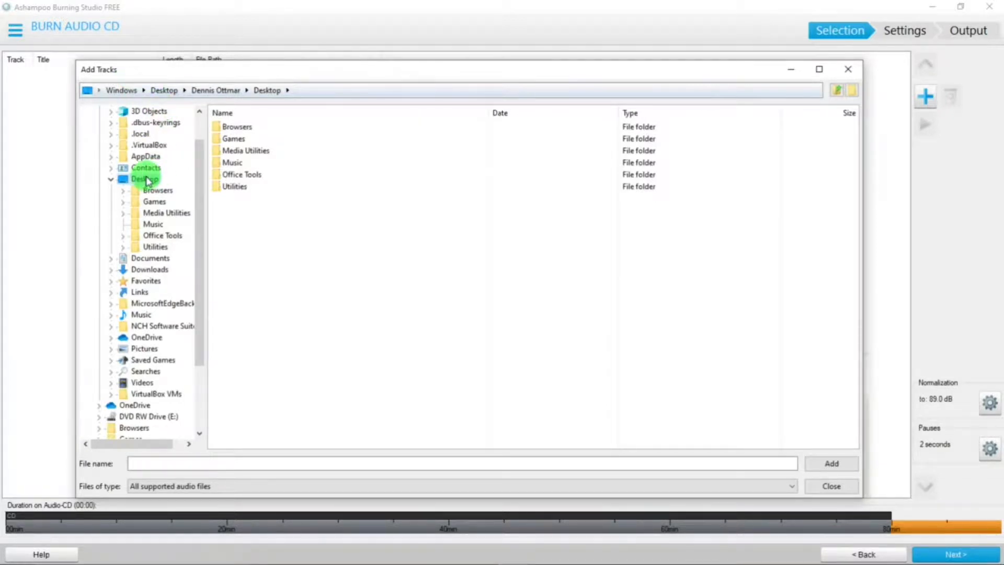
pyautogui.moveTo(189, 181)
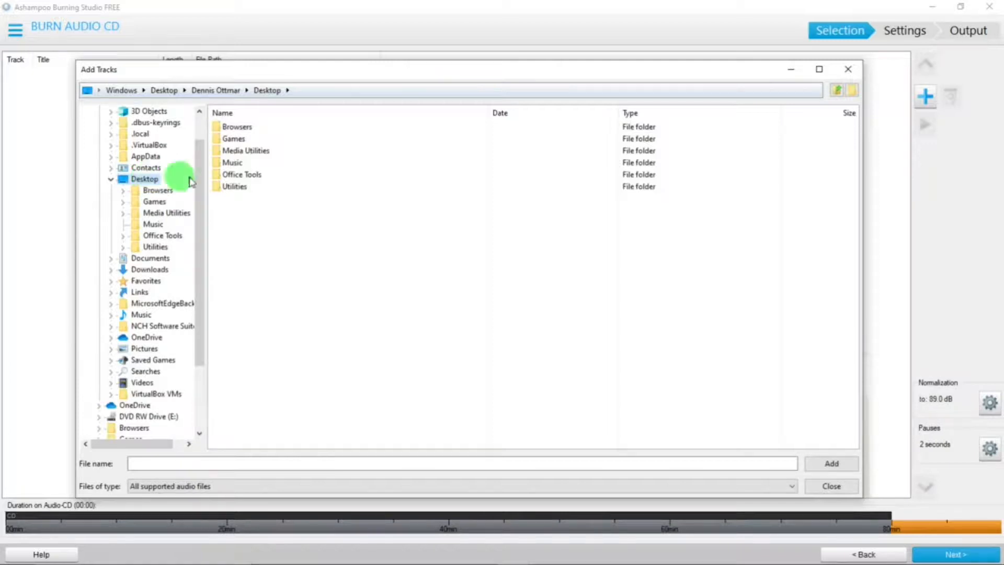
pyautogui.click(230, 162)
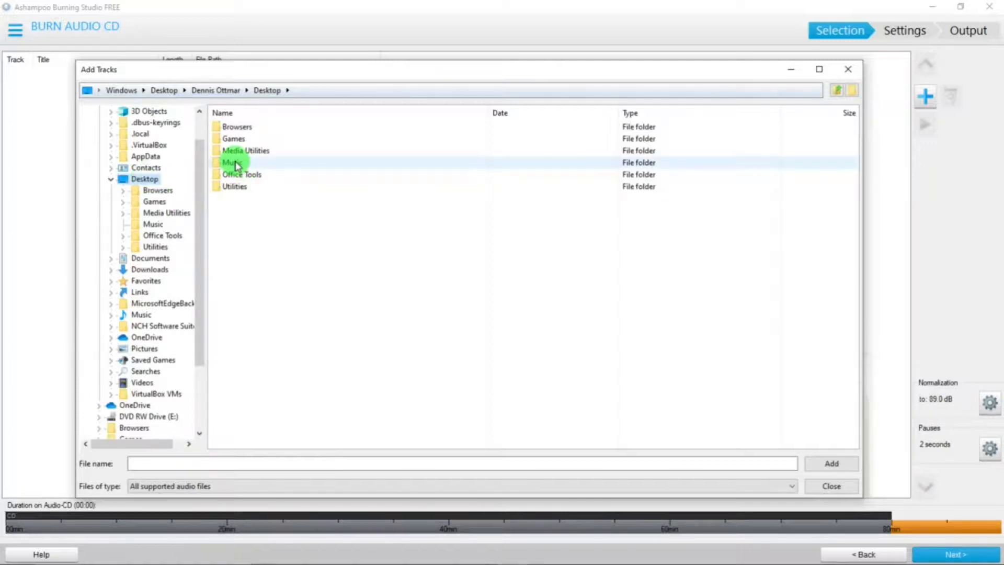
pyautogui.doubleClick(230, 162)
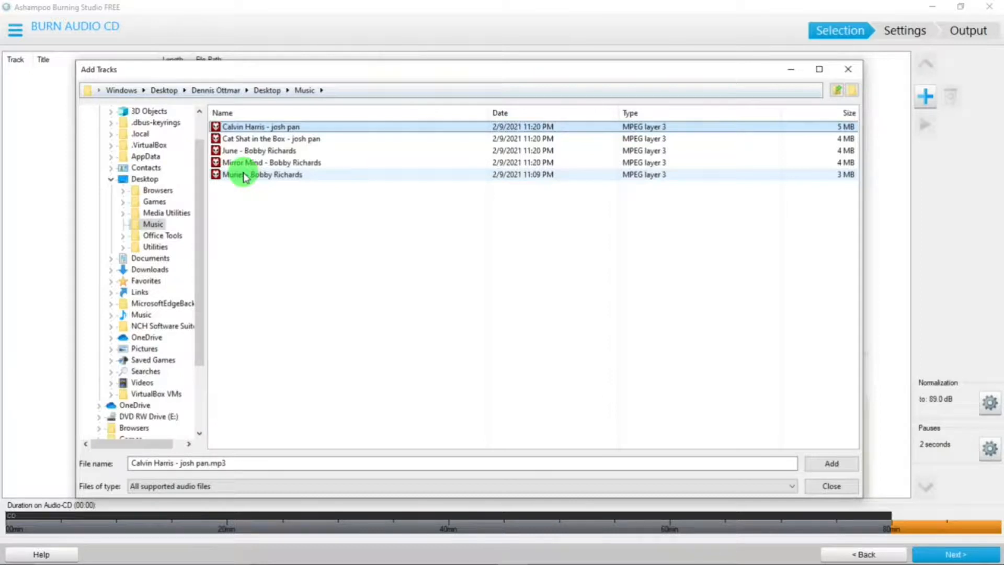
pyautogui.click(261, 175)
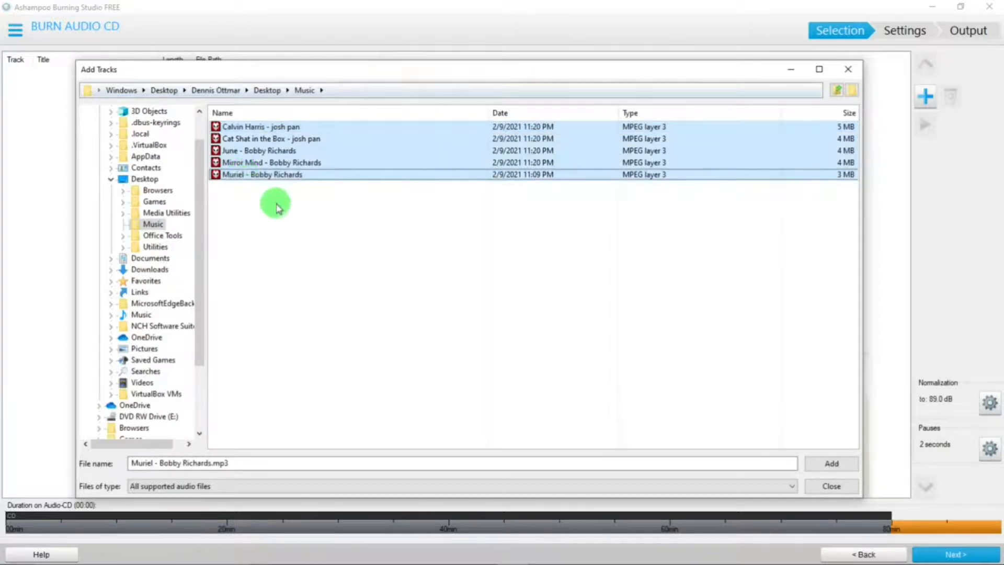
pyautogui.moveTo(780, 363)
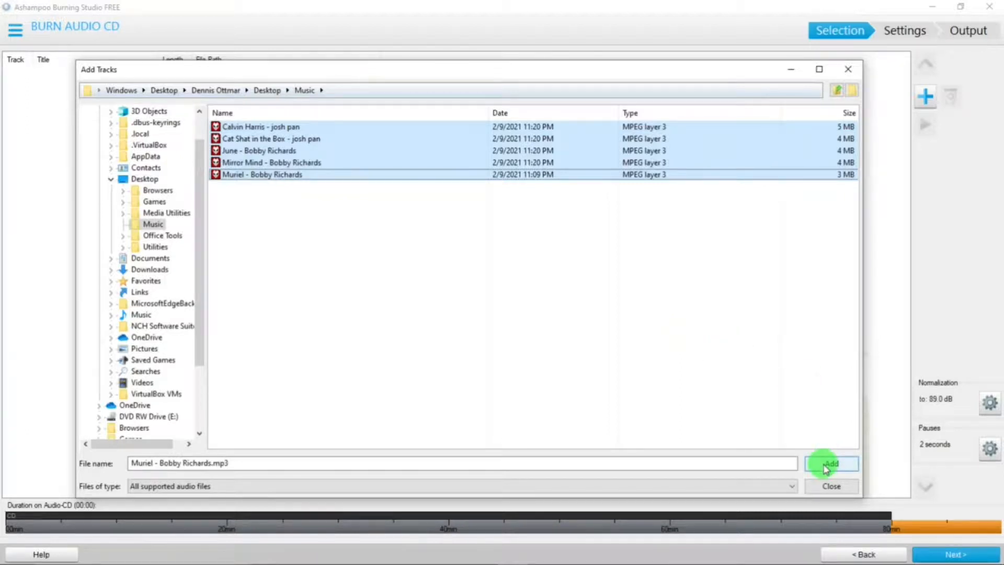
pyautogui.click(830, 464)
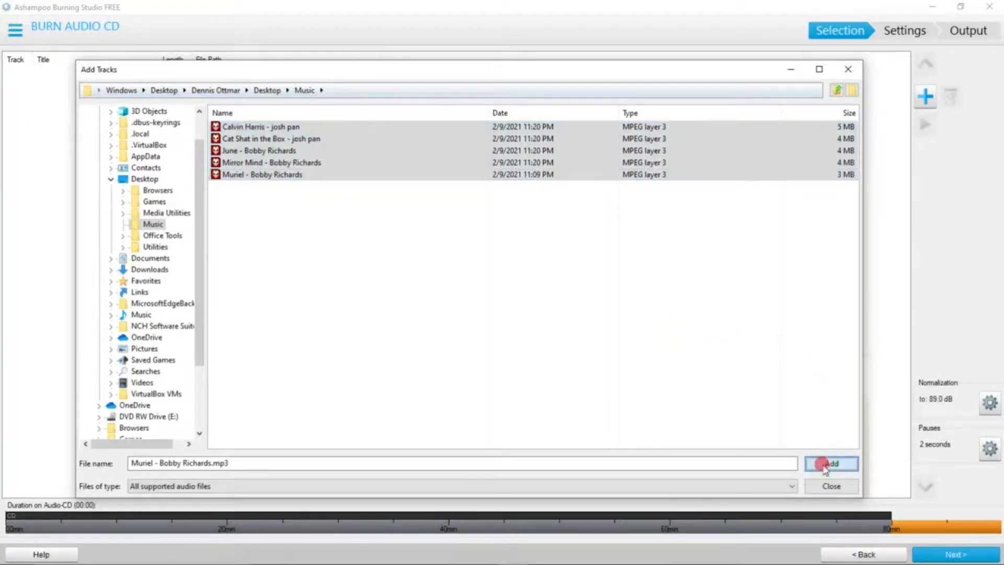
pyautogui.click(829, 464)
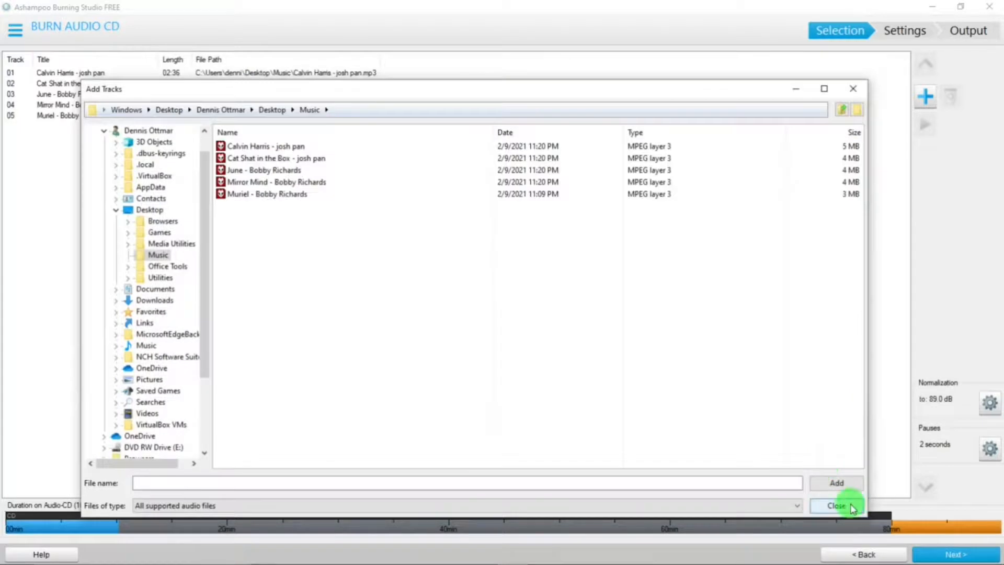
pyautogui.click(836, 505)
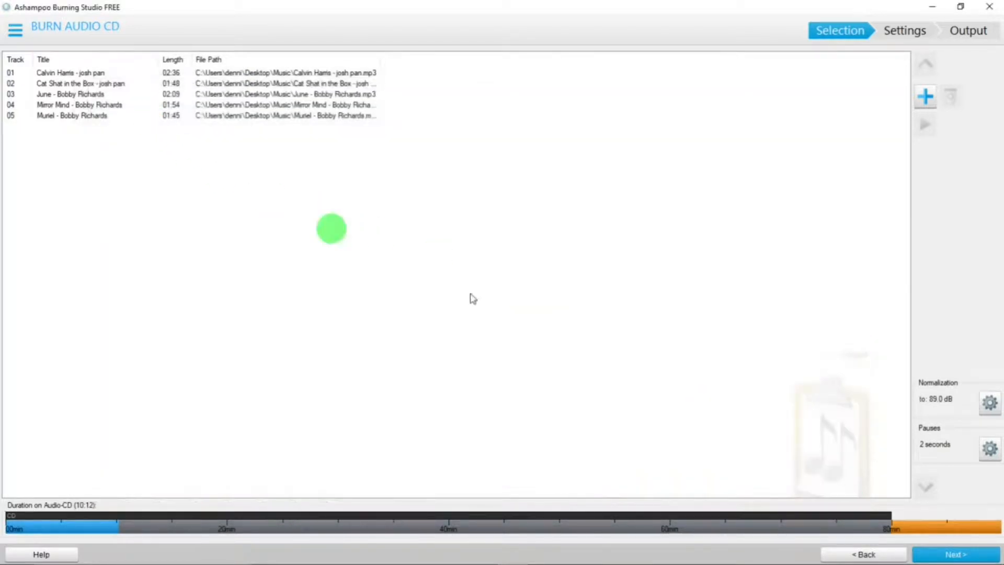
pyautogui.moveTo(798, 422)
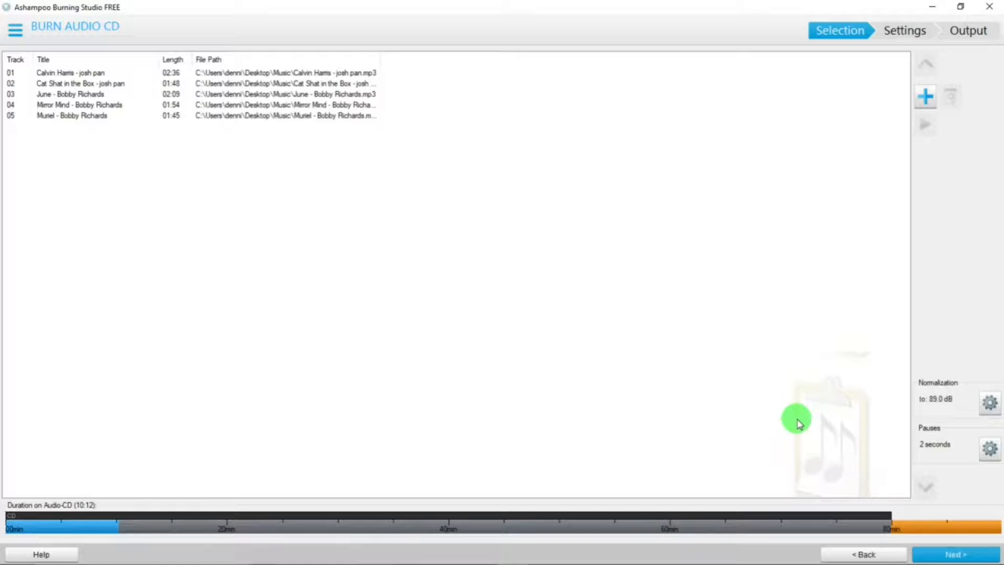
pyautogui.moveTo(970, 386)
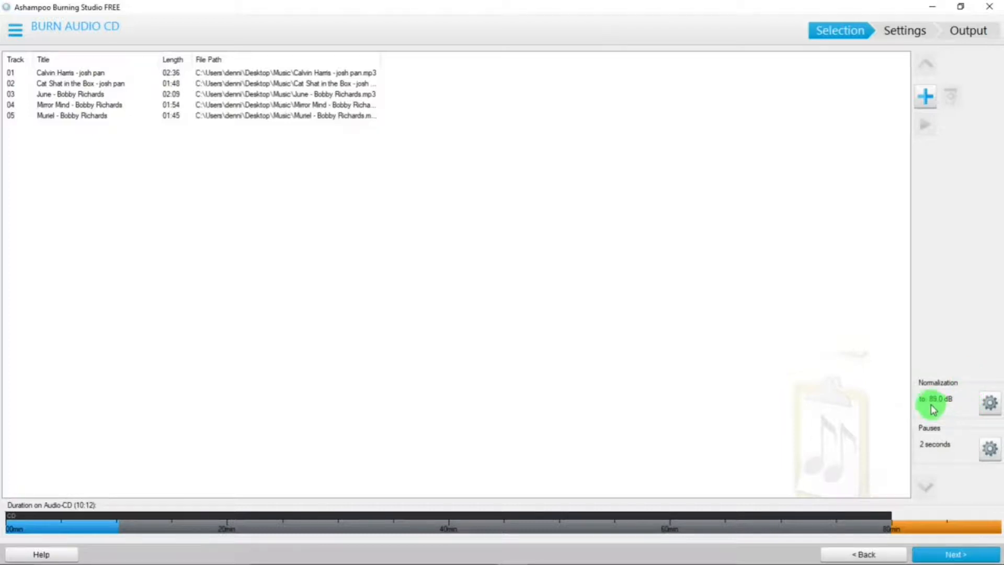
pyautogui.moveTo(941, 401)
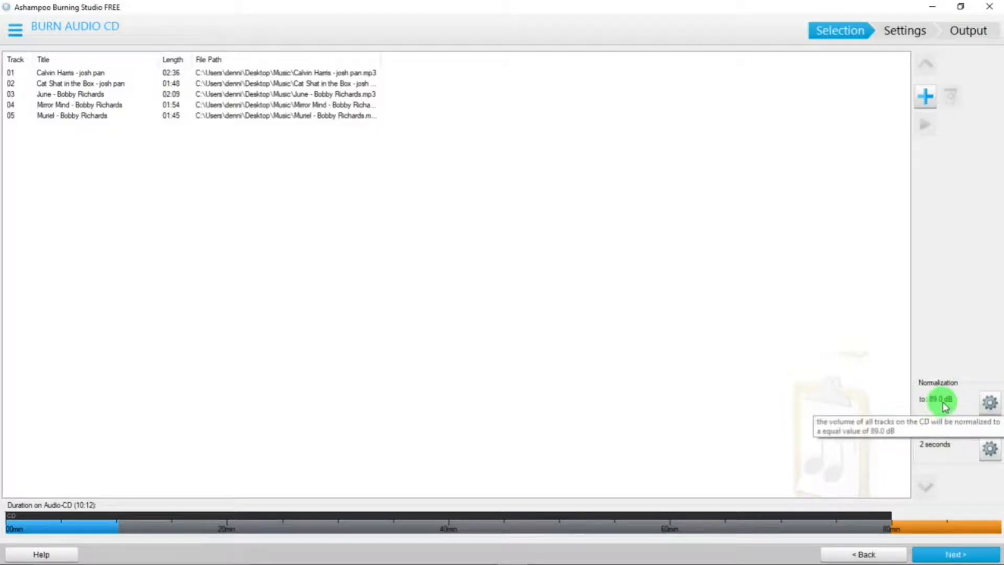
pyautogui.moveTo(966, 406)
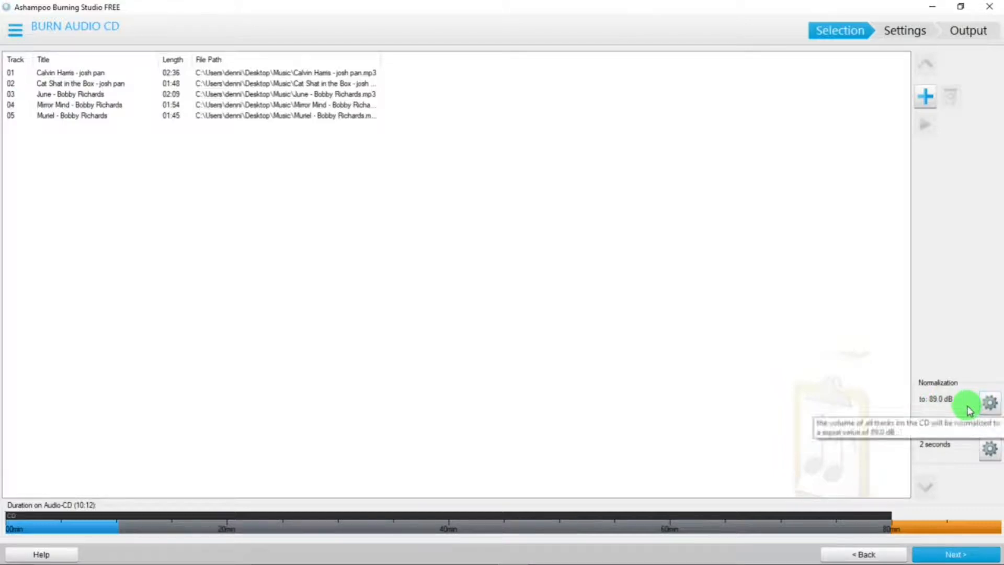
pyautogui.moveTo(989, 403)
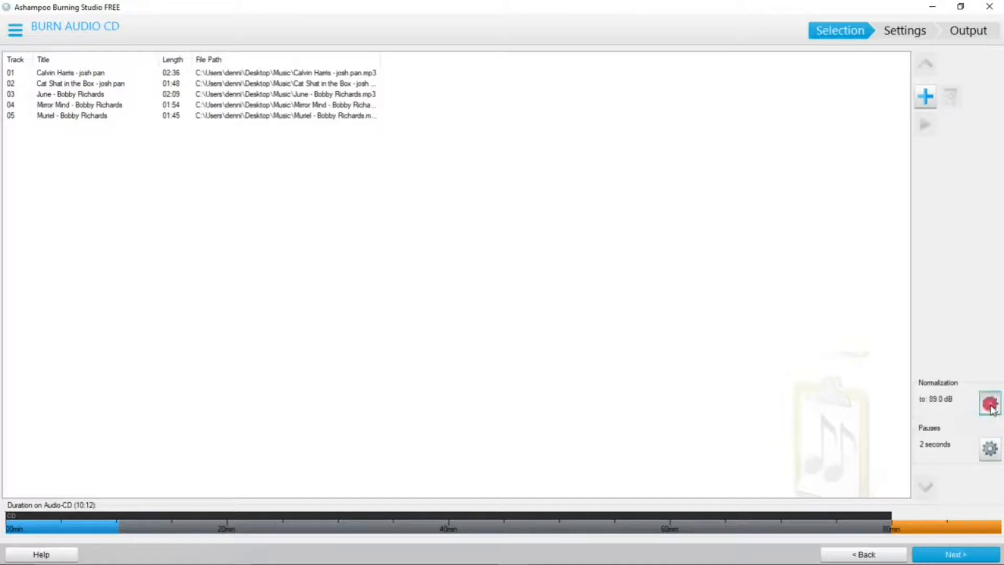
pyautogui.click(988, 402)
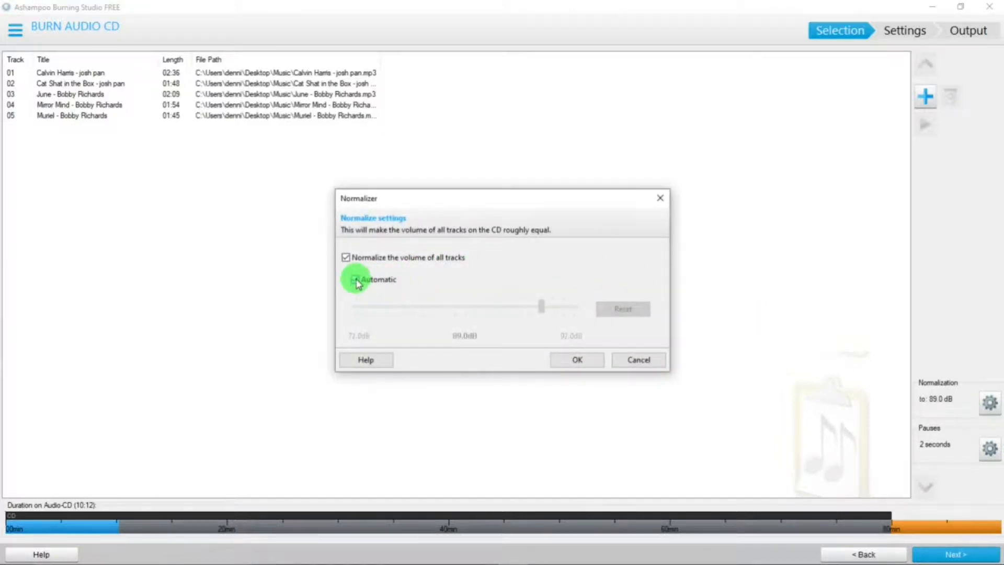
pyautogui.click(355, 279)
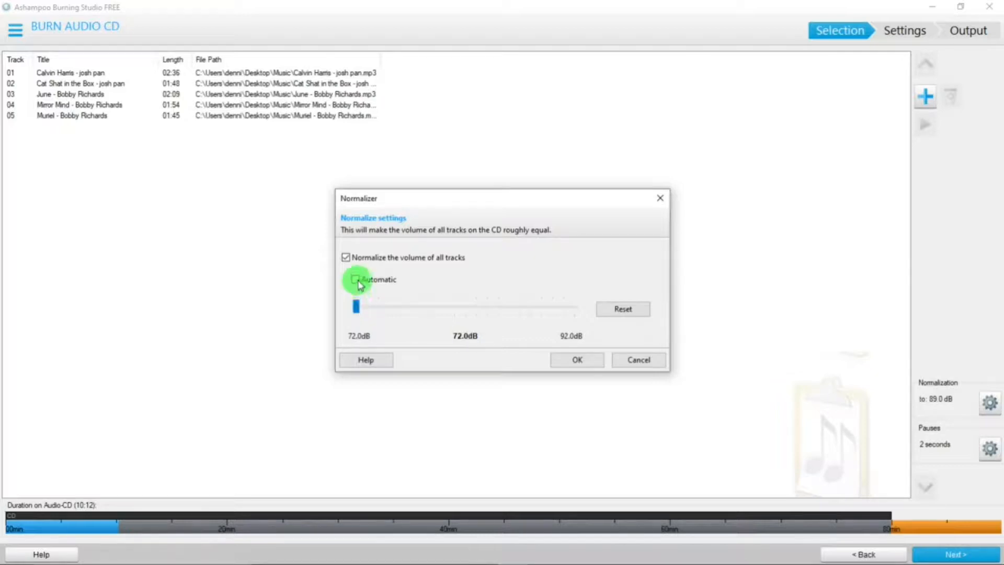
pyautogui.click(354, 279)
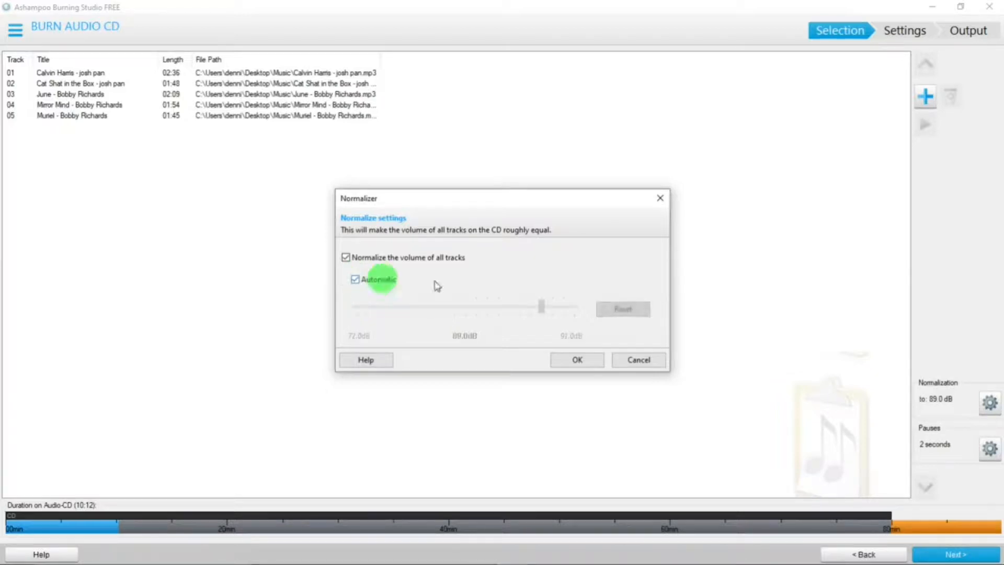
pyautogui.moveTo(510, 281)
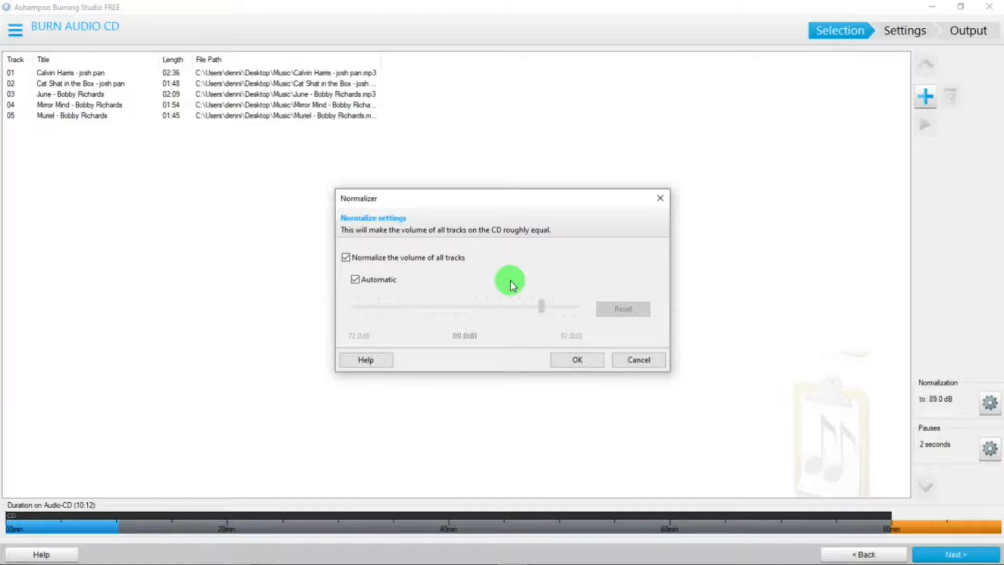
pyautogui.moveTo(588, 343)
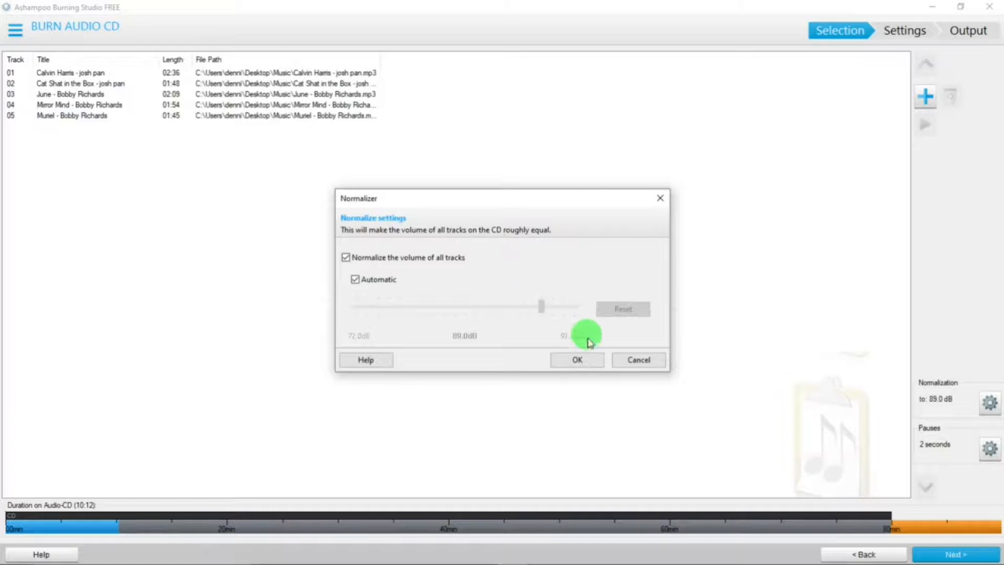
pyautogui.click(575, 359)
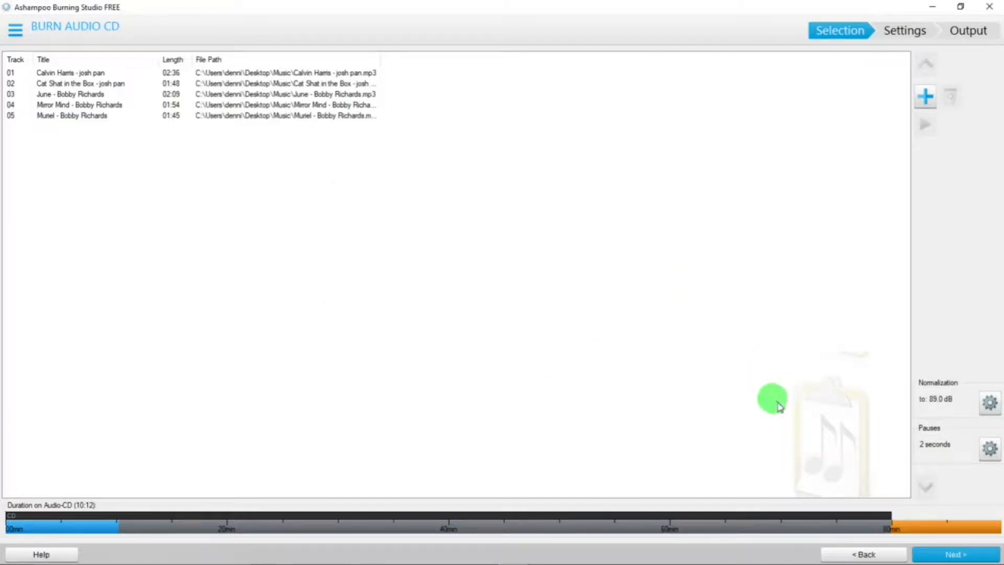
pyautogui.moveTo(954, 431)
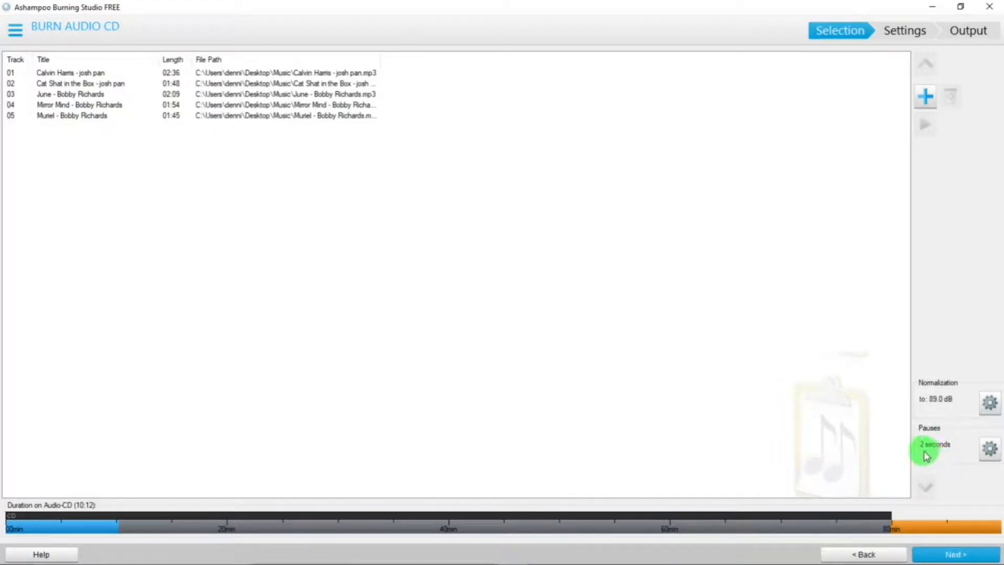
pyautogui.moveTo(934, 443)
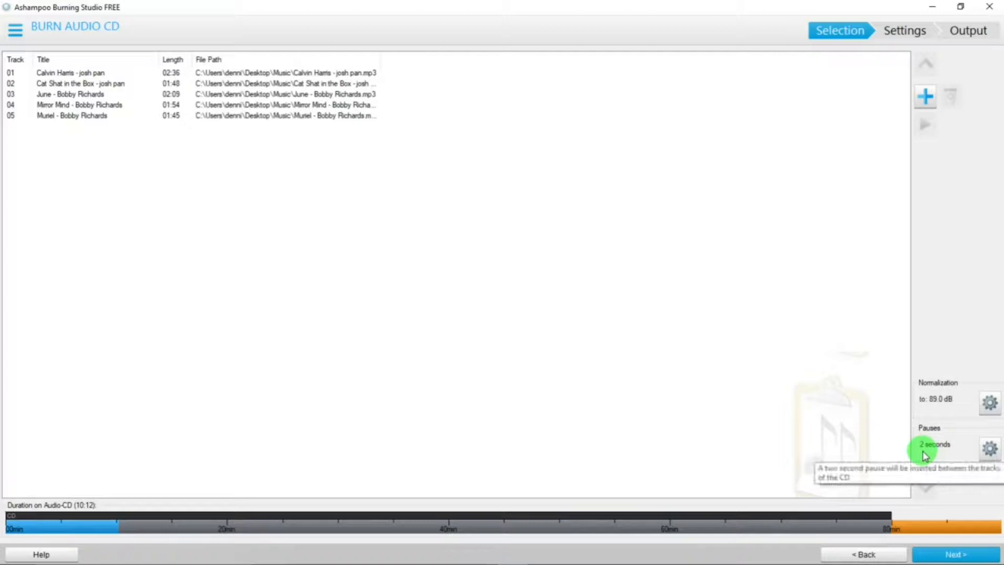
pyautogui.moveTo(989, 449)
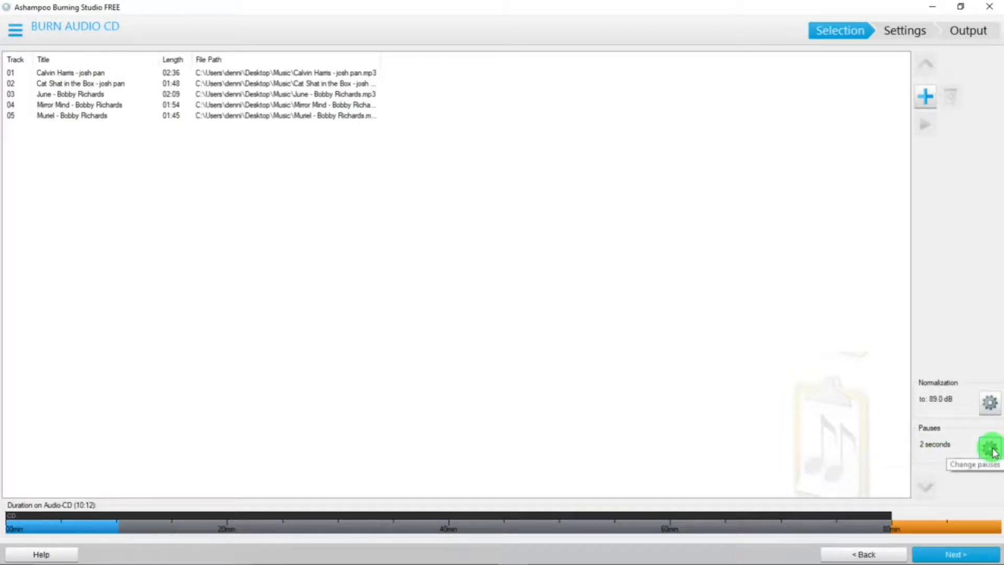
pyautogui.click(990, 446)
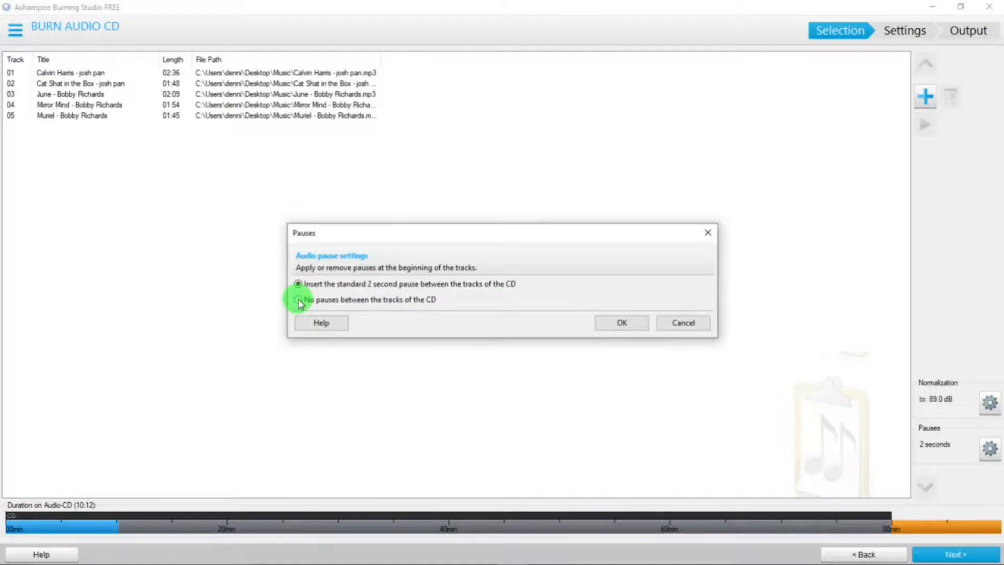
pyautogui.click(297, 299)
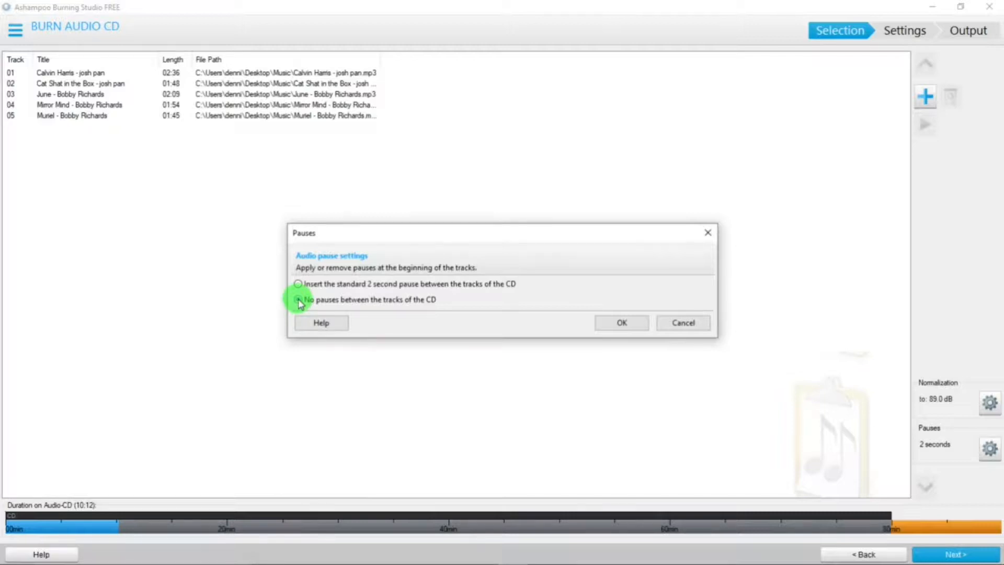
pyautogui.click(298, 300)
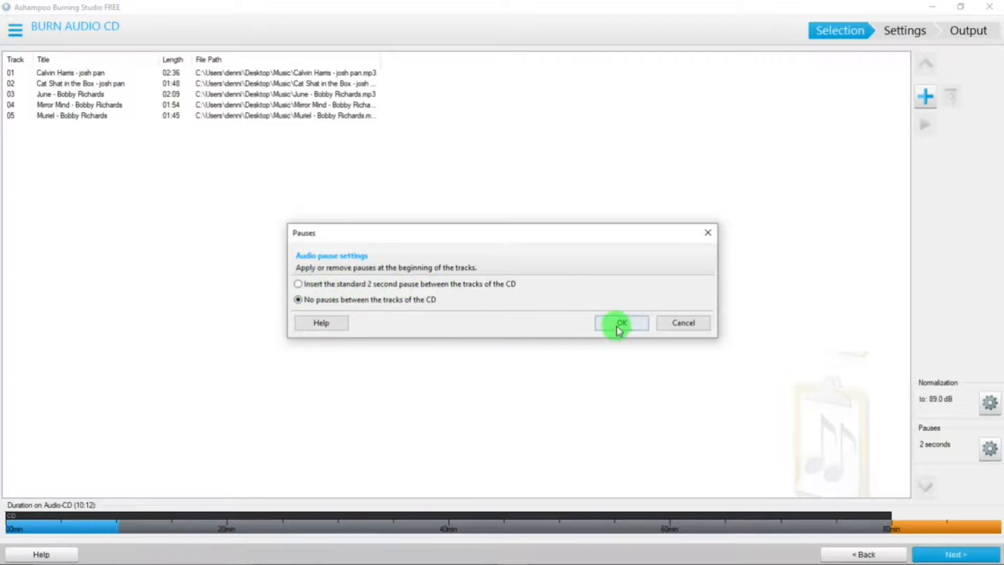
pyautogui.click(298, 284)
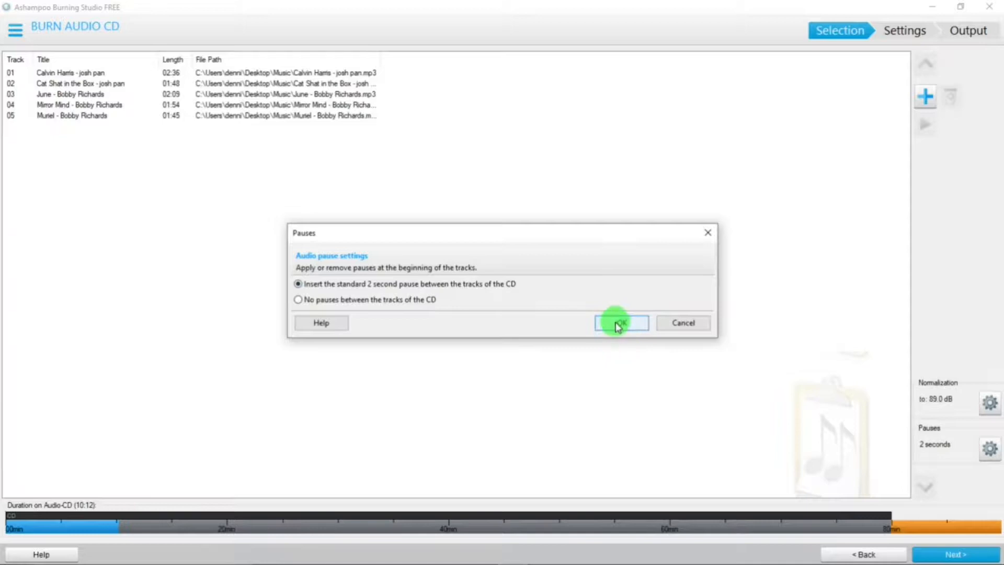
pyautogui.click(619, 323)
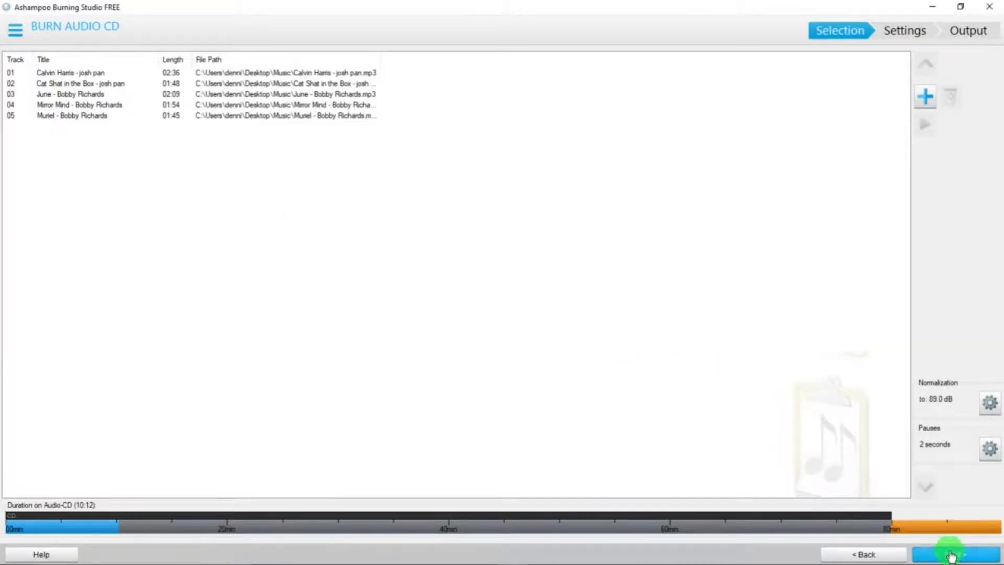
# Step: Advance to the burn settings, with the CD-RW reported OK at 4x speed
pyautogui.click(951, 554)
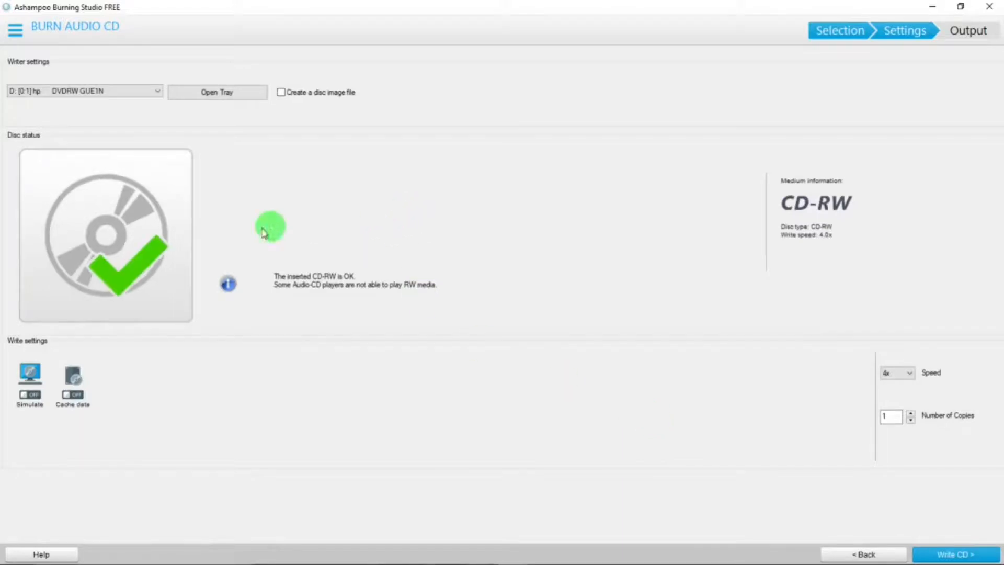
pyautogui.moveTo(217, 230)
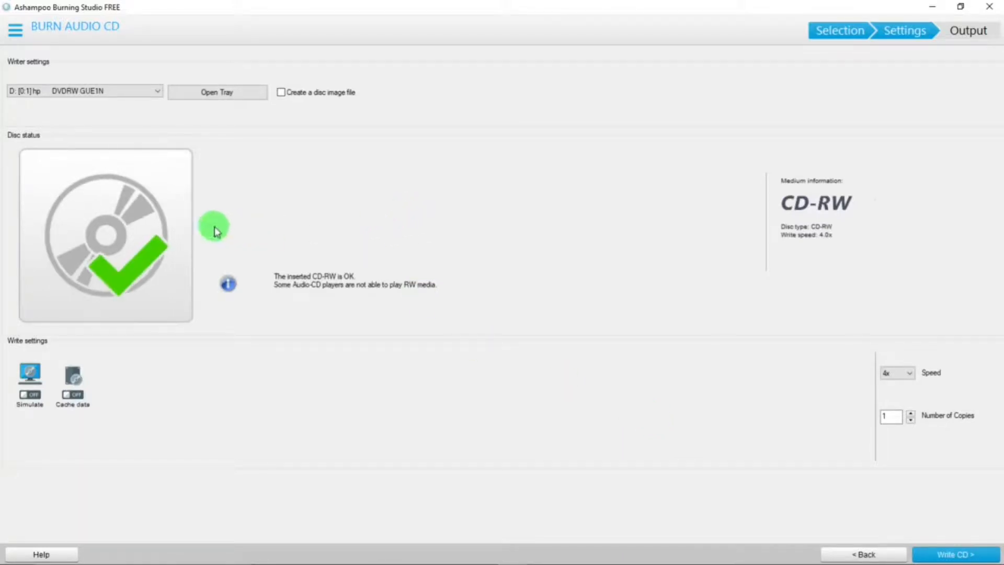
pyautogui.moveTo(172, 256)
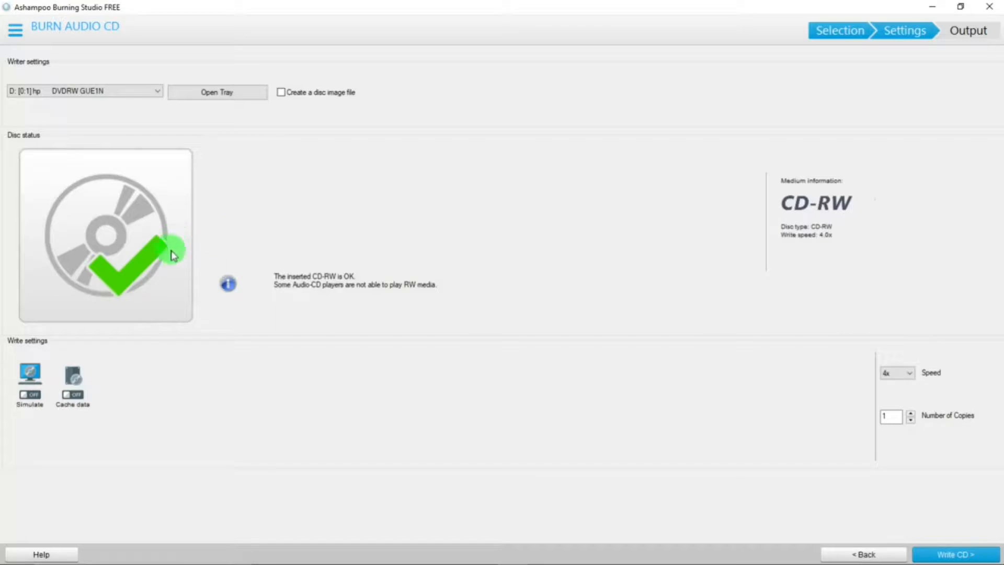
pyautogui.moveTo(38, 362)
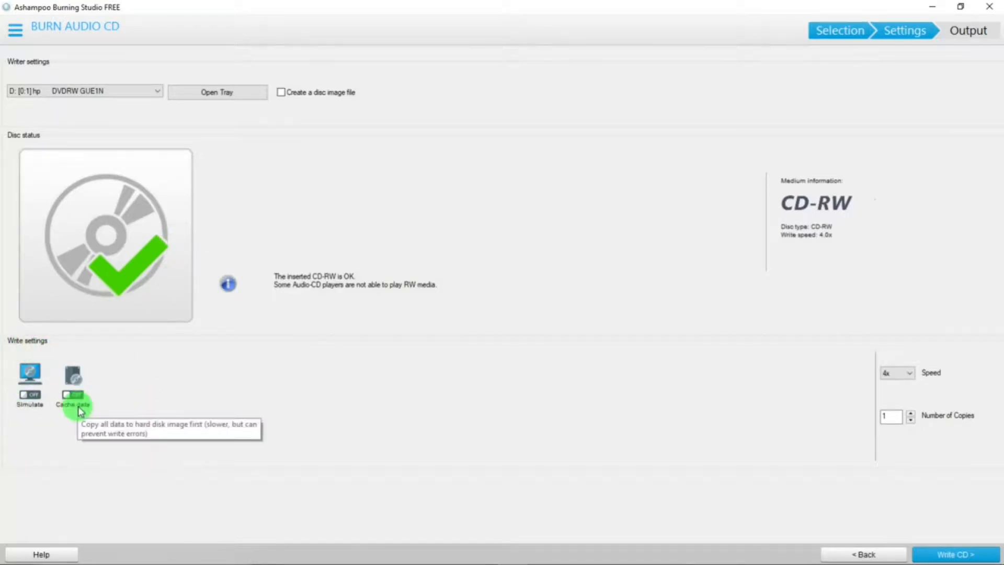
pyautogui.moveTo(948, 372)
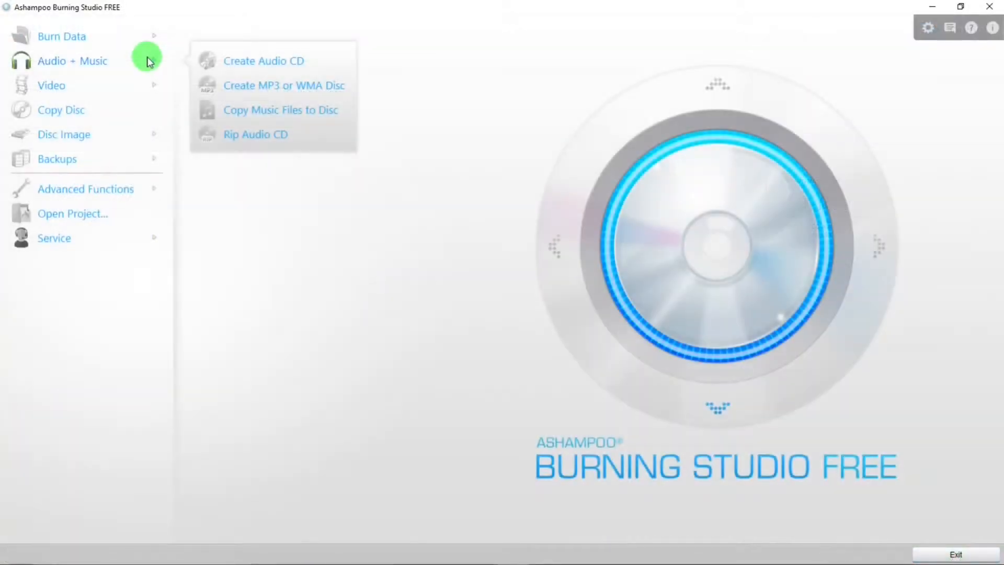
pyautogui.moveTo(239, 84)
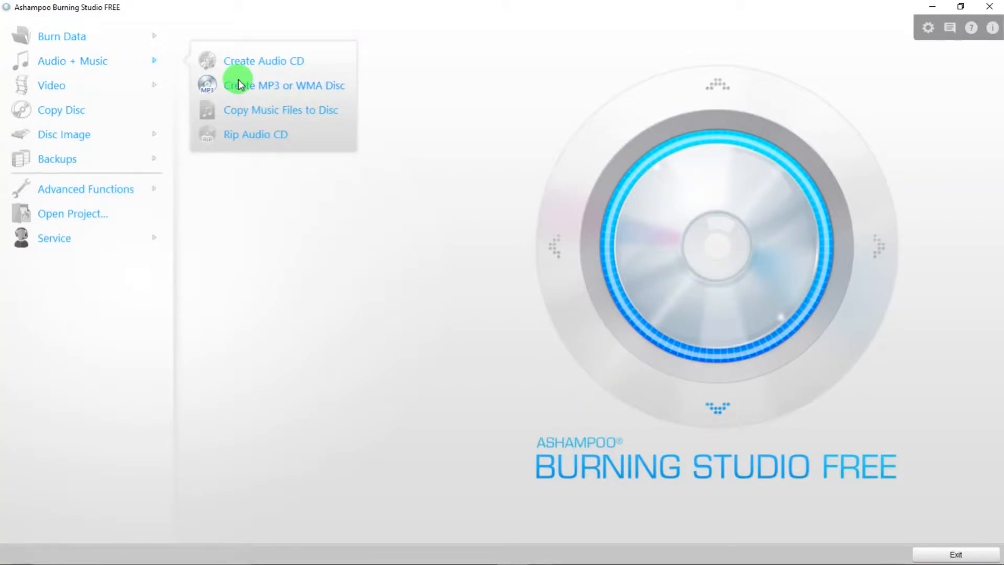
pyautogui.click(284, 85)
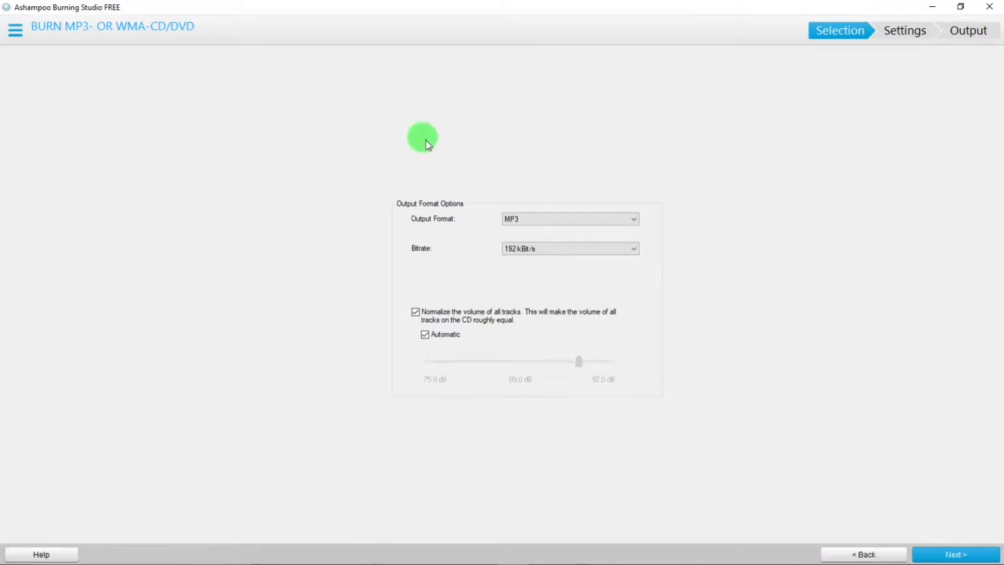
pyautogui.moveTo(468, 218)
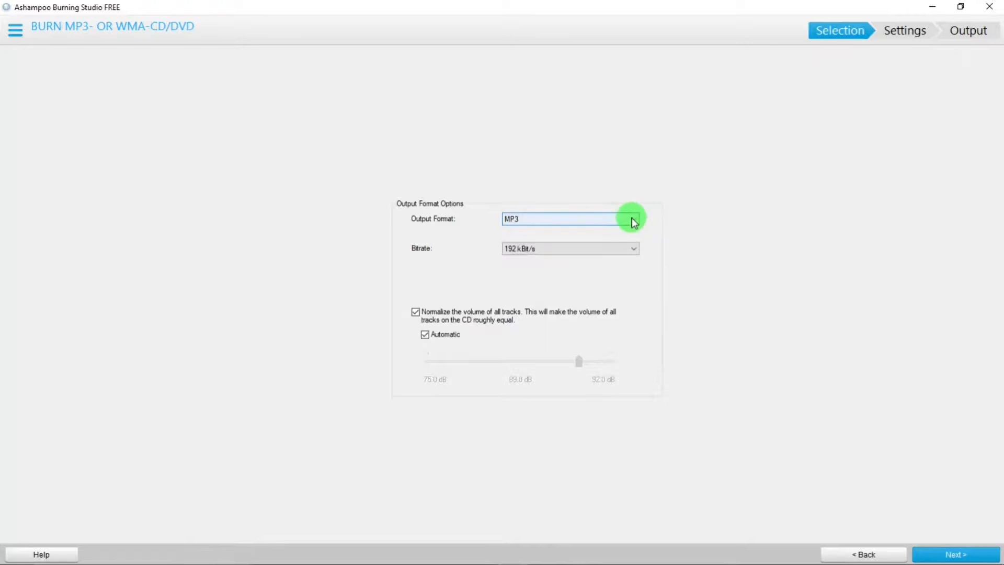
pyautogui.click(632, 219)
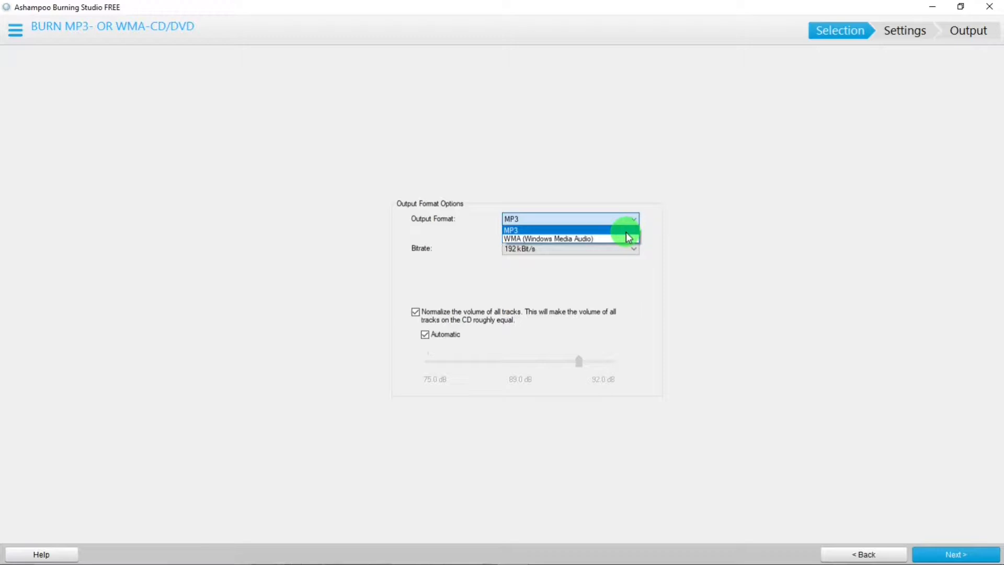
pyautogui.click(510, 229)
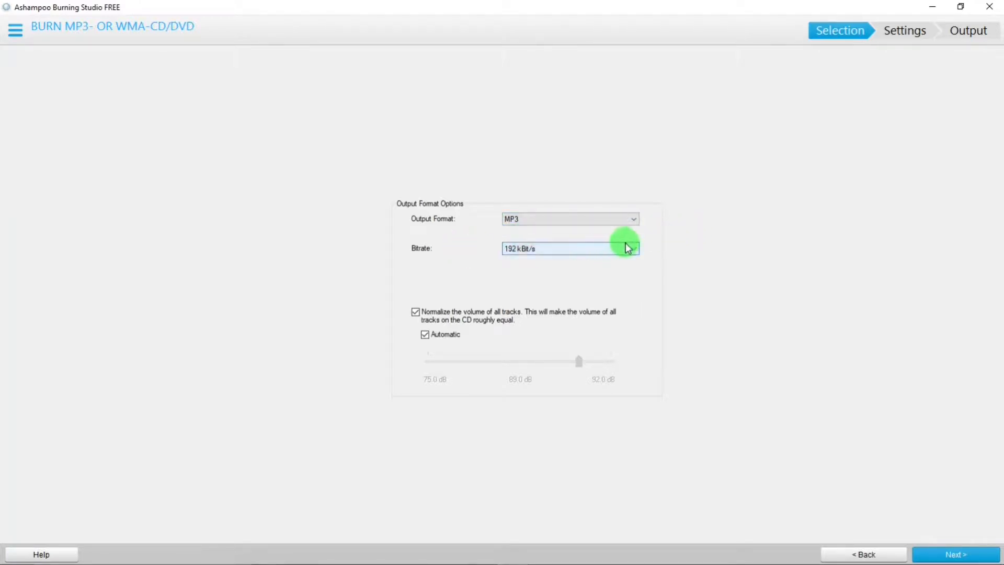
pyautogui.click(633, 249)
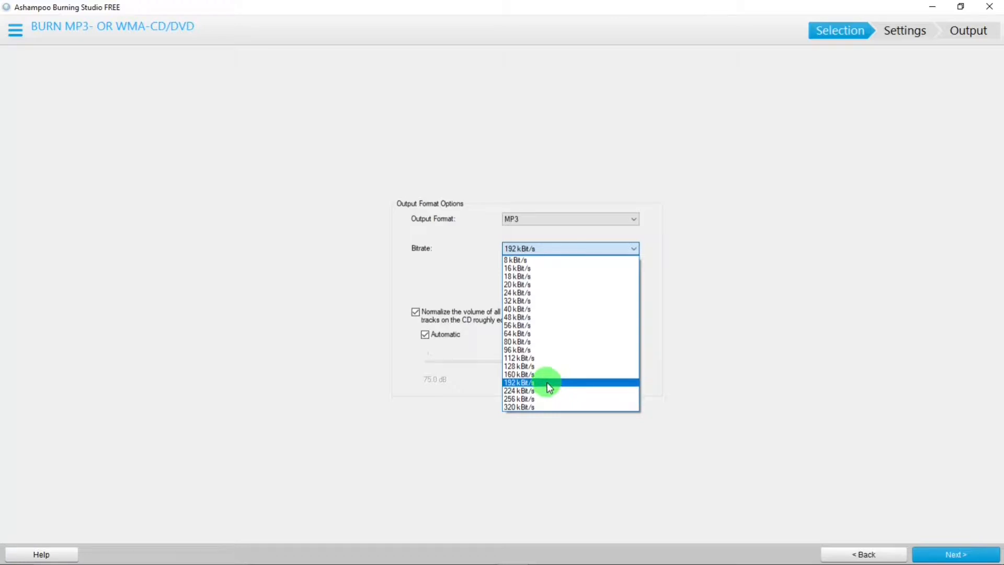
pyautogui.moveTo(544, 407)
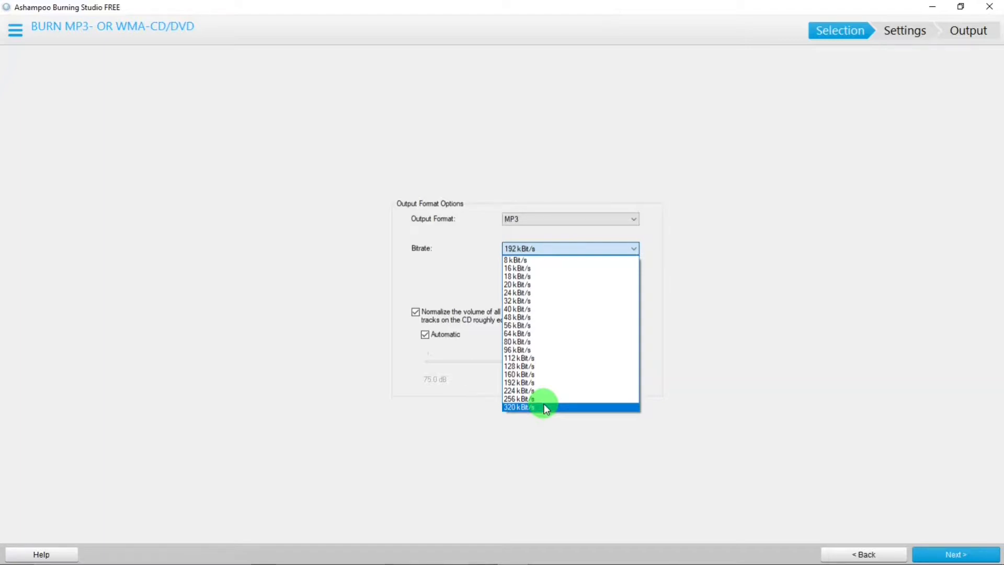
pyautogui.moveTo(702, 358)
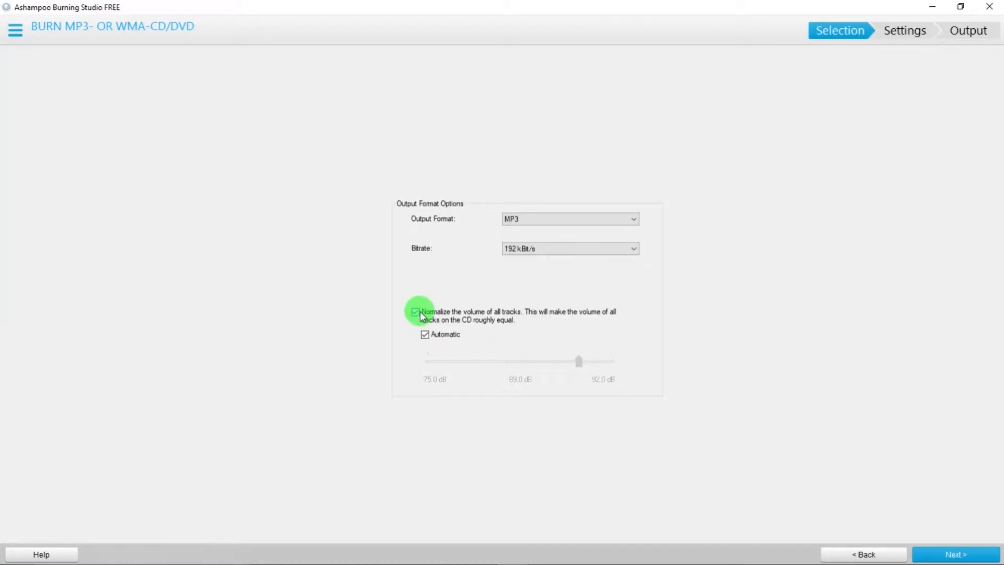
pyautogui.moveTo(470, 338)
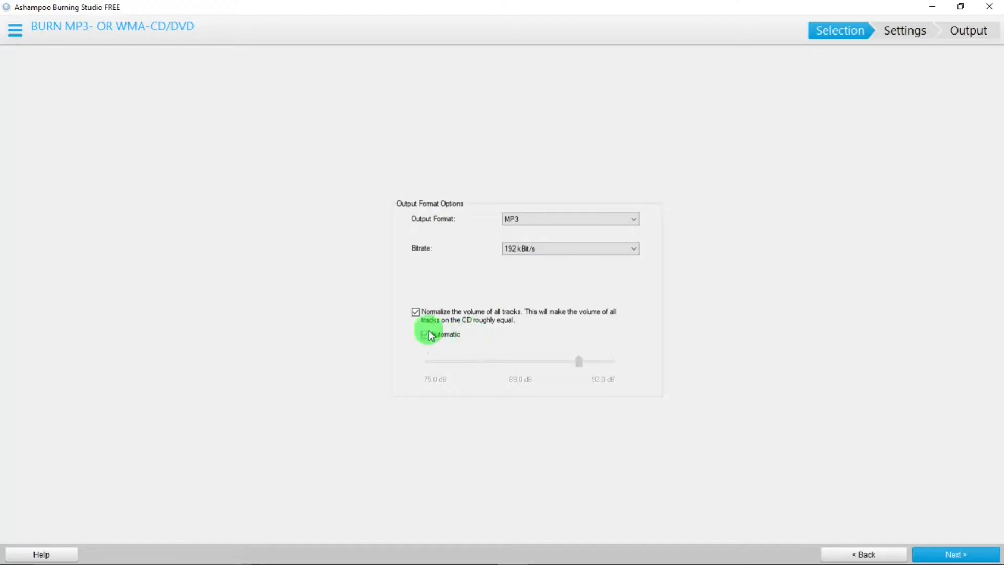
pyautogui.click(425, 335)
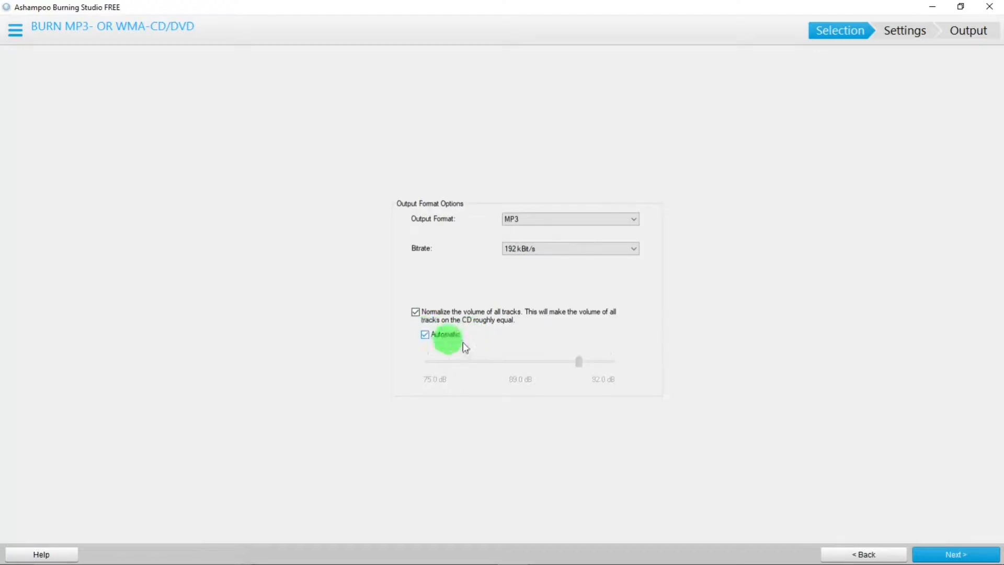
pyautogui.moveTo(982, 538)
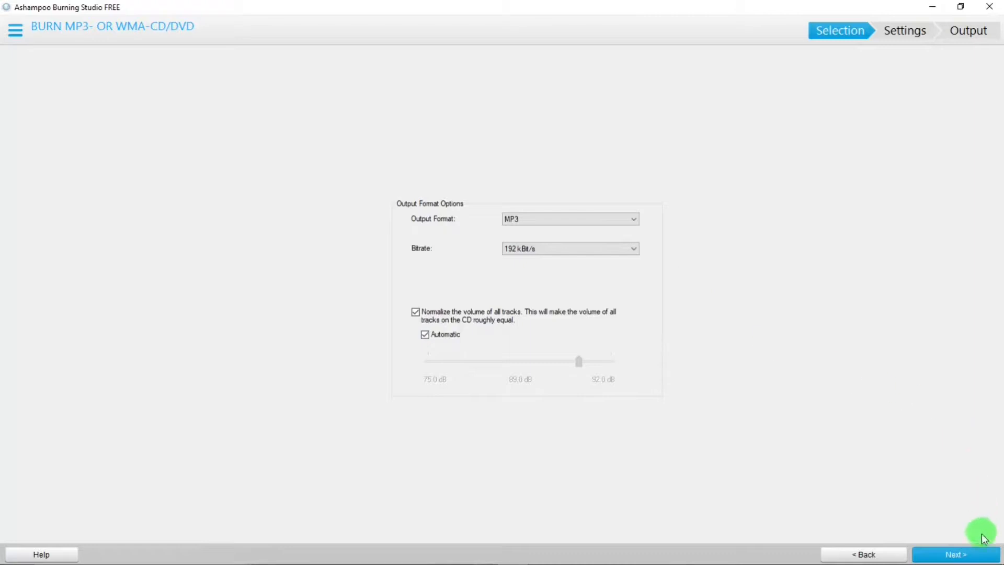
# Step: Advance past the output options to the empty My Music Files compilation
pyautogui.click(955, 555)
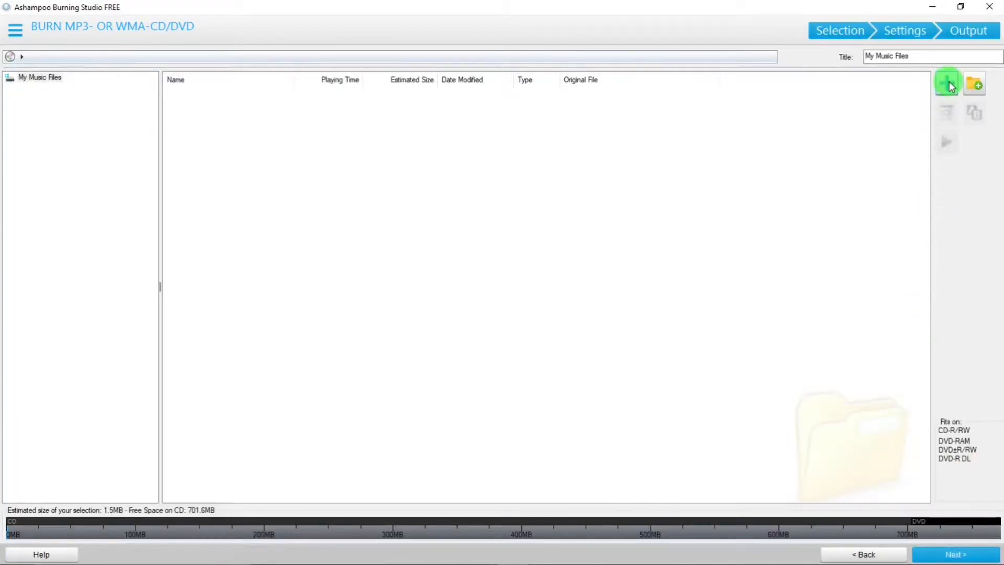
pyautogui.moveTo(947, 83)
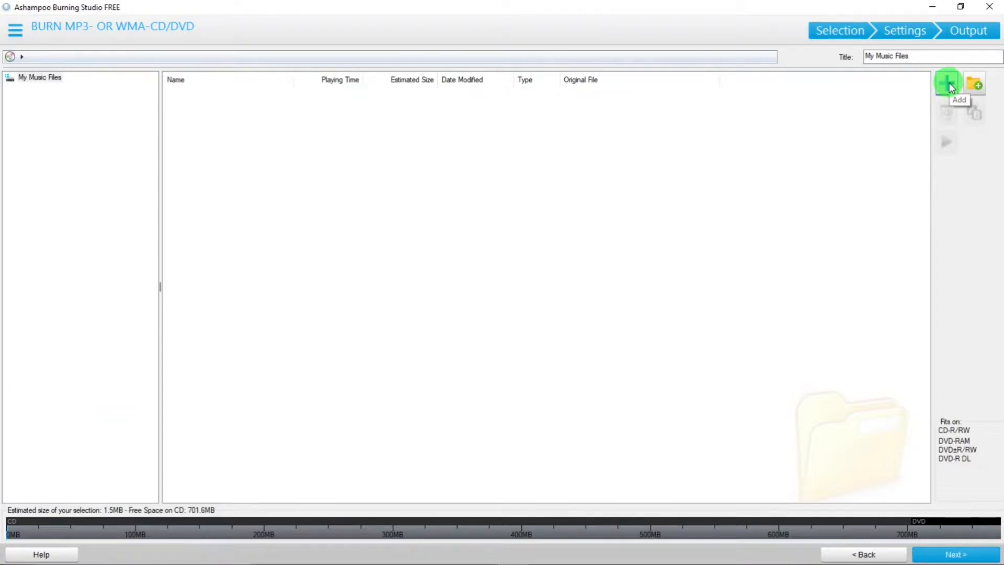
pyautogui.moveTo(965, 549)
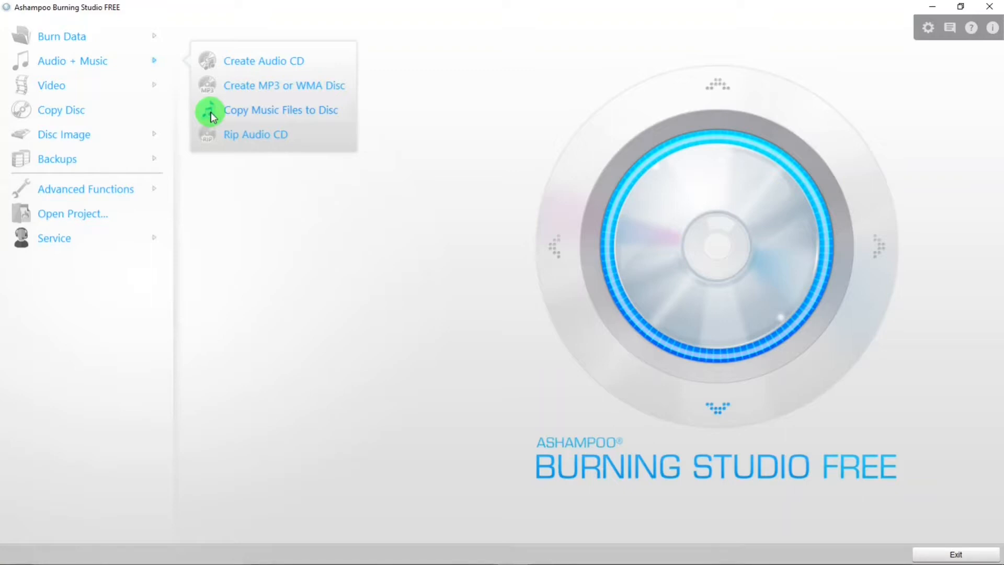
pyautogui.moveTo(132, 60)
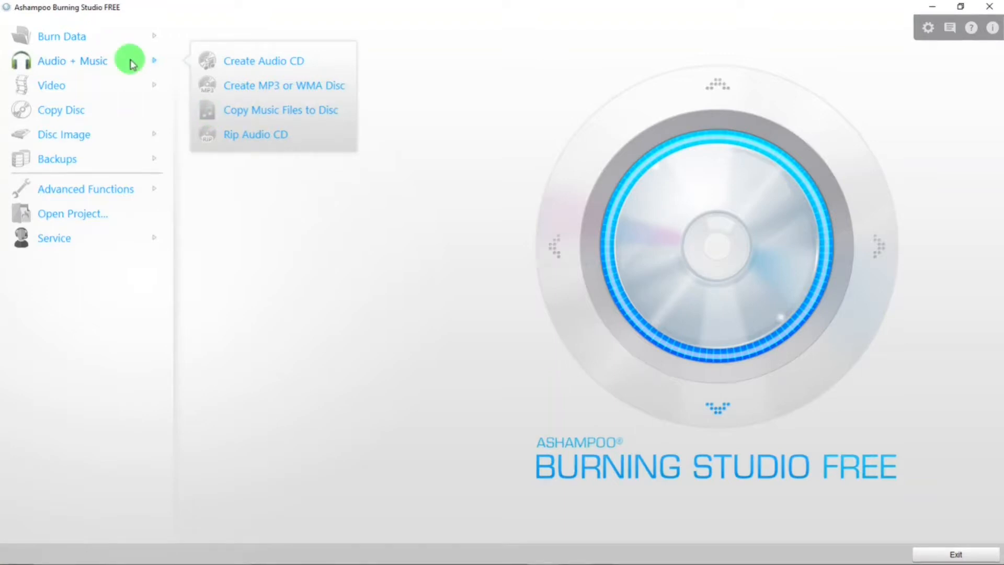
pyautogui.moveTo(254, 136)
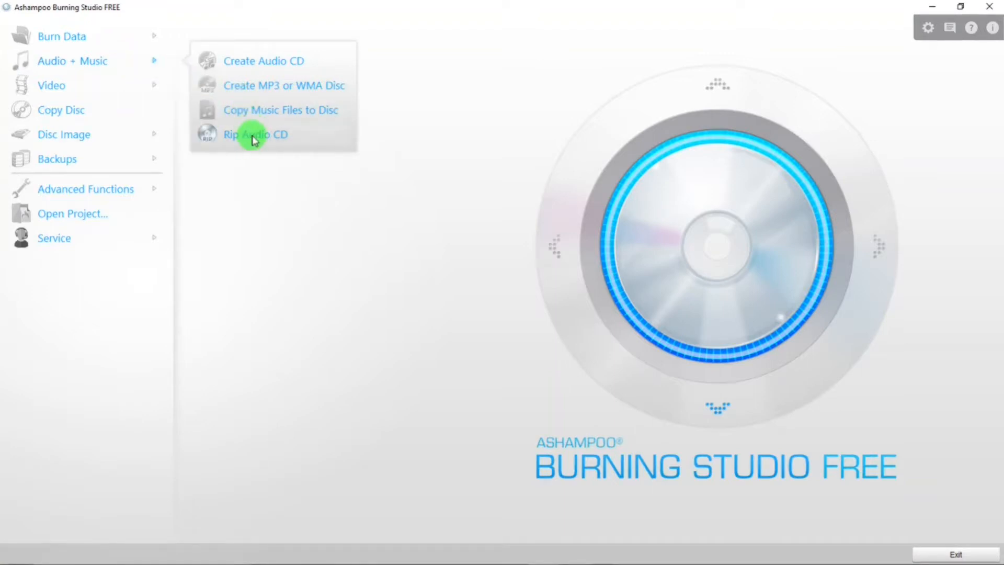
# Step: Start a Rip Audio CD project, with the inserted CD-RW reported OK
pyautogui.click(255, 134)
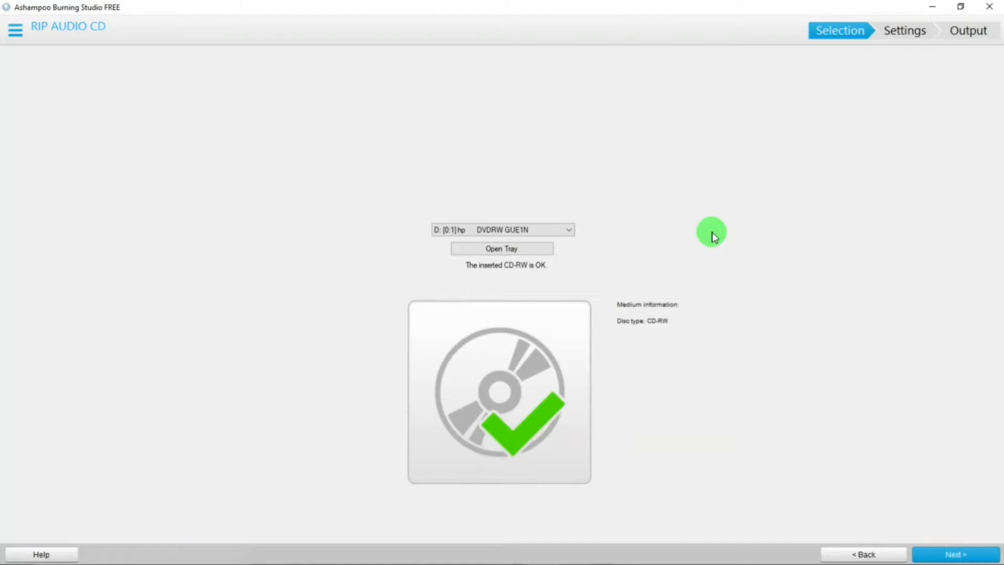
pyautogui.moveTo(954, 554)
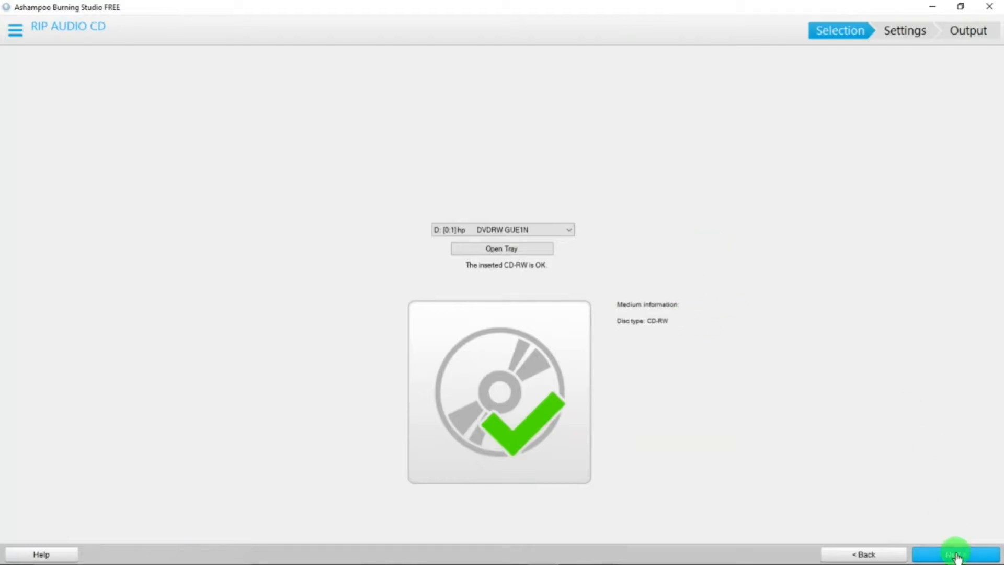
# Step: Keep all five CD tracks checked and continue to the MP3 output options
pyautogui.click(954, 554)
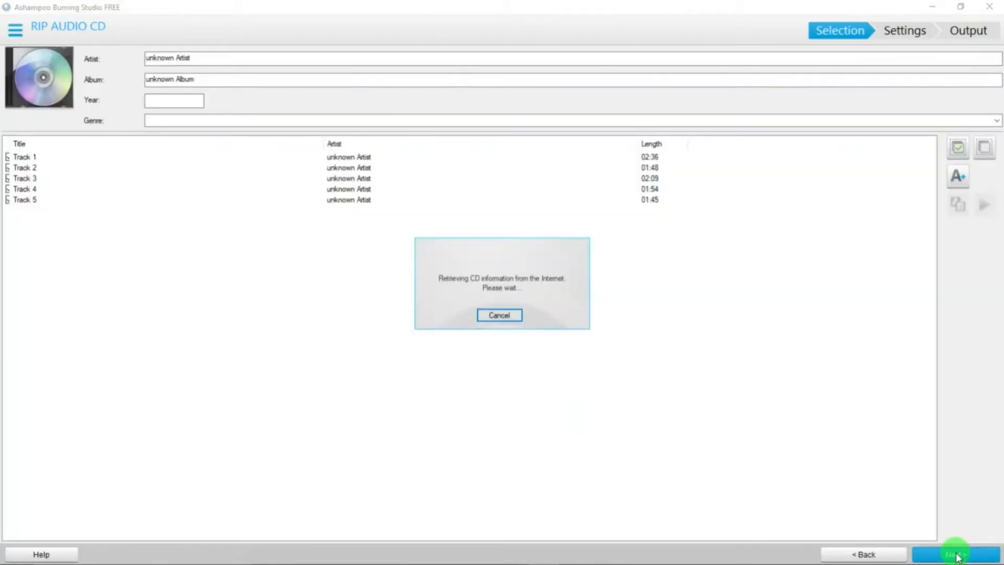
pyautogui.click(498, 315)
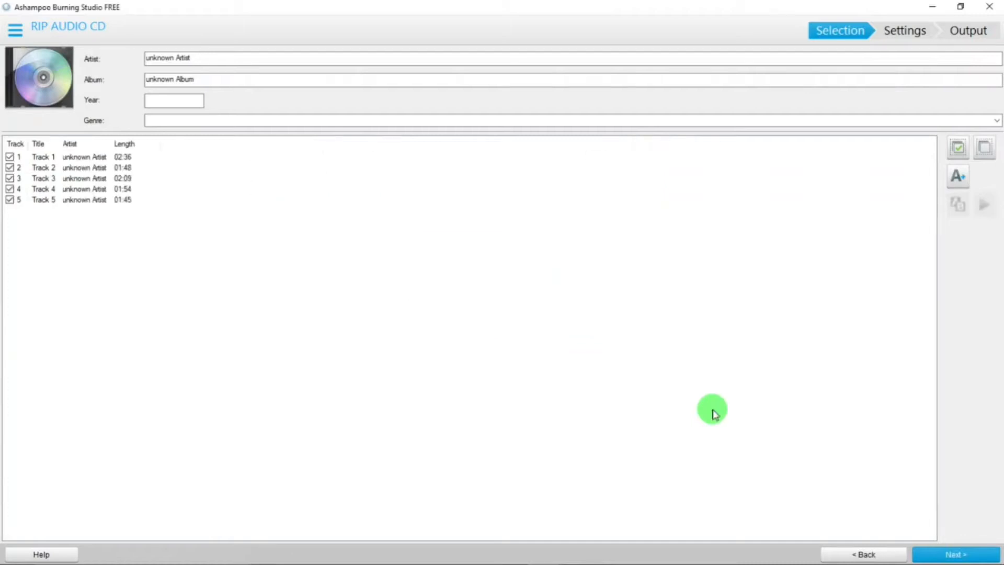
pyautogui.moveTo(268, 226)
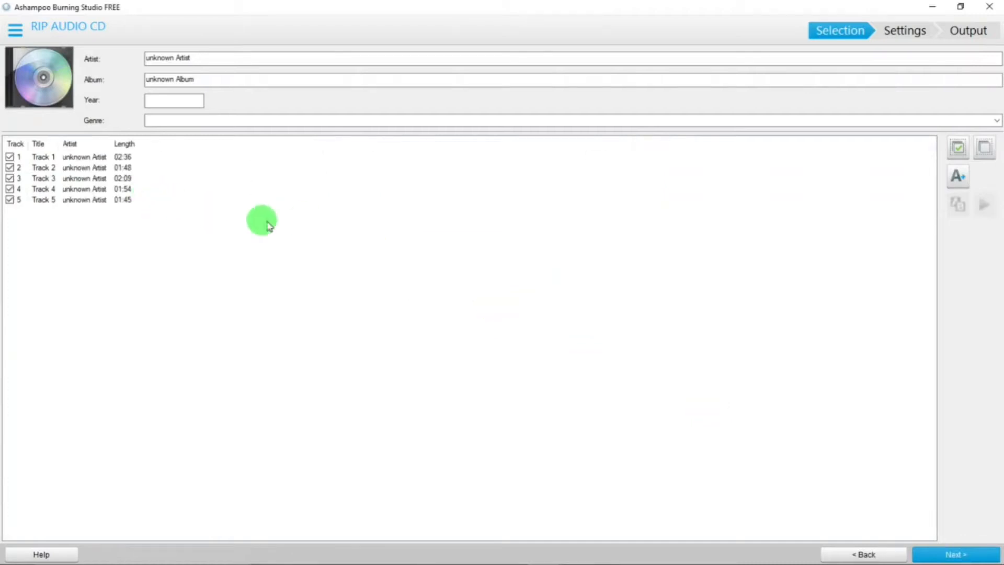
pyautogui.moveTo(99, 184)
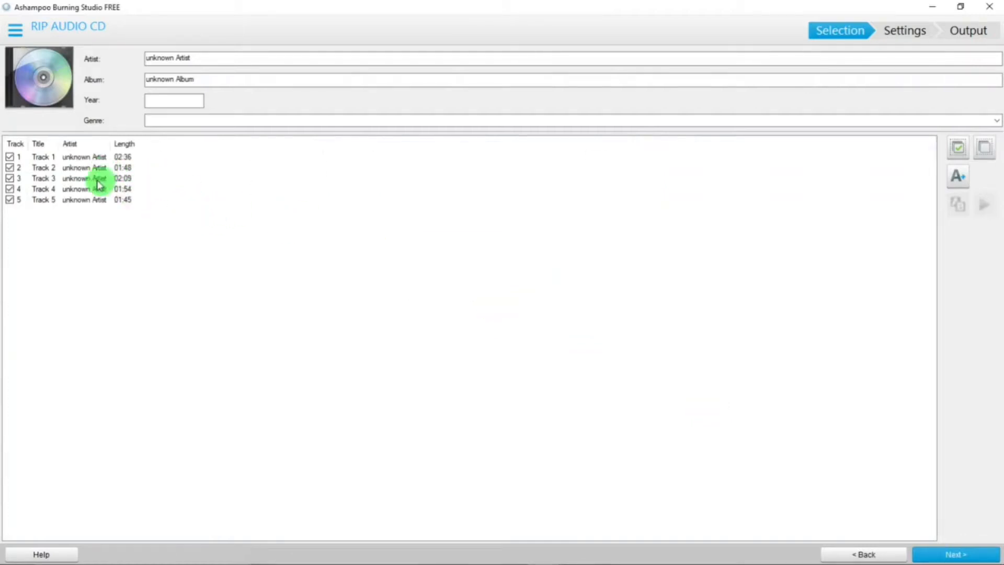
pyautogui.moveTo(51, 210)
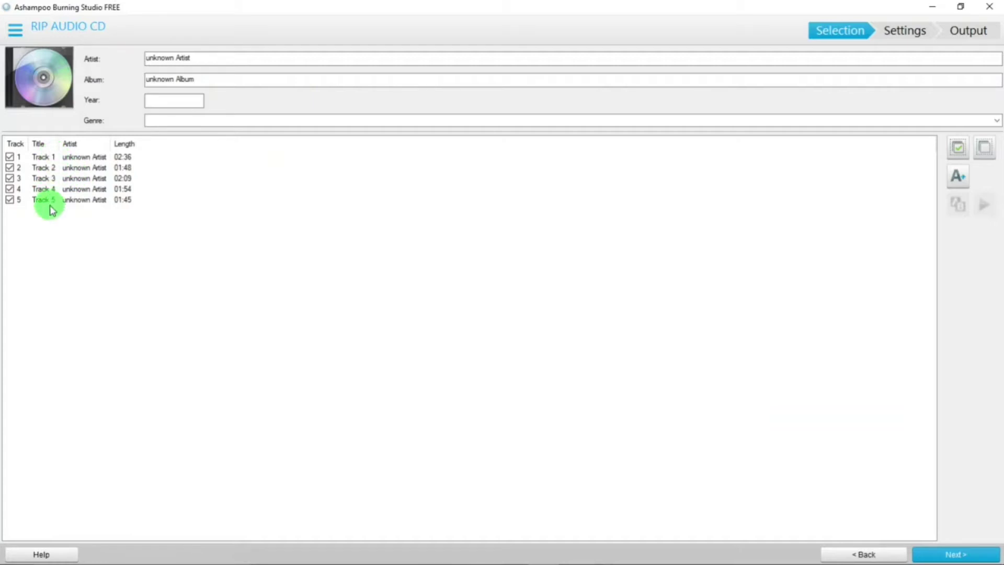
pyautogui.moveTo(932, 479)
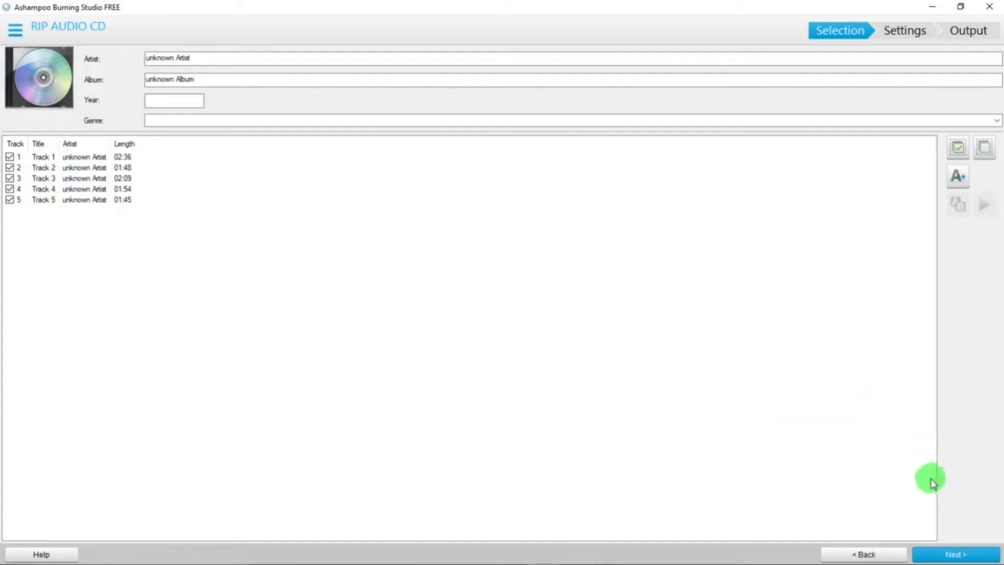
pyautogui.moveTo(959, 554)
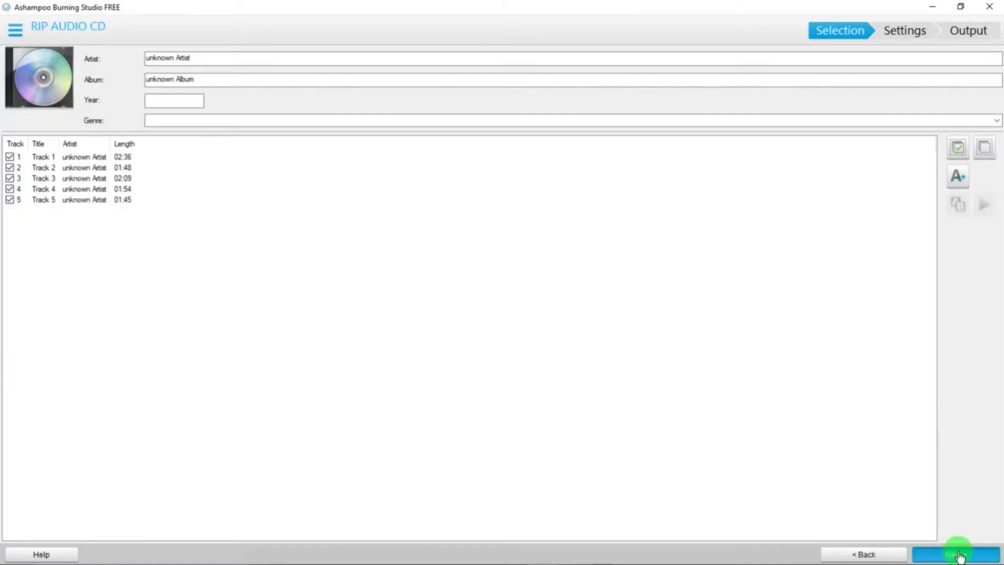
pyautogui.click(956, 555)
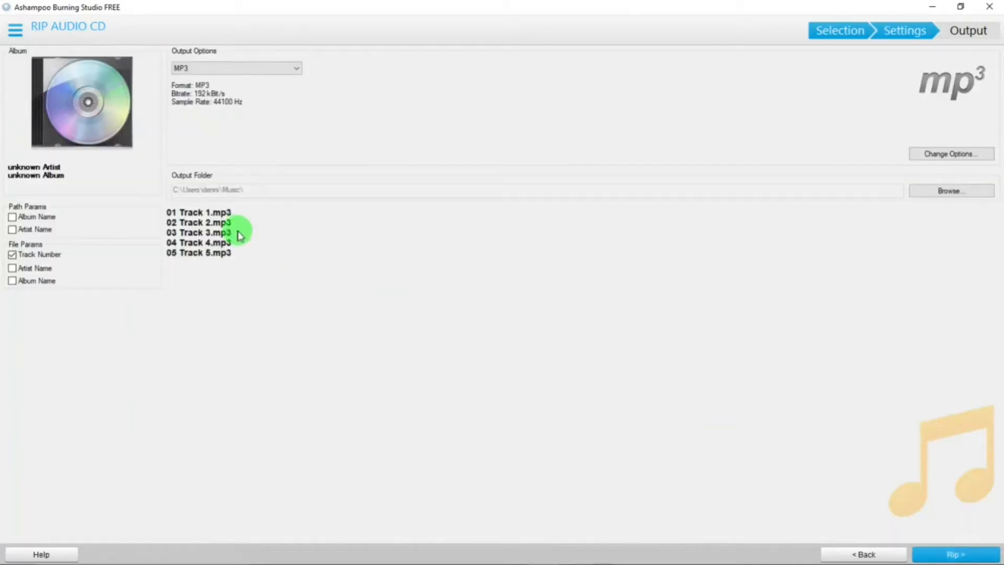
pyautogui.moveTo(82, 235)
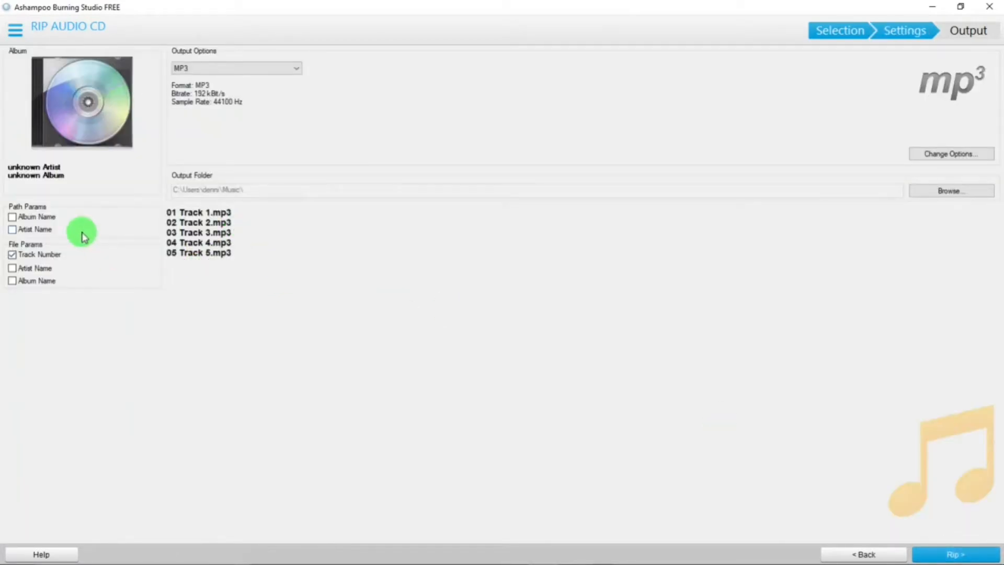
pyautogui.moveTo(72, 220)
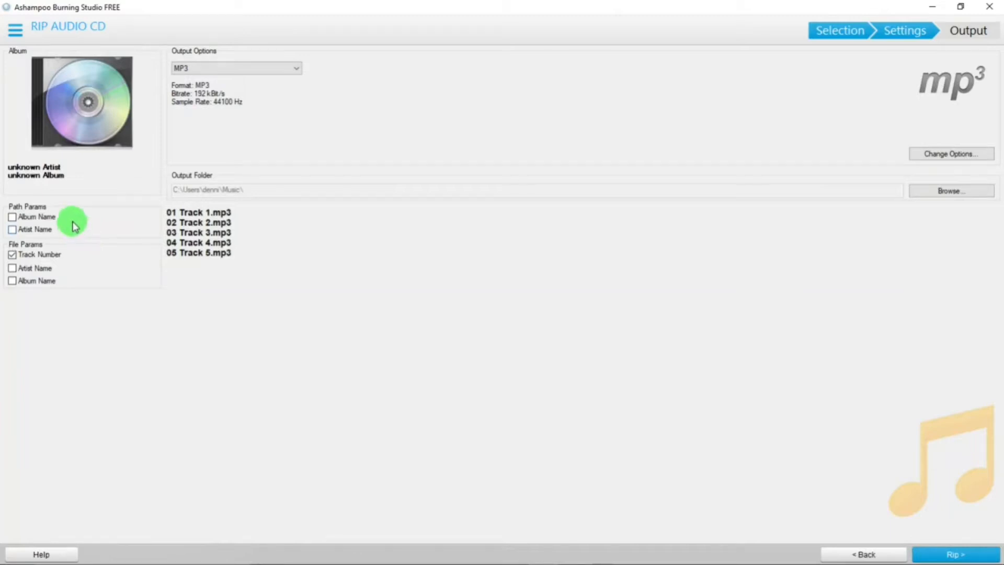
pyautogui.moveTo(64, 241)
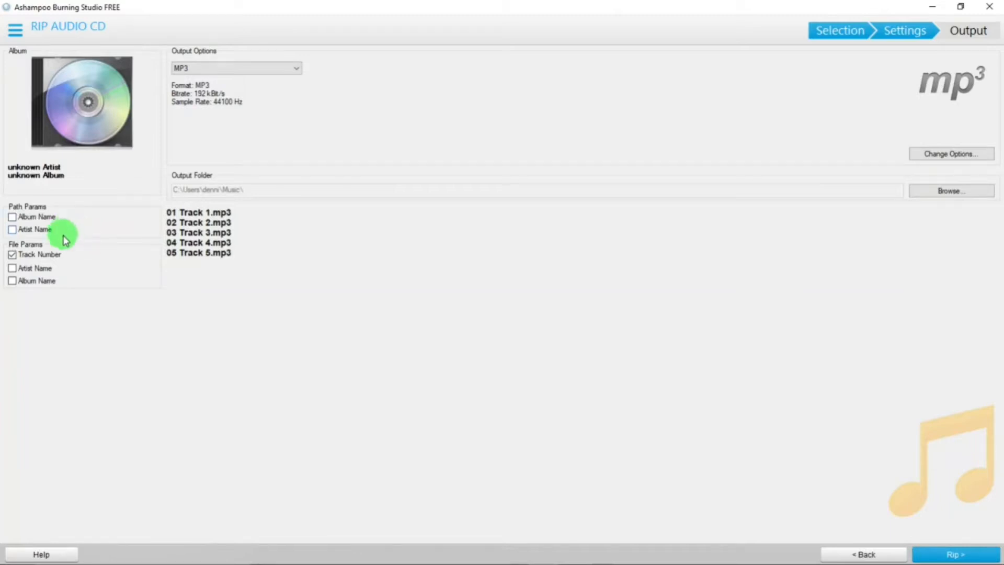
pyautogui.moveTo(430, 349)
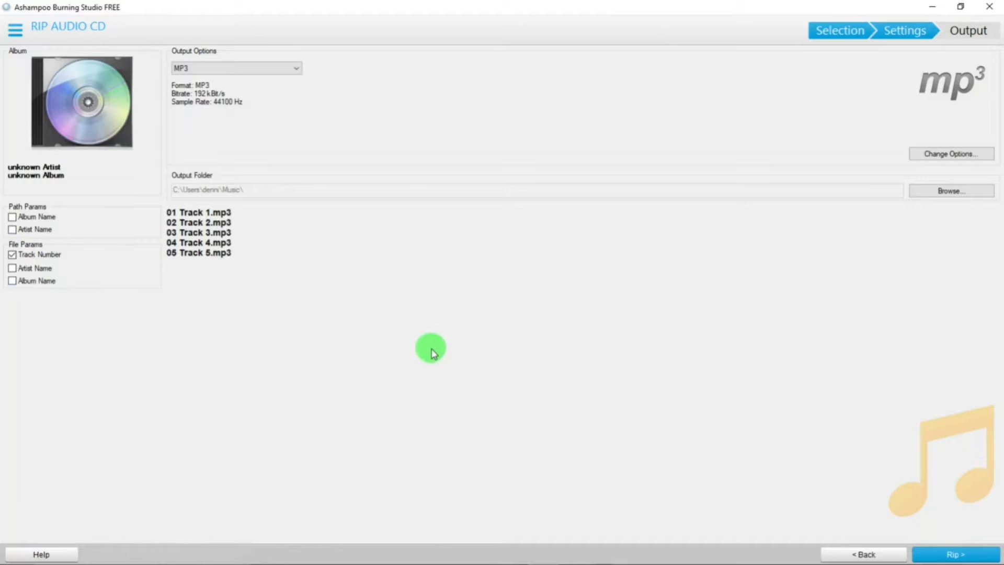
pyautogui.moveTo(437, 346)
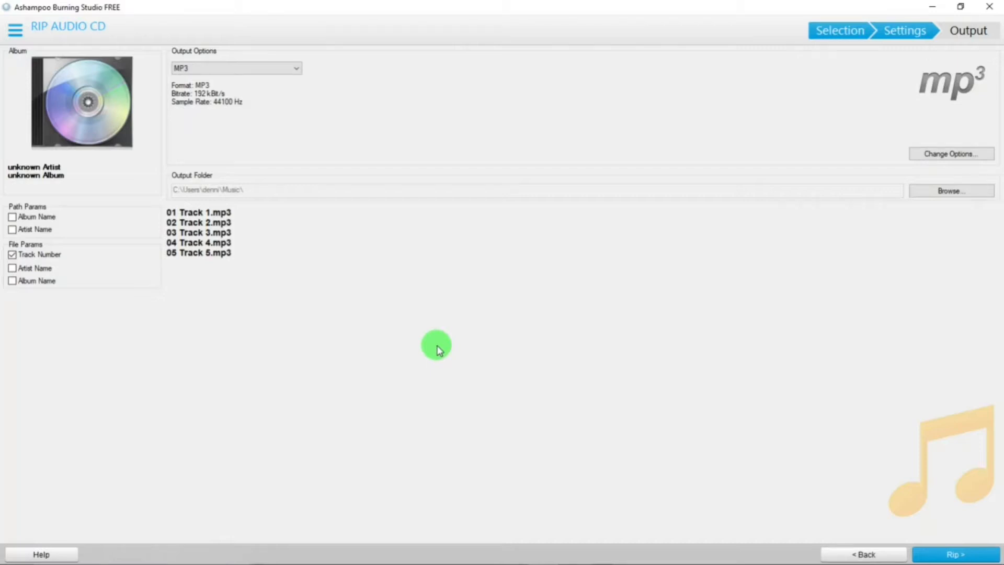
pyautogui.moveTo(648, 482)
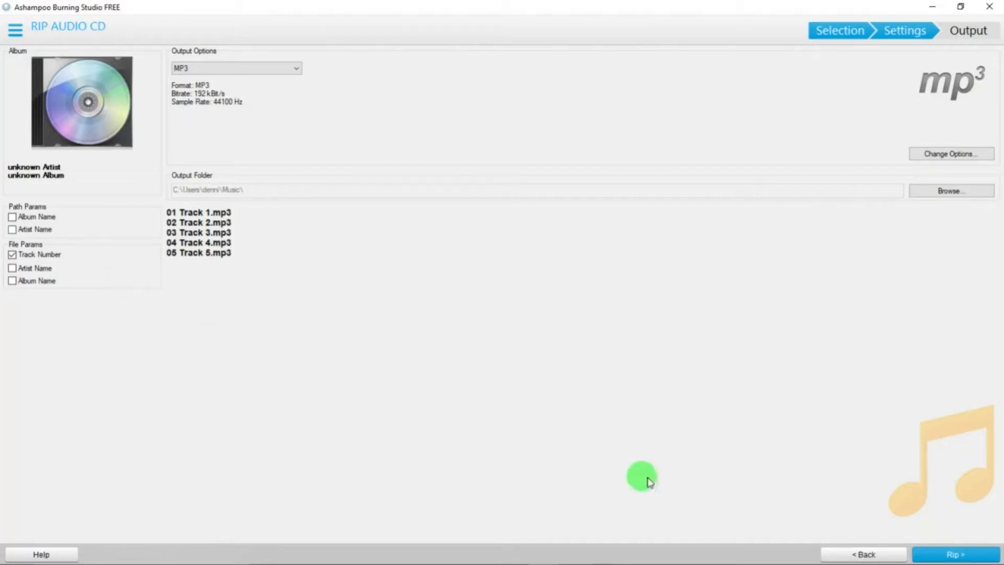
pyautogui.moveTo(954, 554)
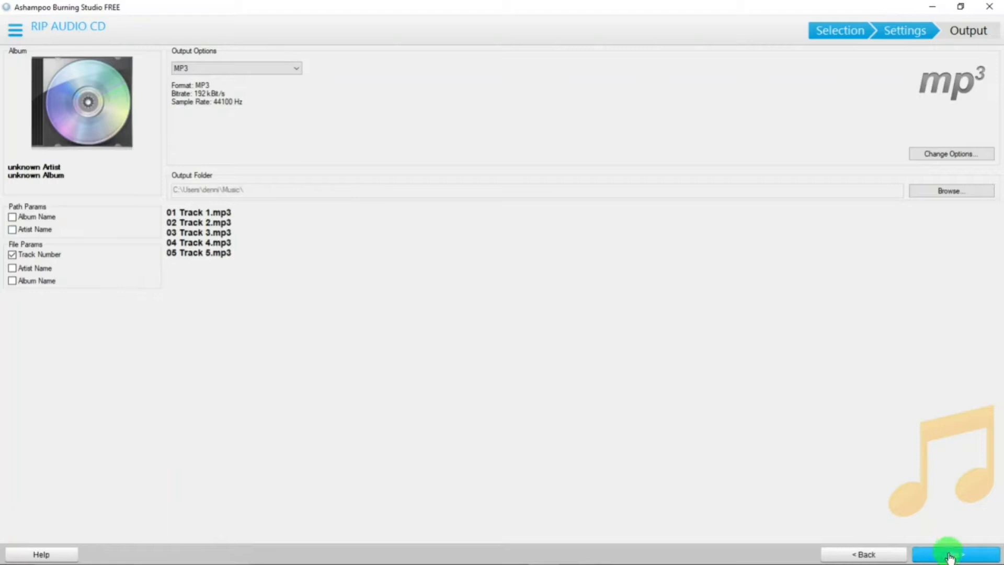
# Step: Rip the five tracks as 192 kBit/s MP3 files into the Music folder
pyautogui.click(953, 554)
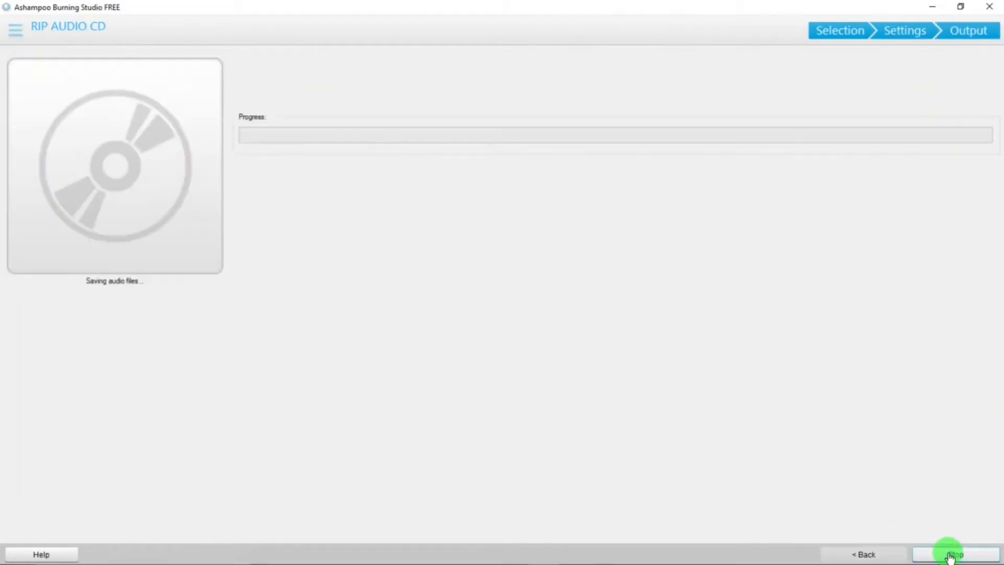
pyautogui.moveTo(746, 376)
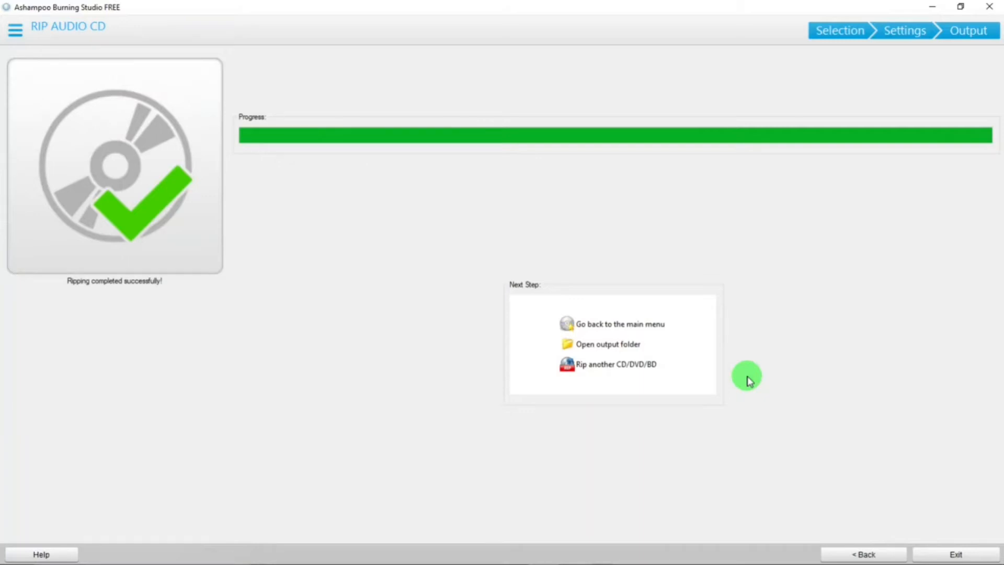
# Step: Choose a next step after 'Ripping completed successfully' appears
pyautogui.click(607, 344)
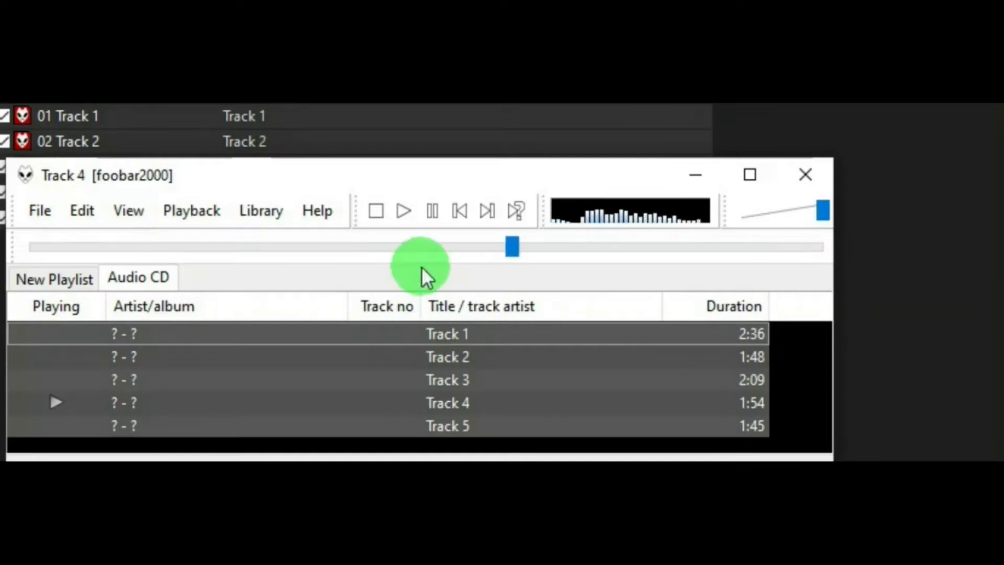
# Step: Play the ripped tracks in foobar2000, then stop playback
pyautogui.click(486, 210)
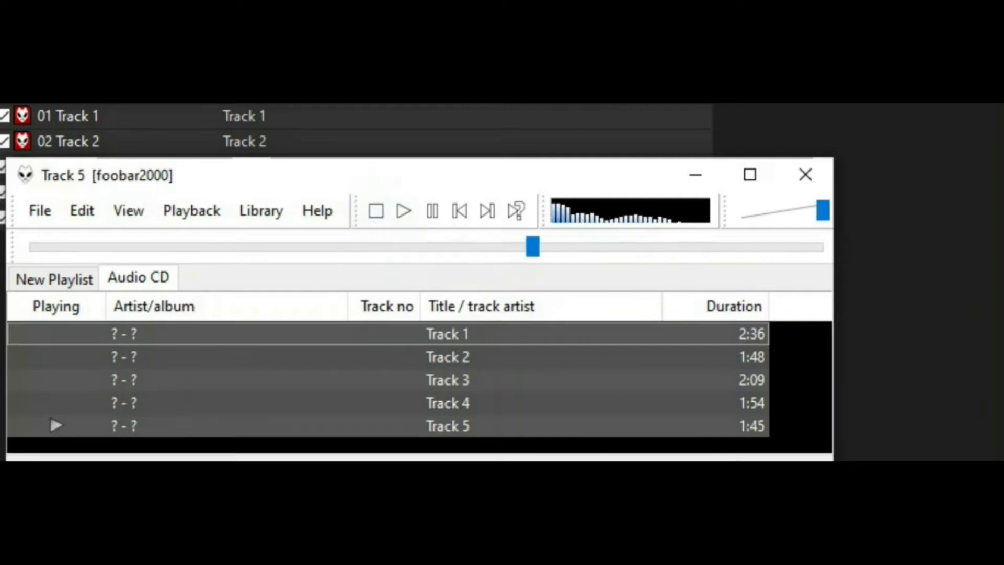
pyautogui.moveTo(377, 211)
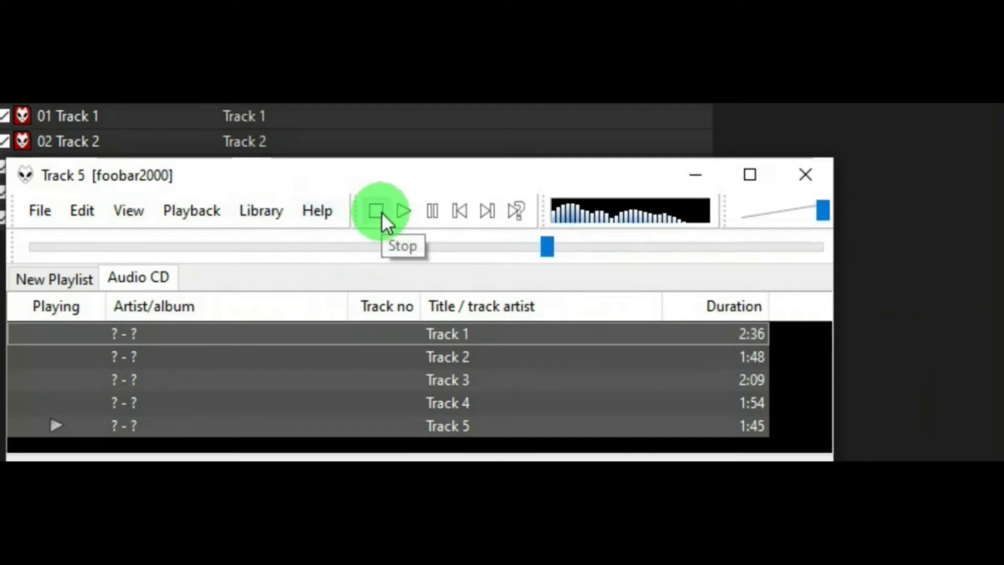
pyautogui.click(376, 210)
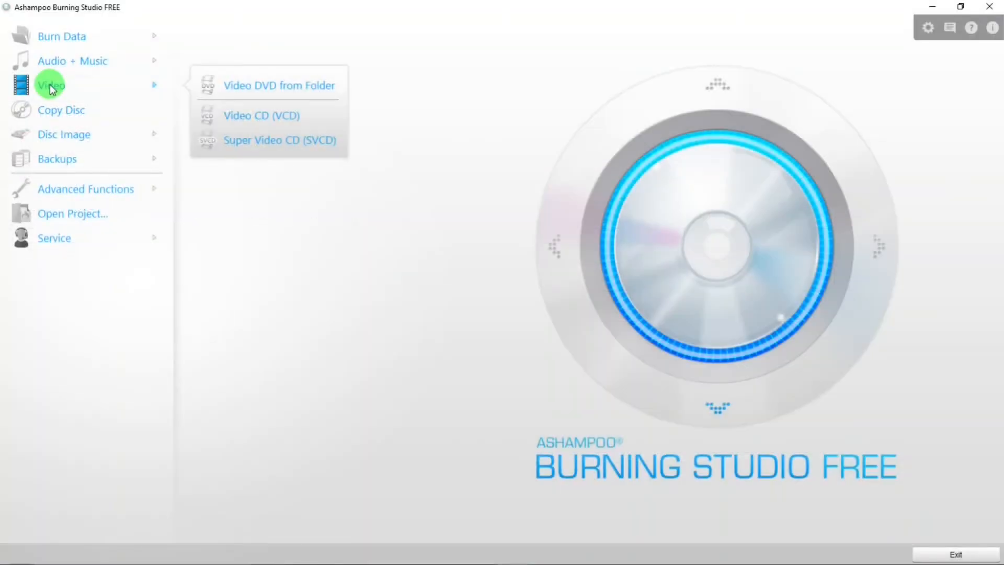
pyautogui.moveTo(261, 87)
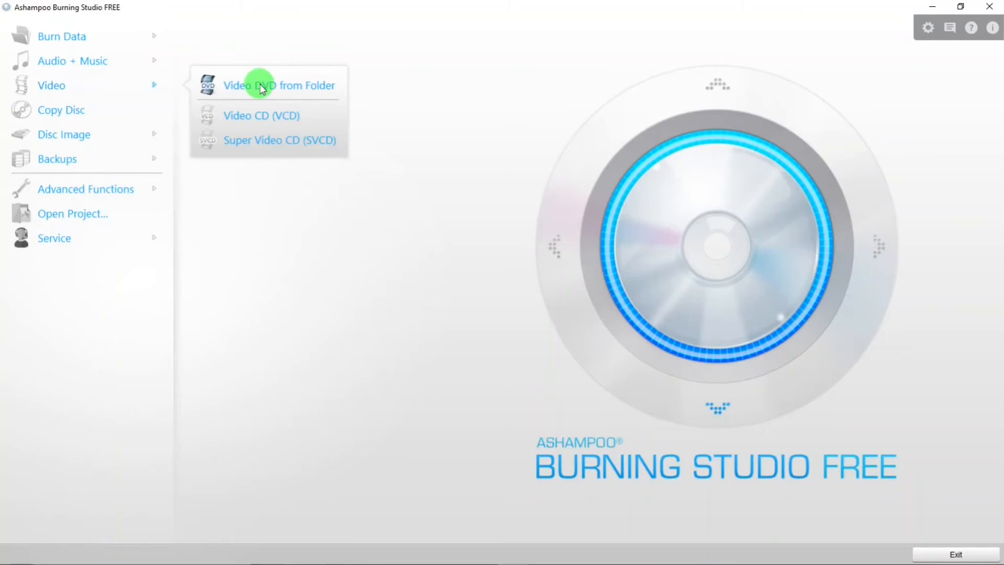
# Step: Visit Video DVD from Folder, return to the menu, then open the program's web page from Service
pyautogui.click(280, 84)
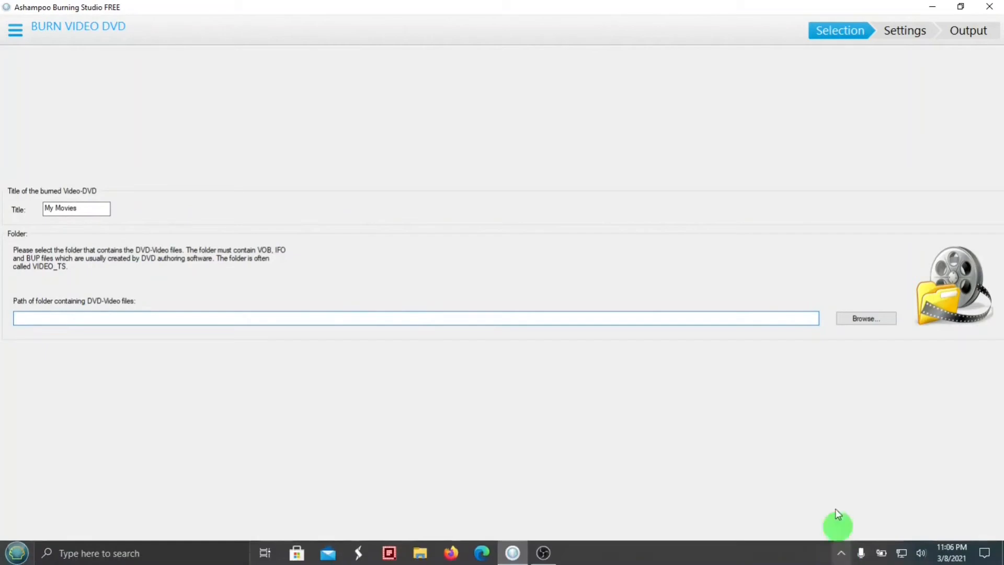
pyautogui.click(14, 30)
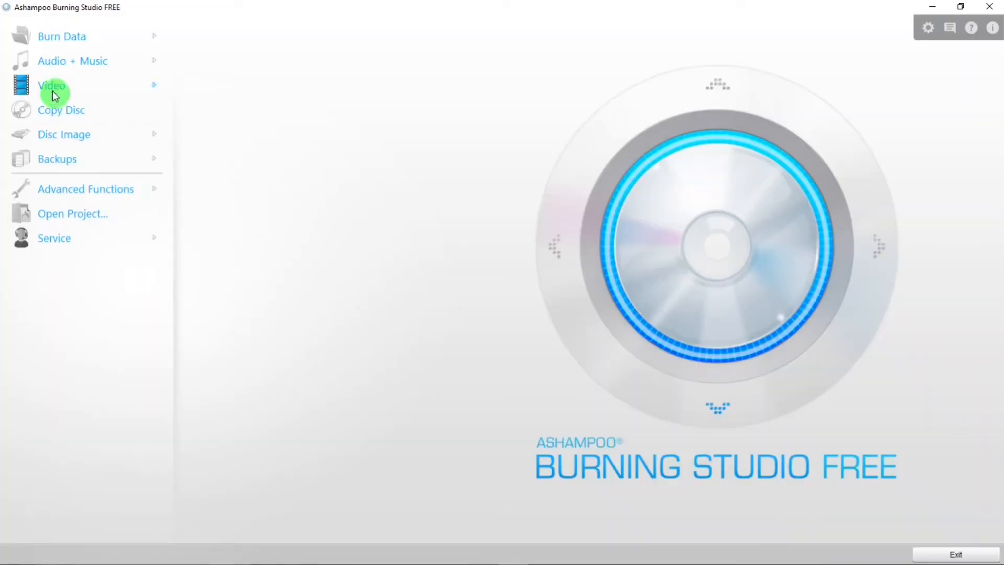
pyautogui.moveTo(46, 112)
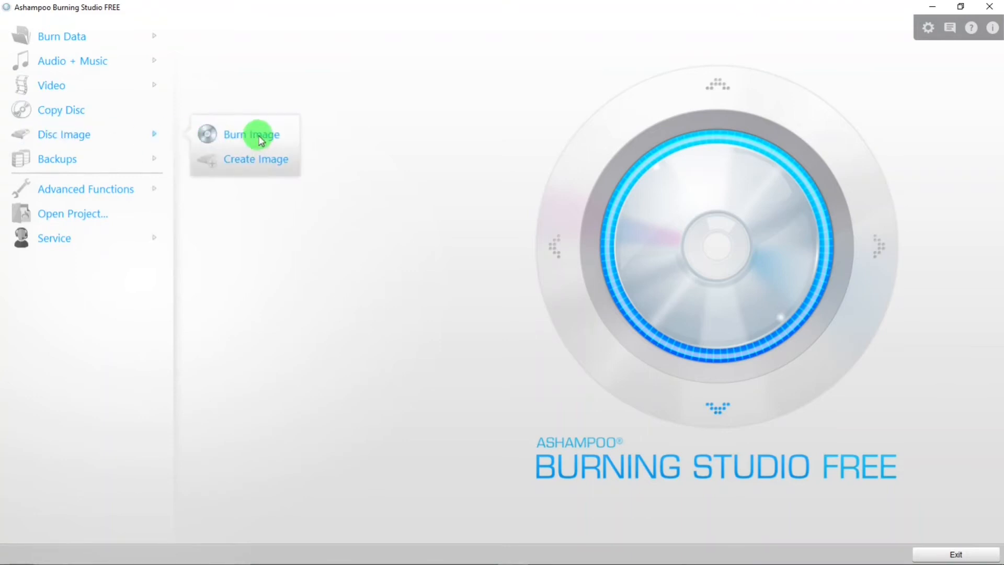
pyautogui.moveTo(259, 162)
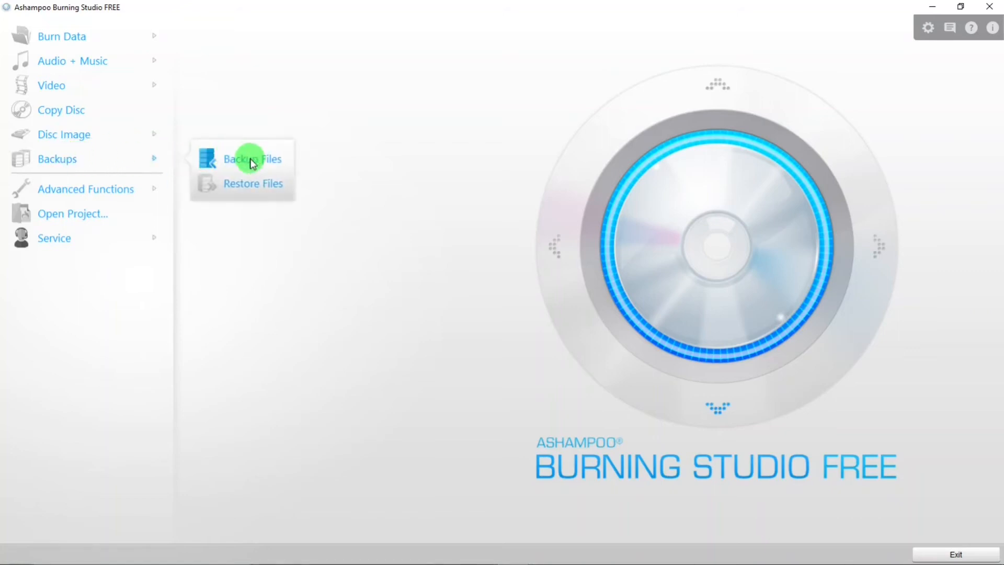
pyautogui.moveTo(241, 186)
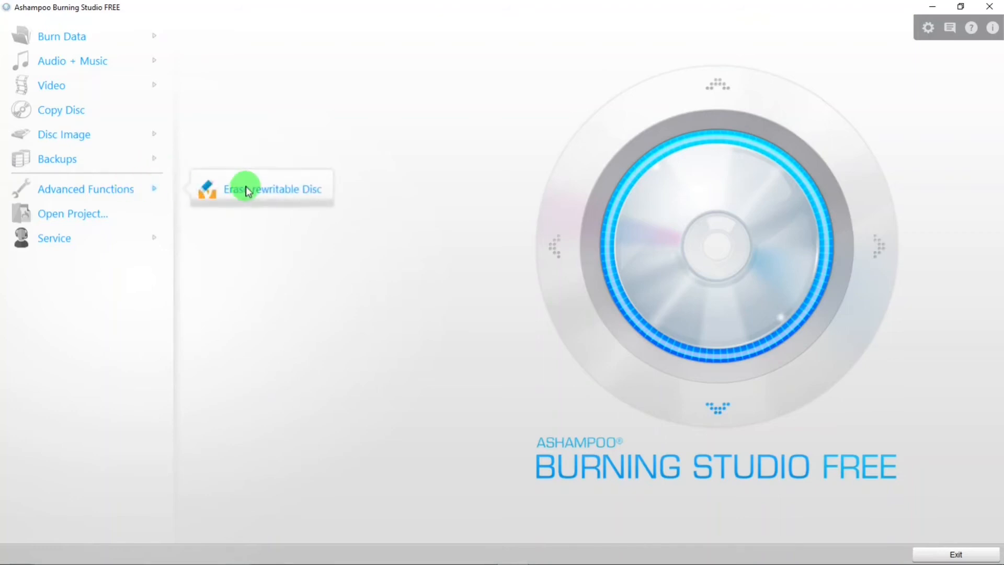
pyautogui.moveTo(114, 197)
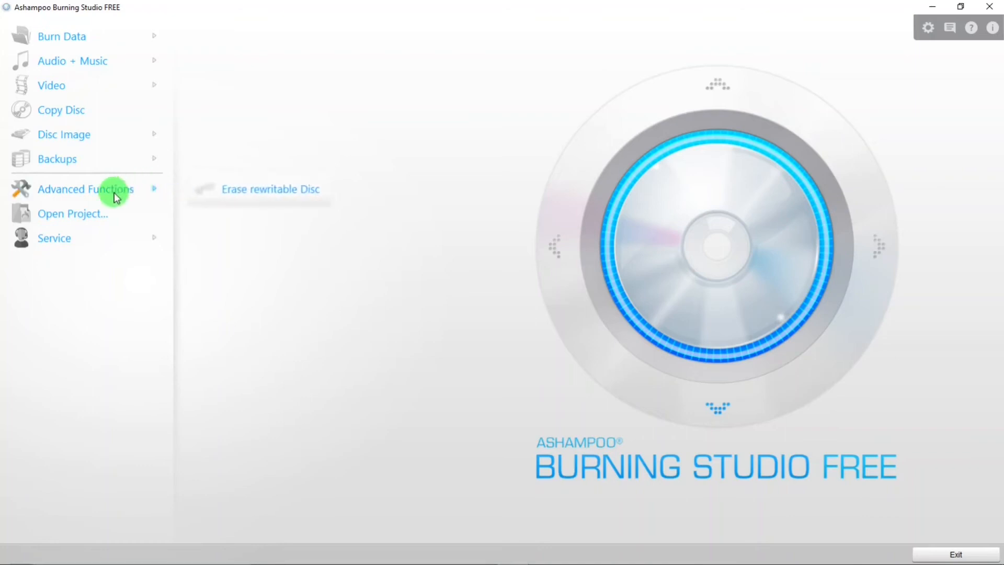
pyautogui.moveTo(99, 218)
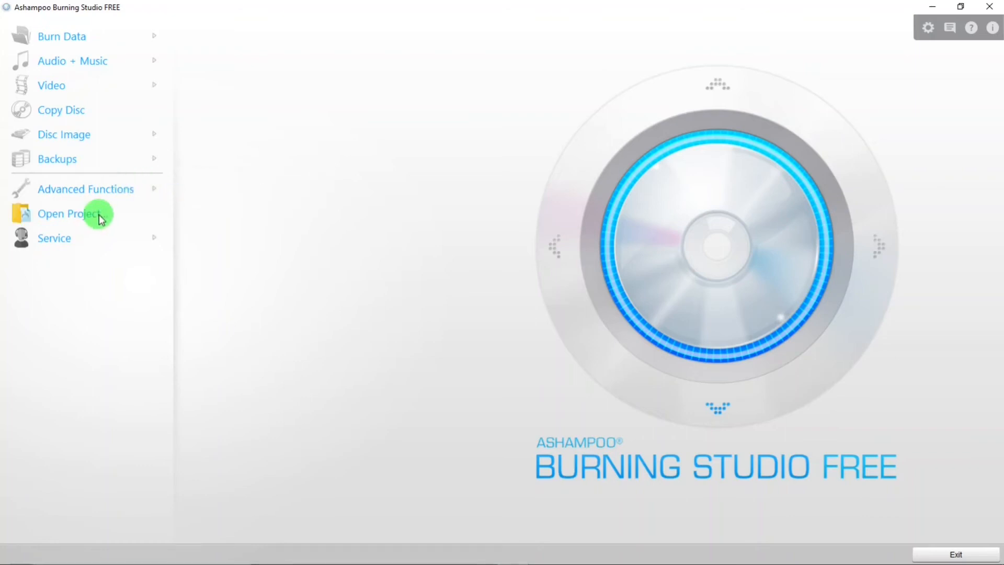
pyautogui.click(54, 238)
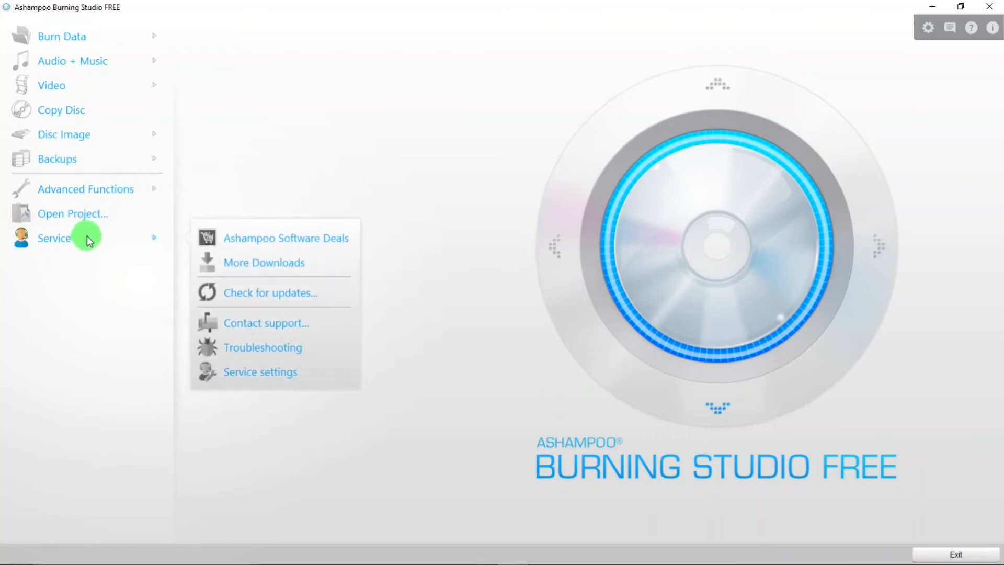
pyautogui.click(140, 295)
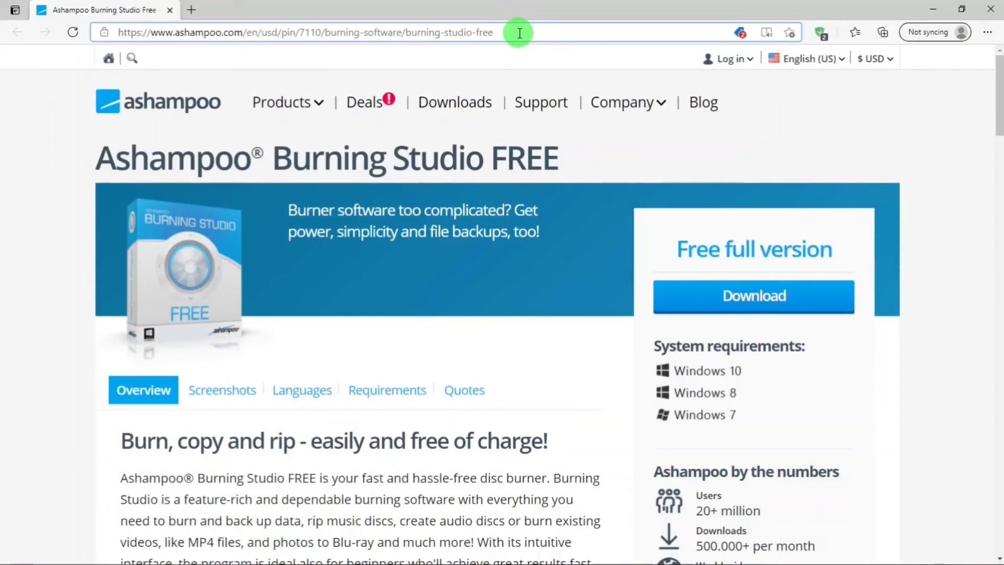
pyautogui.moveTo(877, 133)
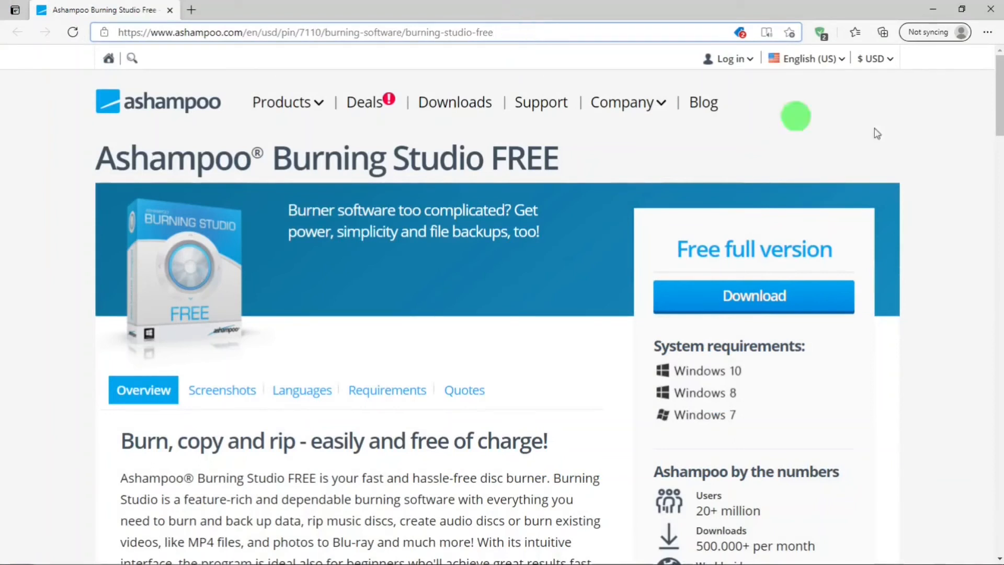
# Step: Browse the Burning Studio FREE product page and start the free full version download
pyautogui.scroll(-3)
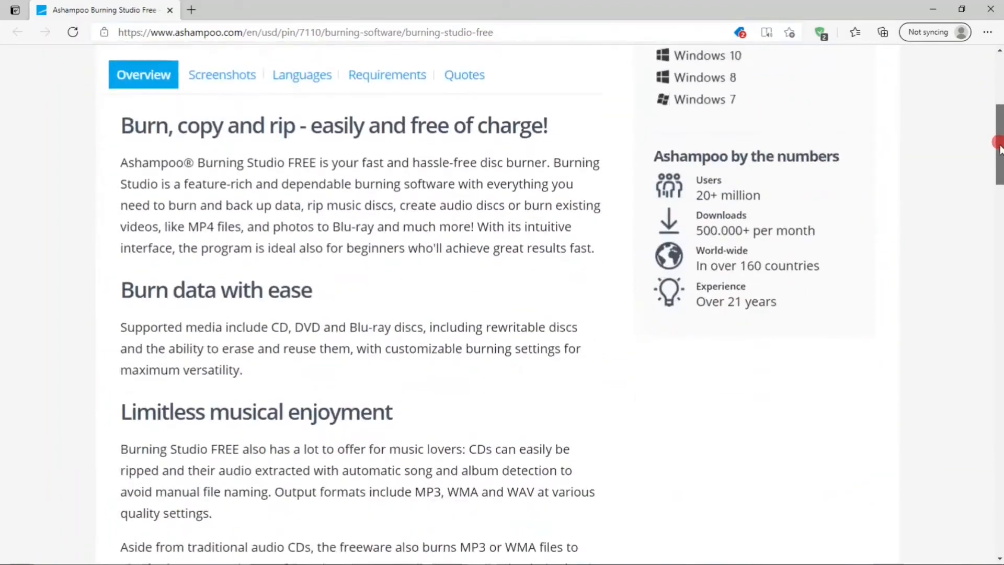
pyautogui.scroll(-3)
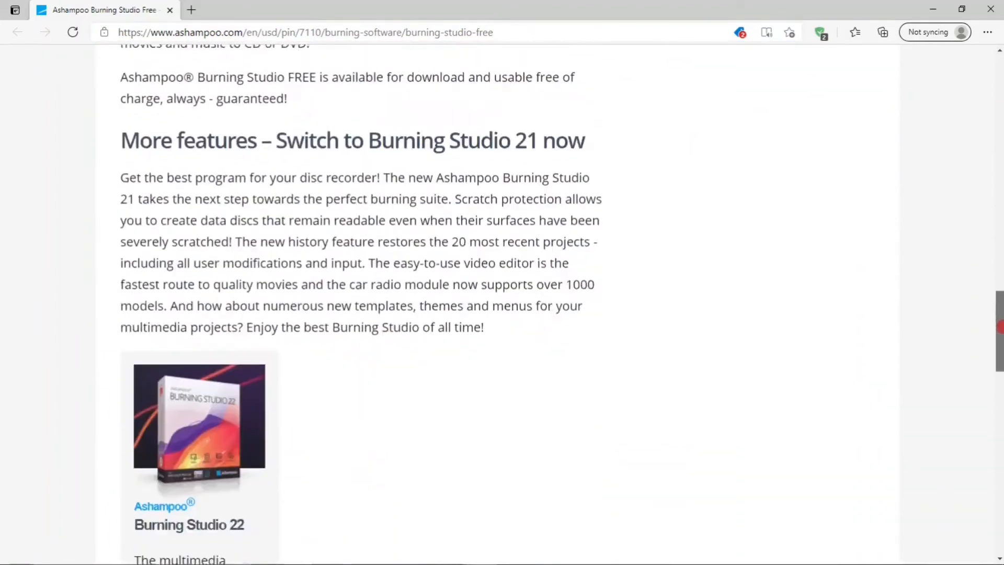
pyautogui.scroll(3)
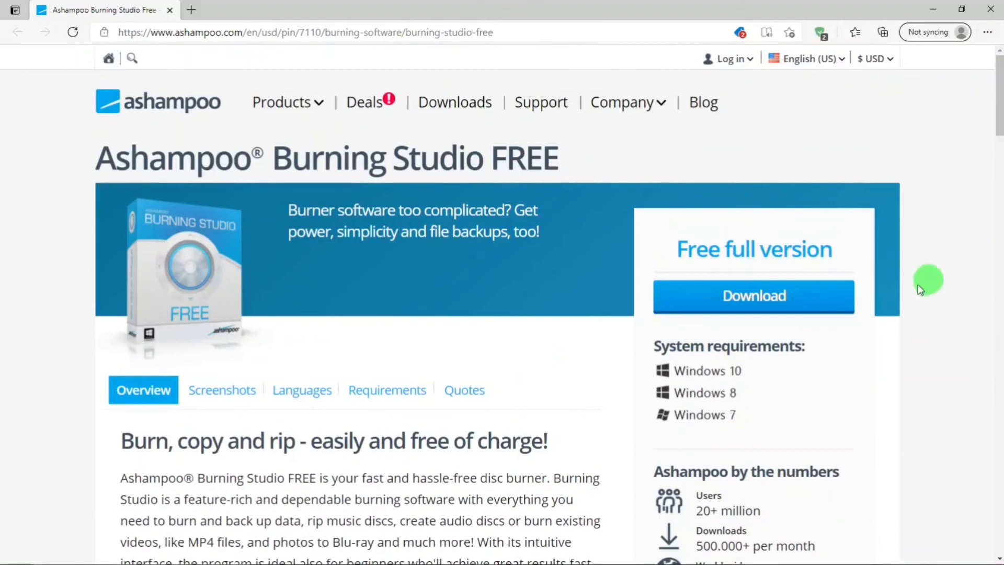
pyautogui.moveTo(754, 296)
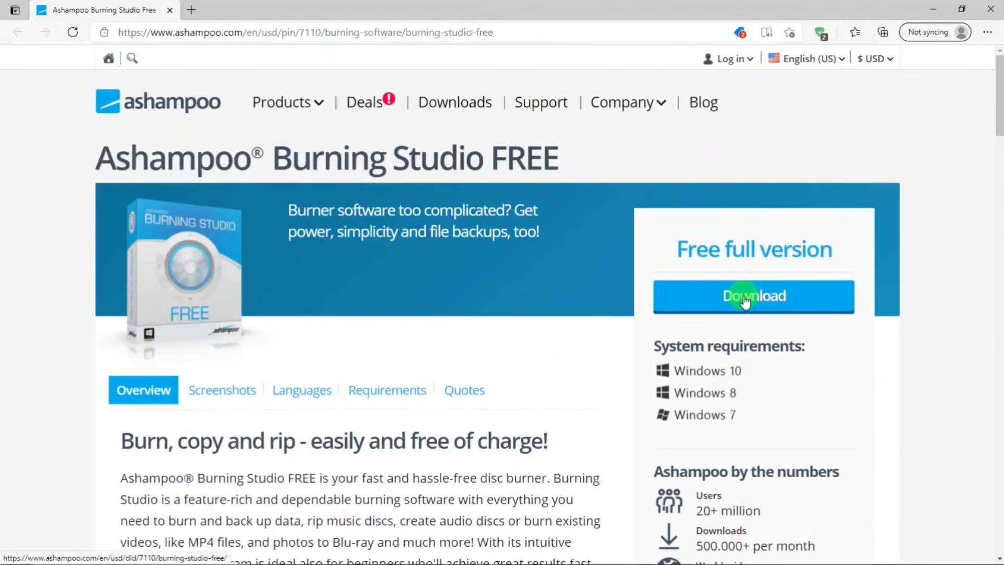
pyautogui.click(753, 296)
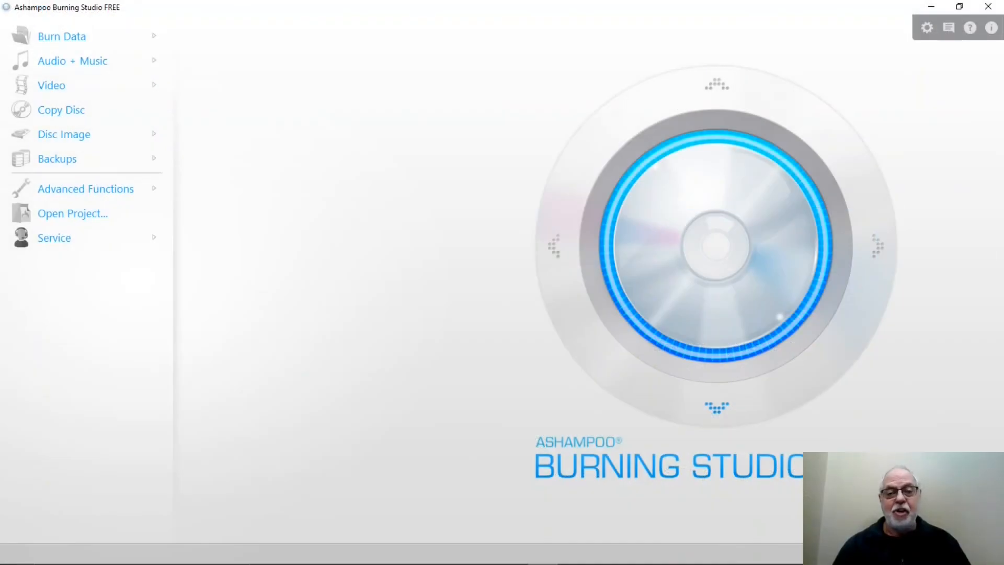